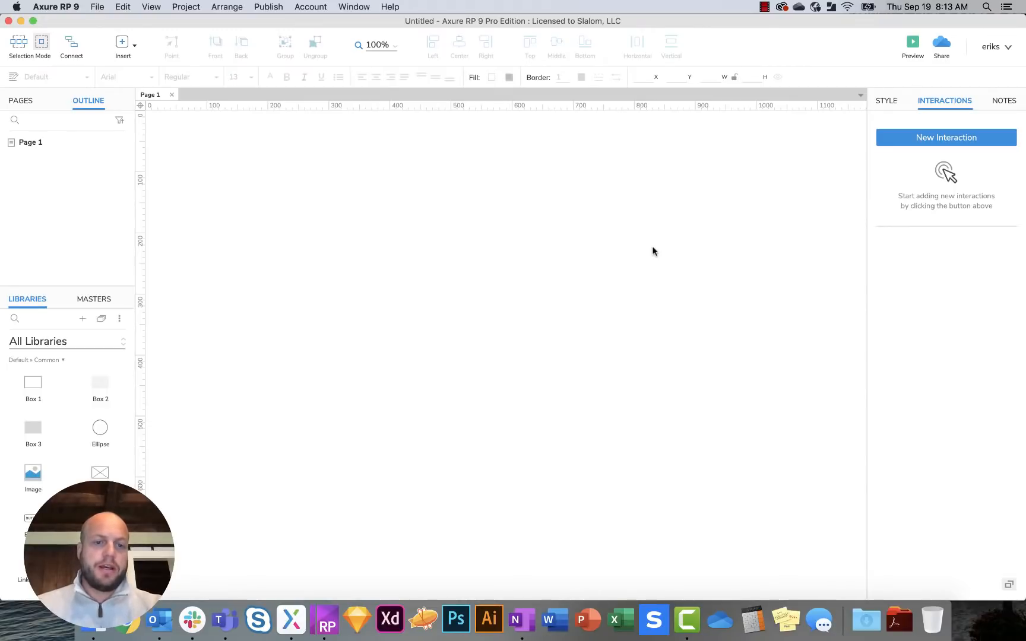
mouse_move(633, 271)
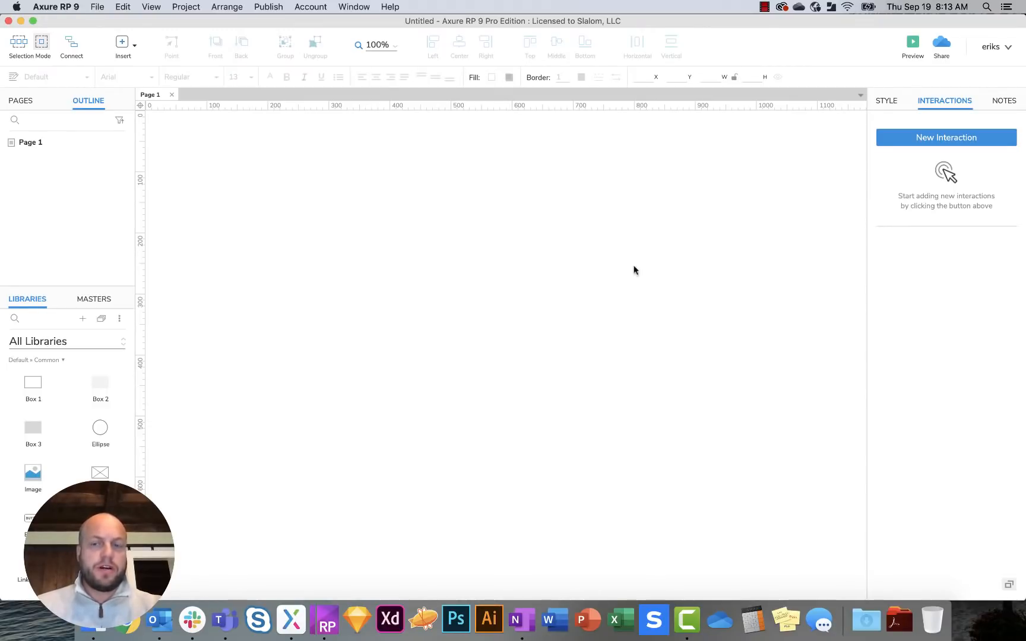
mouse_move(409, 259)
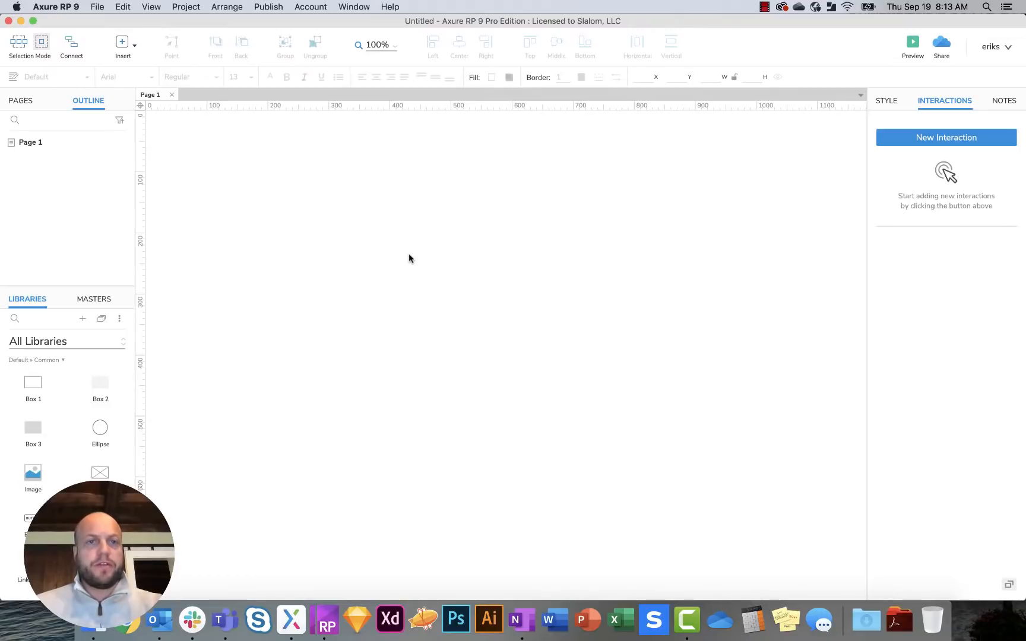
mouse_move(392, 296)
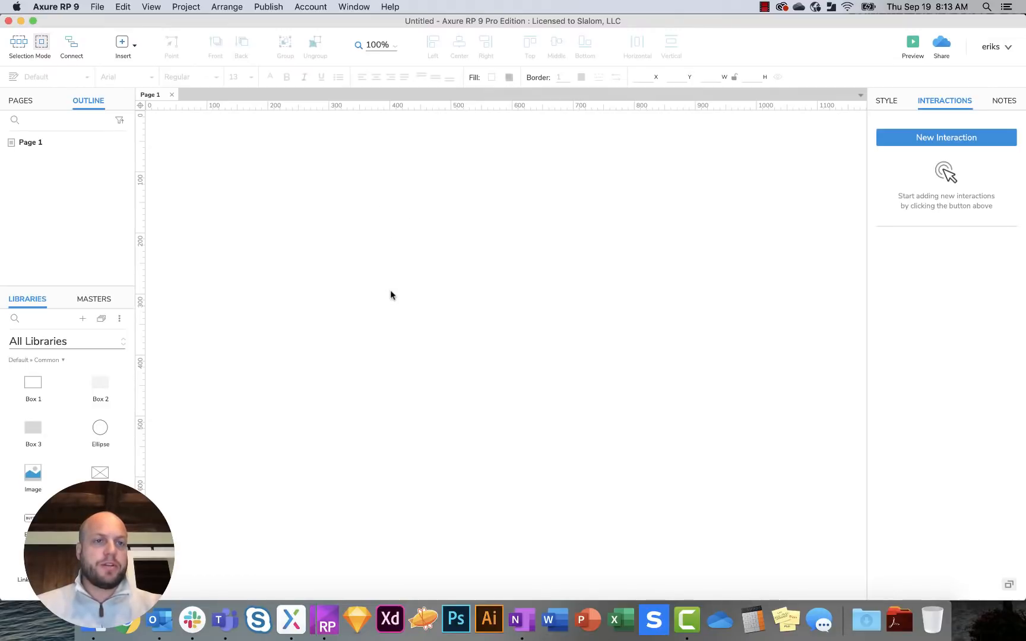
mouse_move(325, 619)
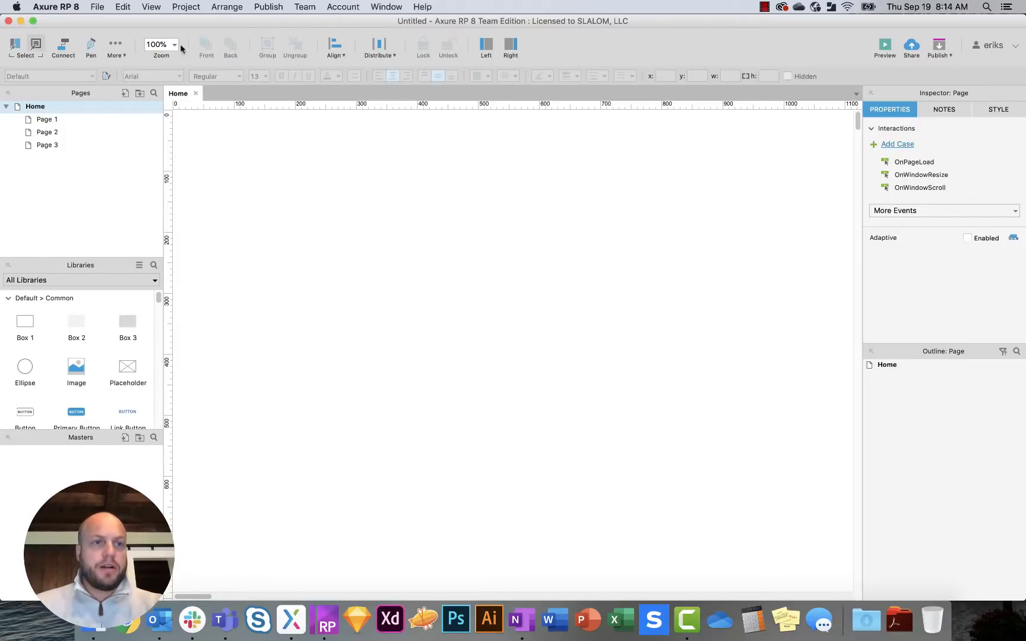
mouse_move(871, 56)
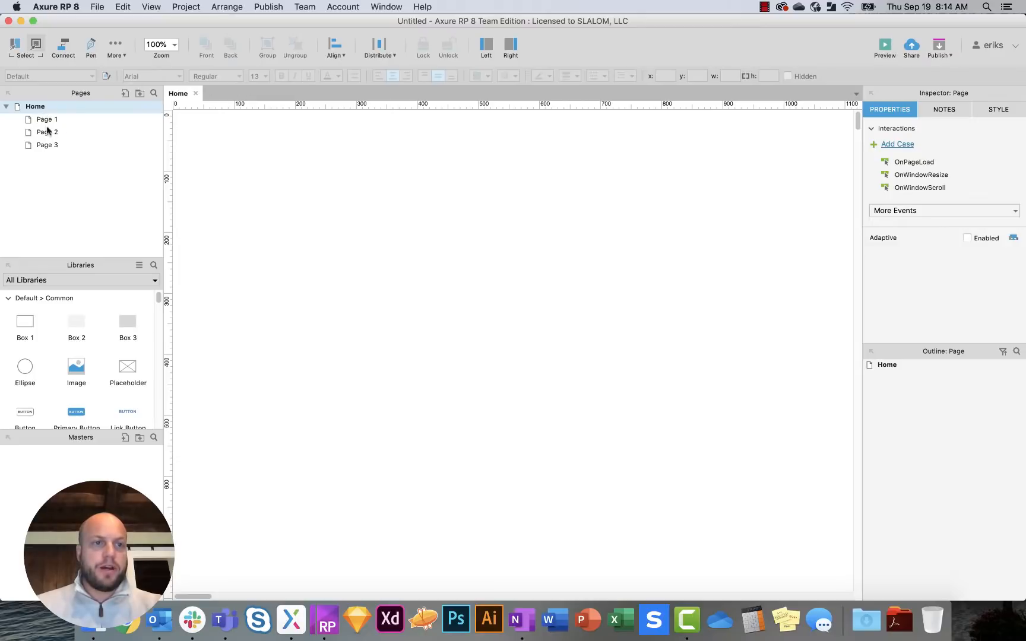
mouse_move(200, 442)
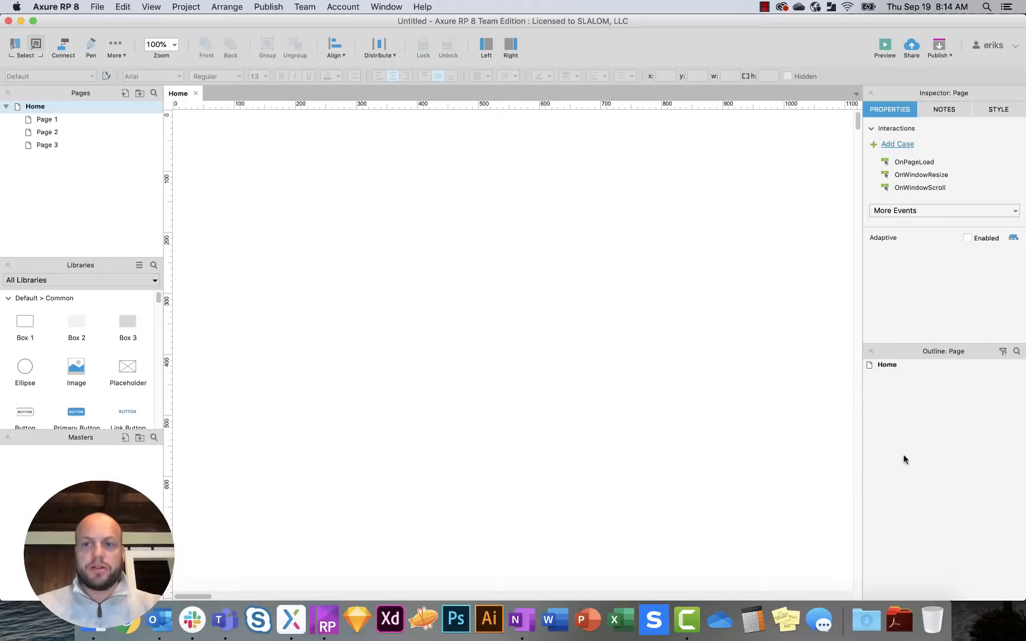
mouse_move(357, 619)
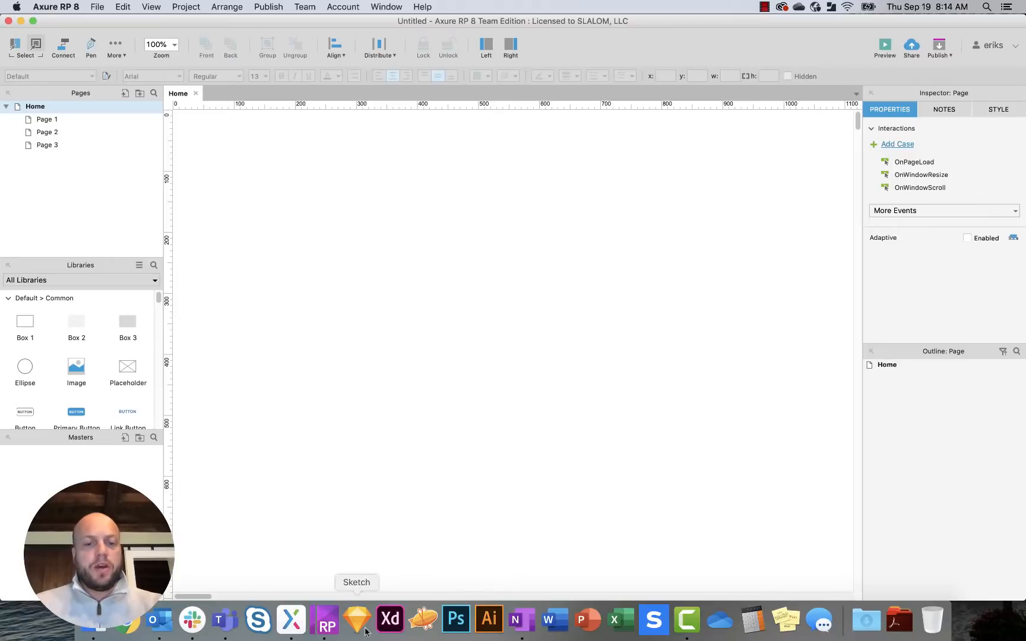
mouse_move(291, 619)
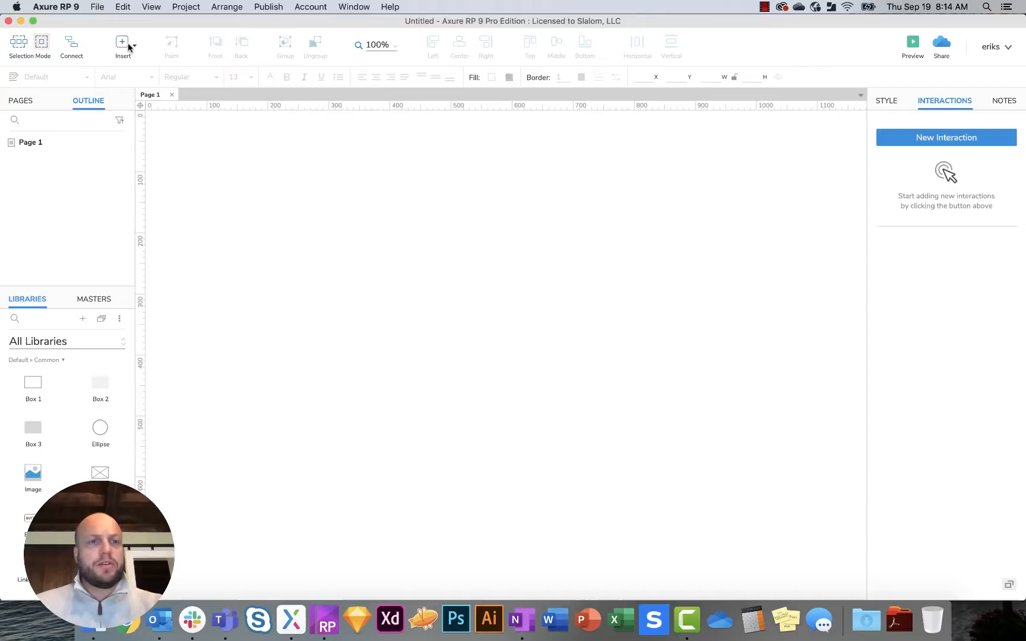
mouse_move(324, 302)
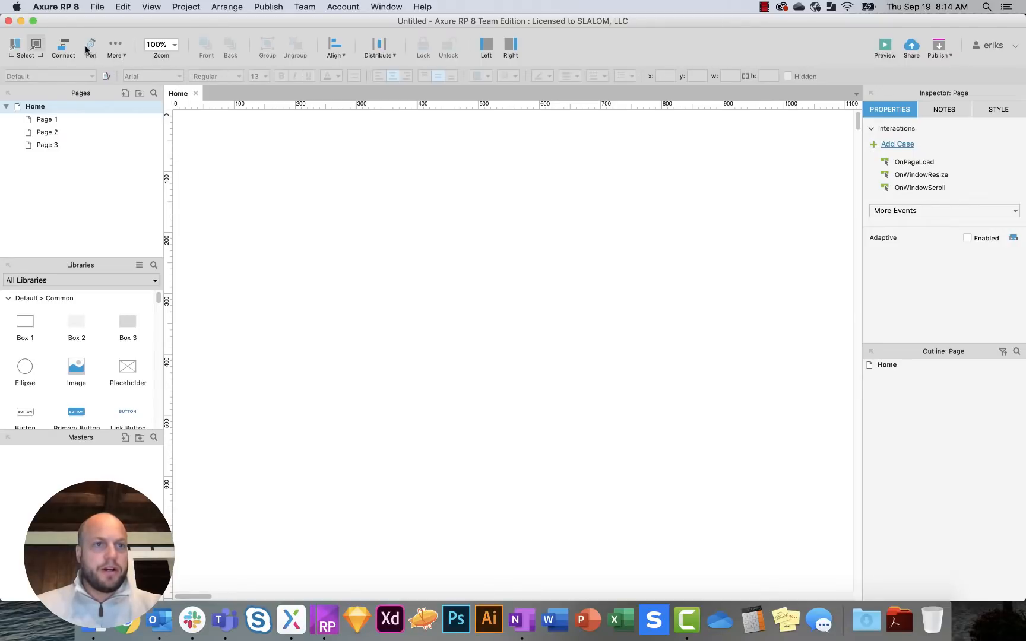
mouse_move(126, 63)
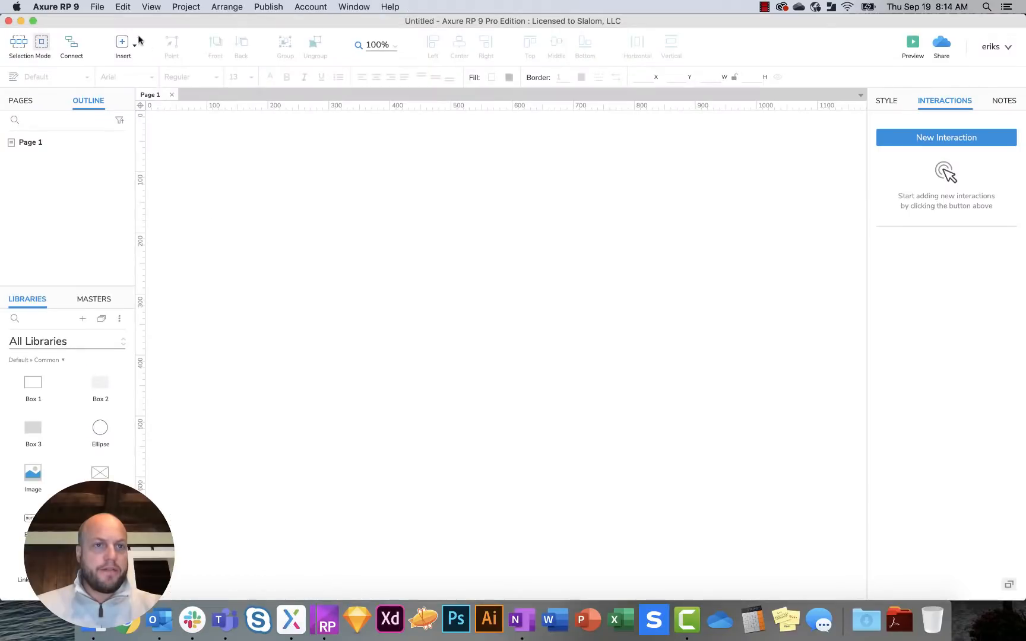
left_click(122, 43)
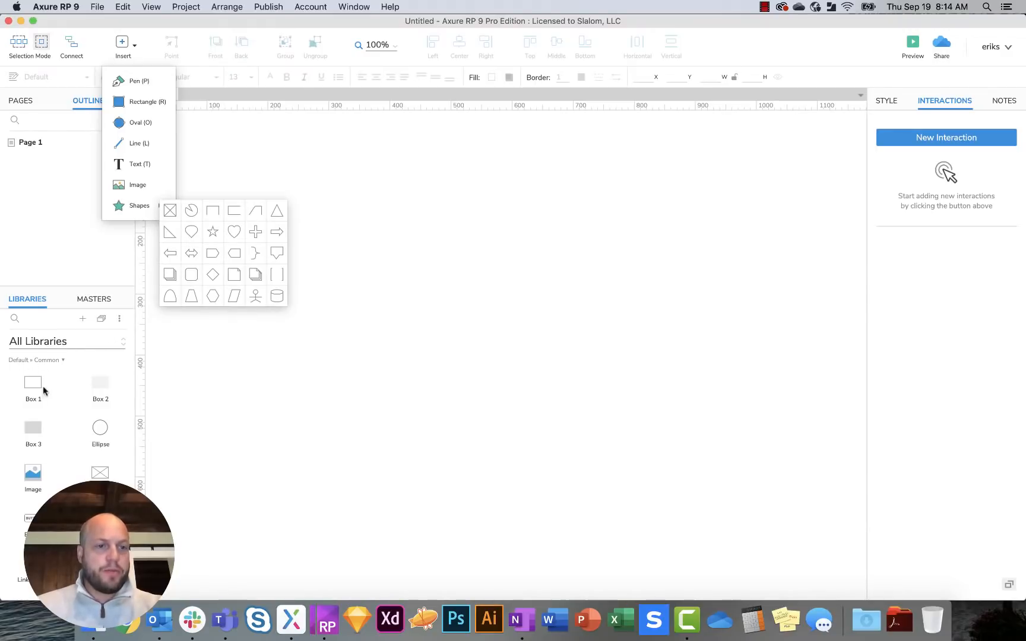
mouse_move(195, 21)
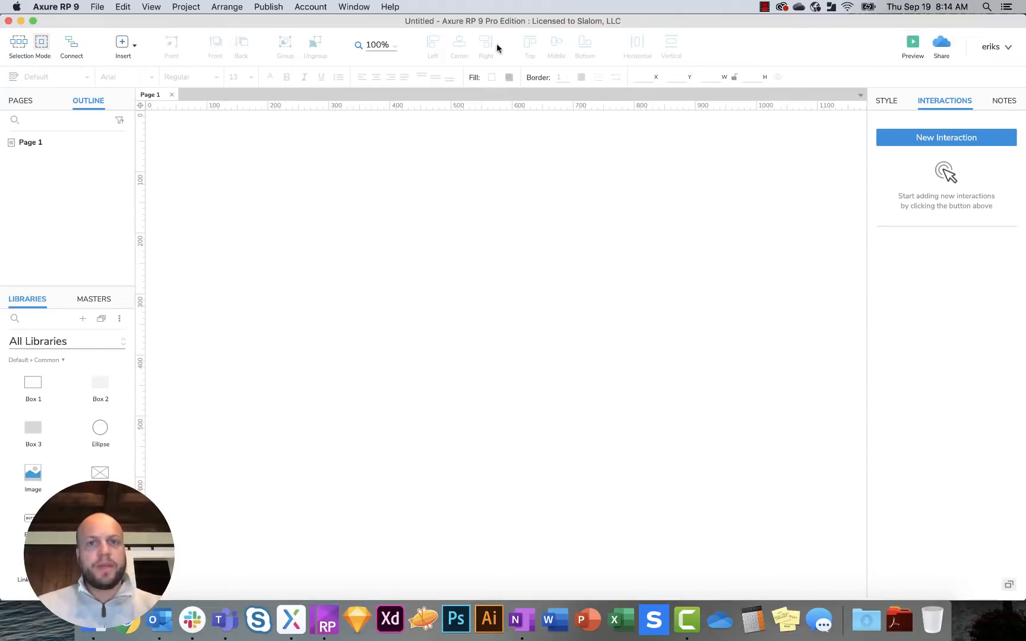
mouse_move(477, 391)
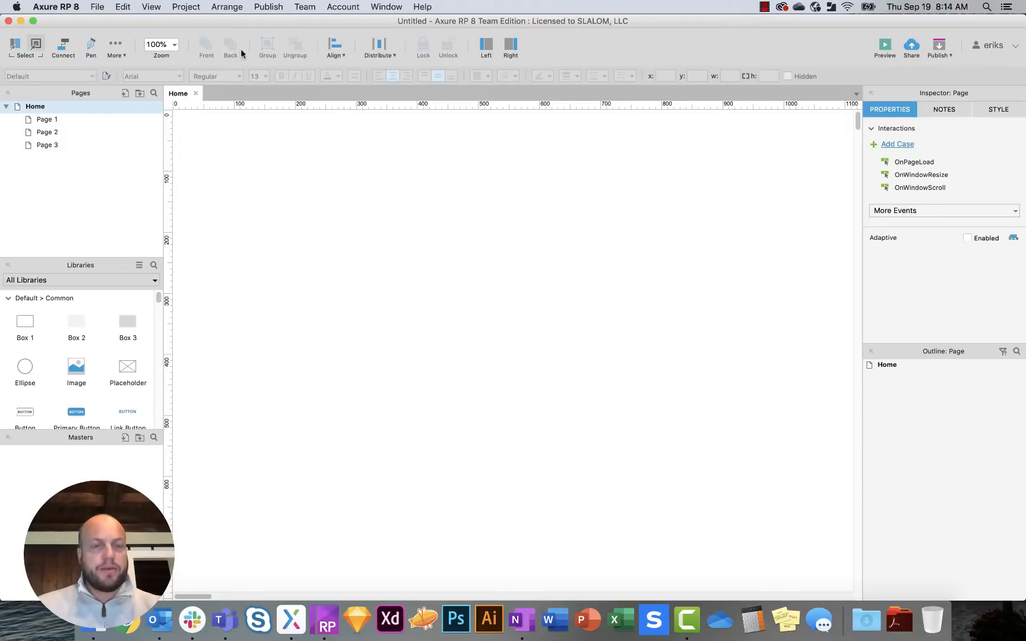
mouse_move(606, 52)
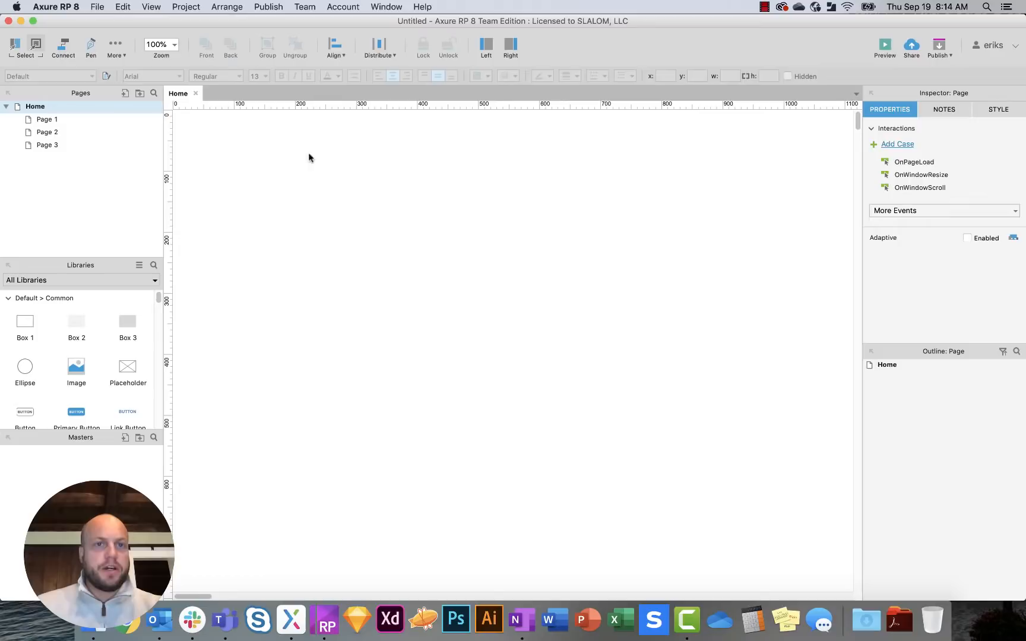
left_click(335, 49)
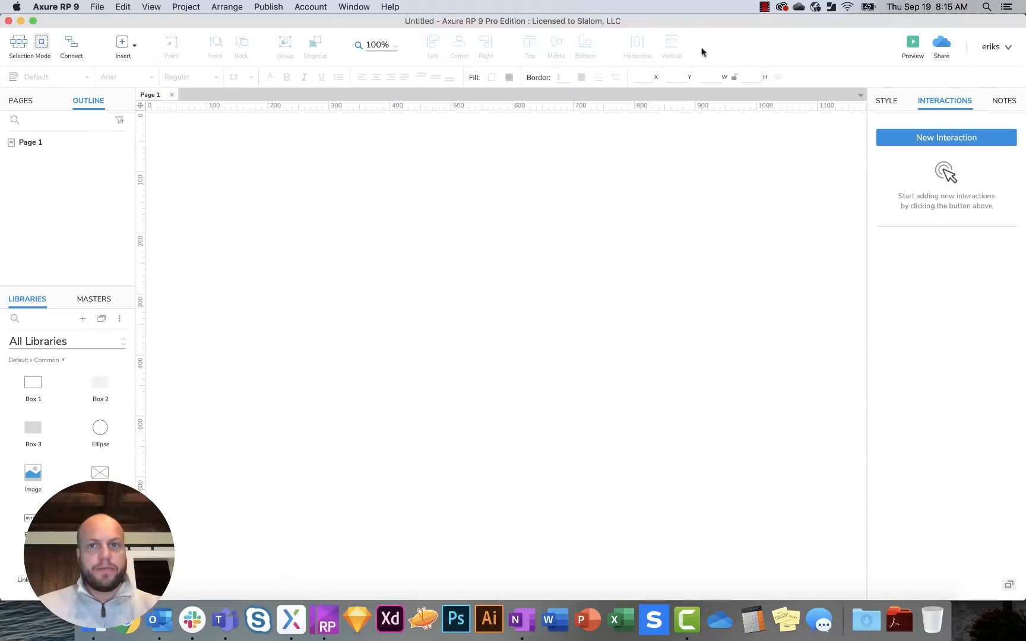
mouse_move(705, 200)
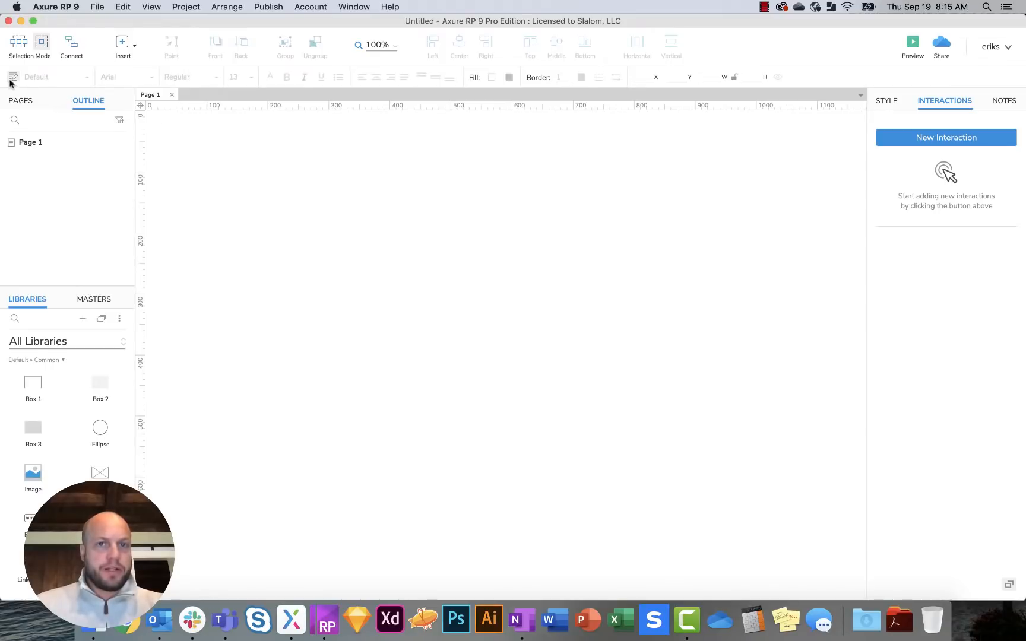
mouse_move(170, 142)
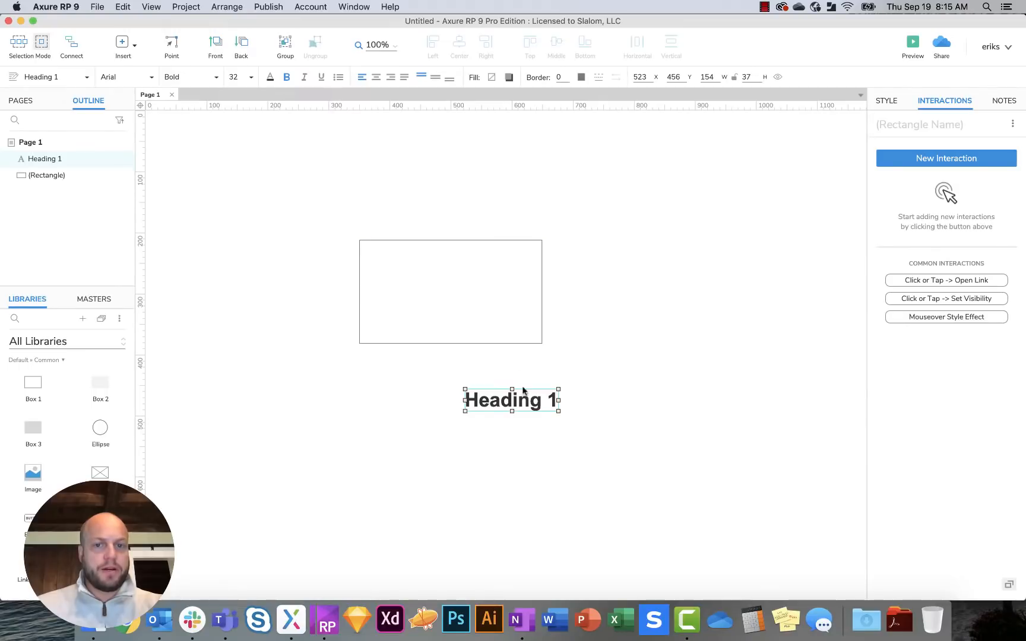
mouse_move(491, 293)
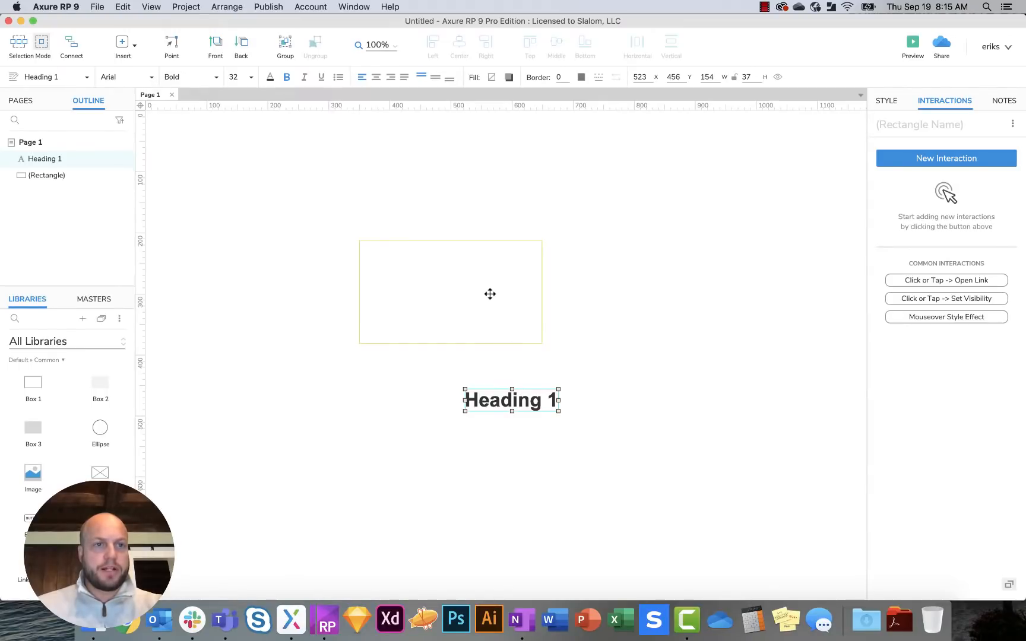
Step: Select the rectangle on Page 1 and return to the Pages list
left_click(450, 291)
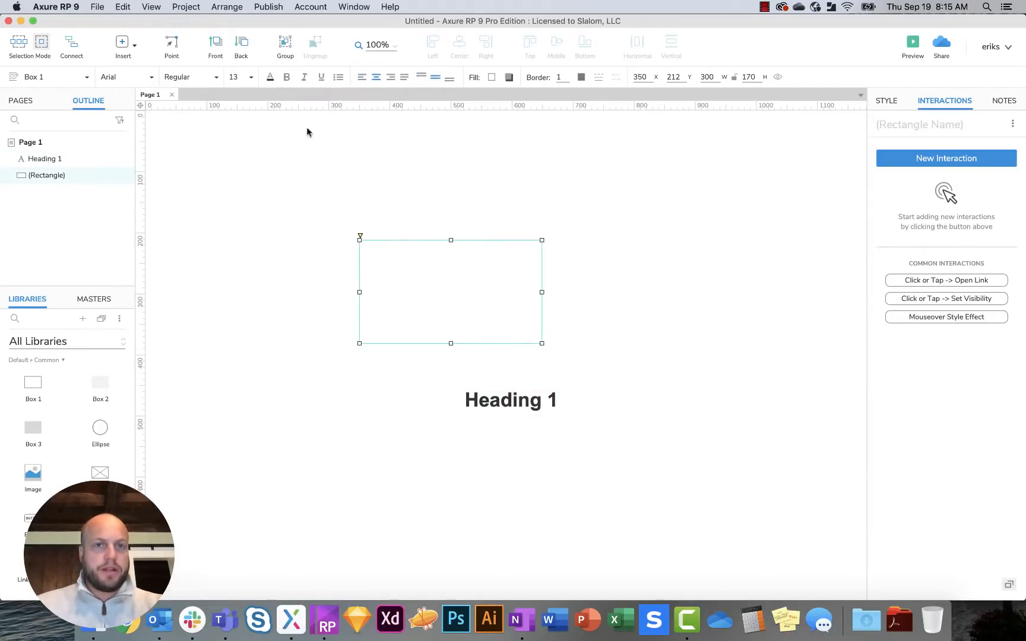
left_click(325, 620)
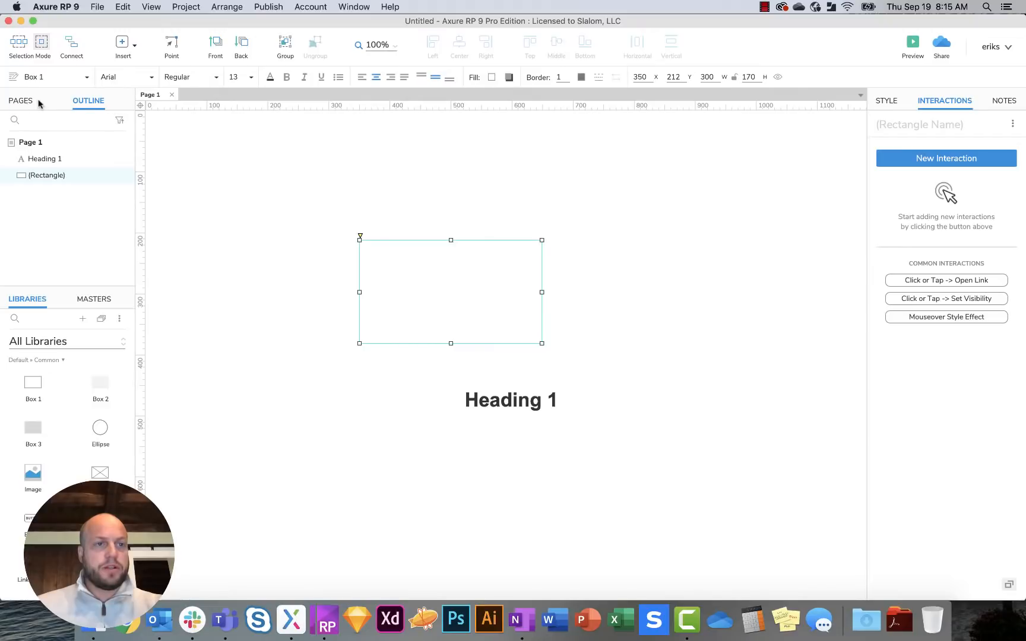
mouse_move(187, 189)
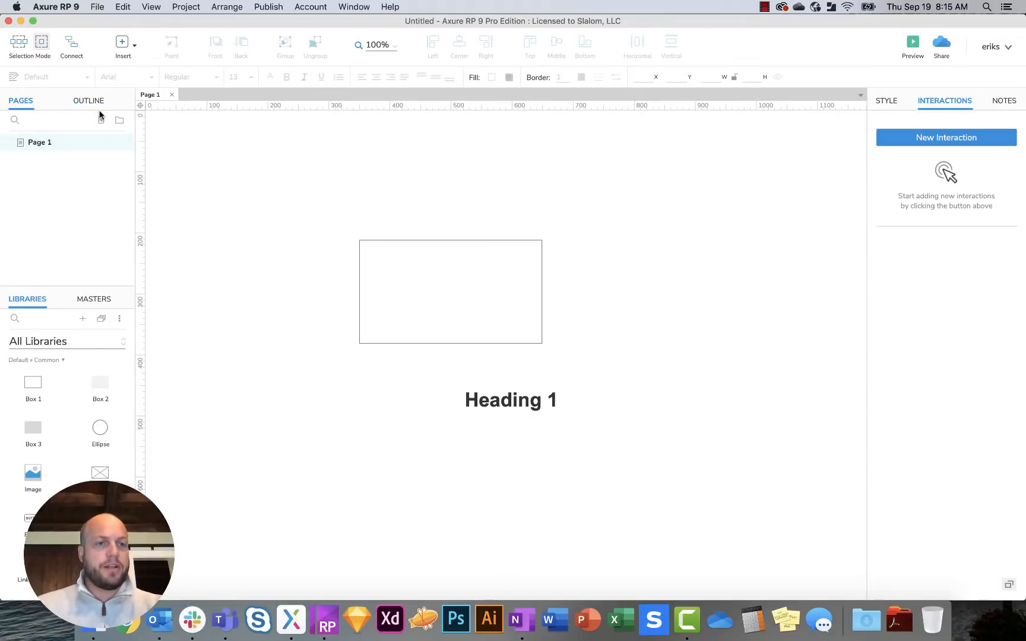
Step: Switch to the Axure RP 8 document and place an image placeholder below-right of the rectangle
left_click(88, 99)
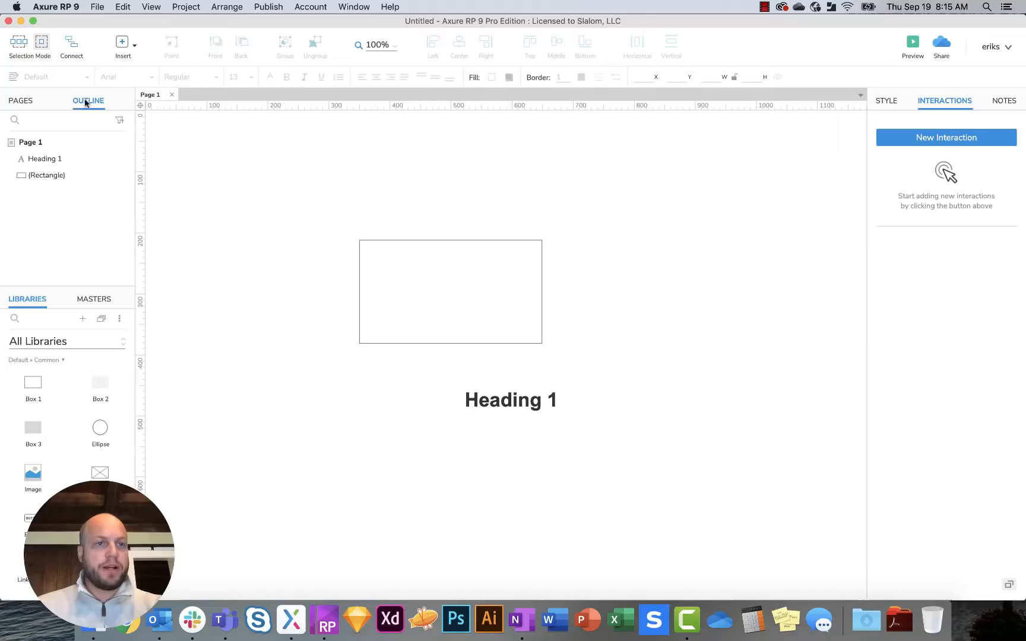
left_click(20, 100)
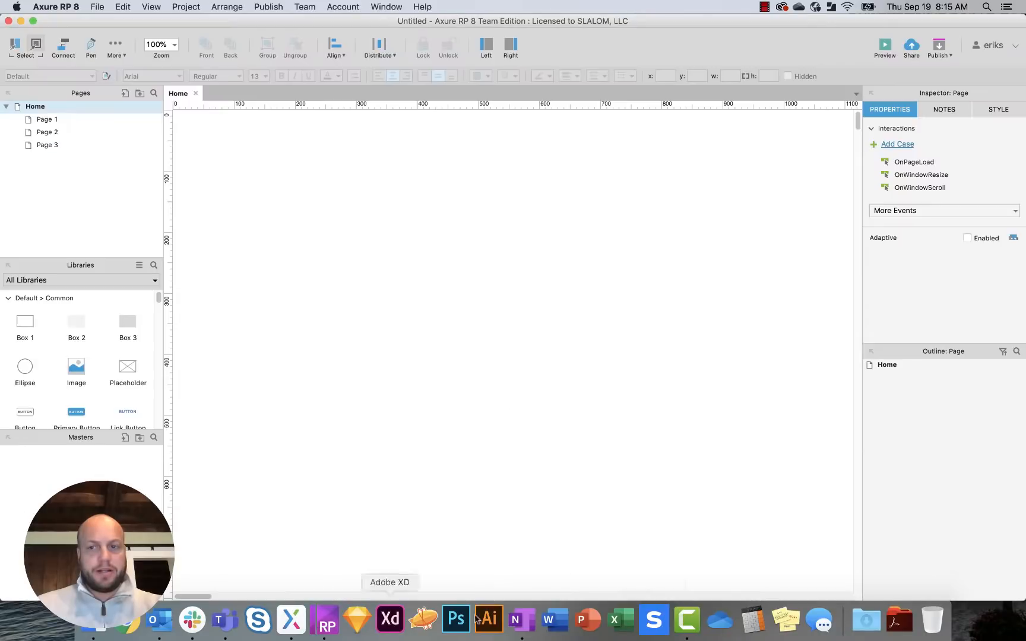
mouse_move(237, 341)
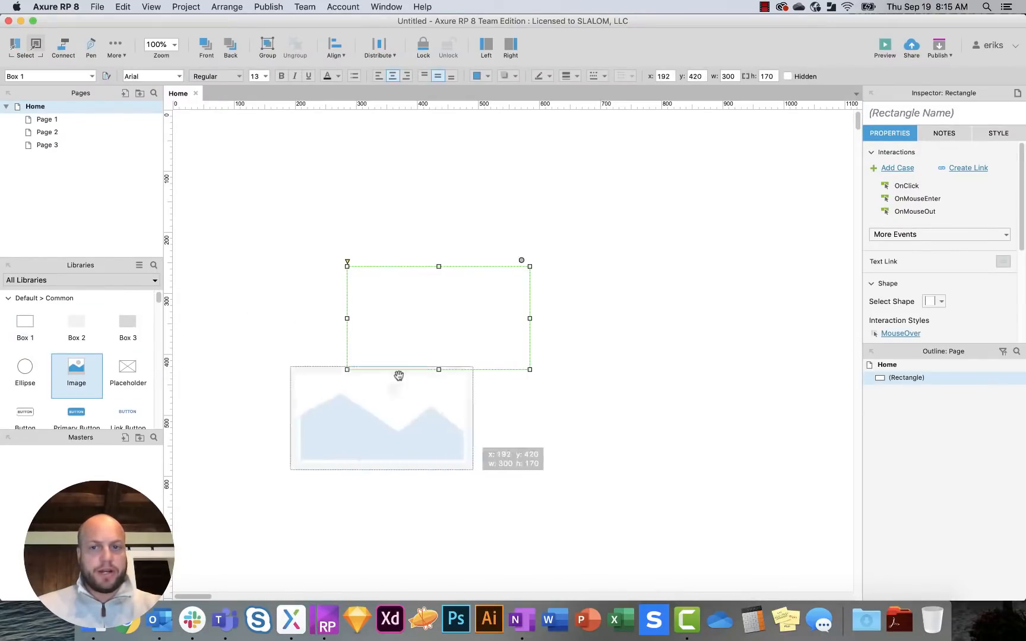
left_click_drag(381, 419, 644, 386)
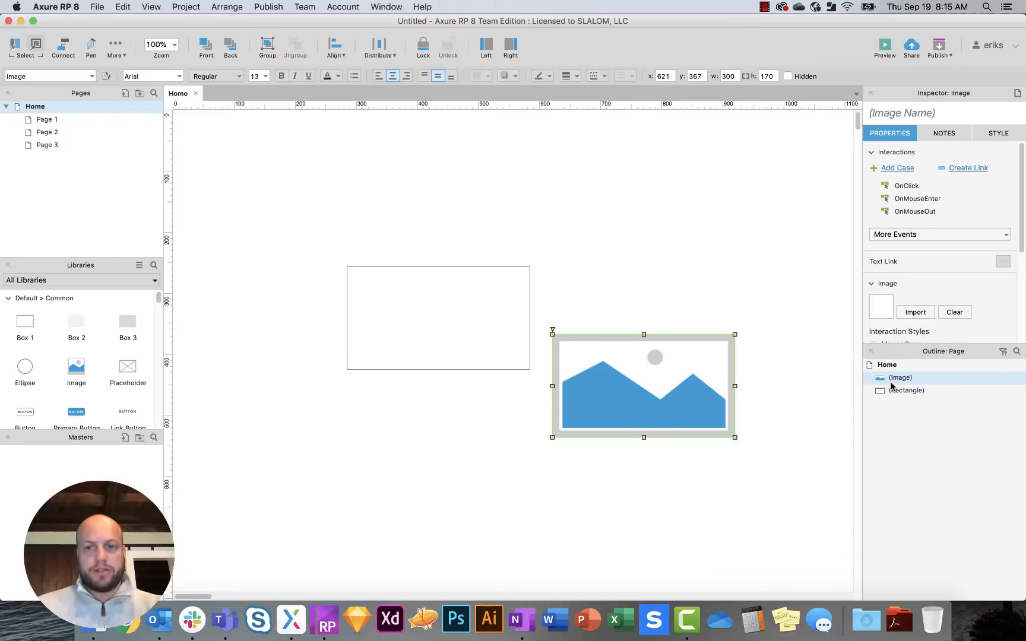
mouse_move(291, 619)
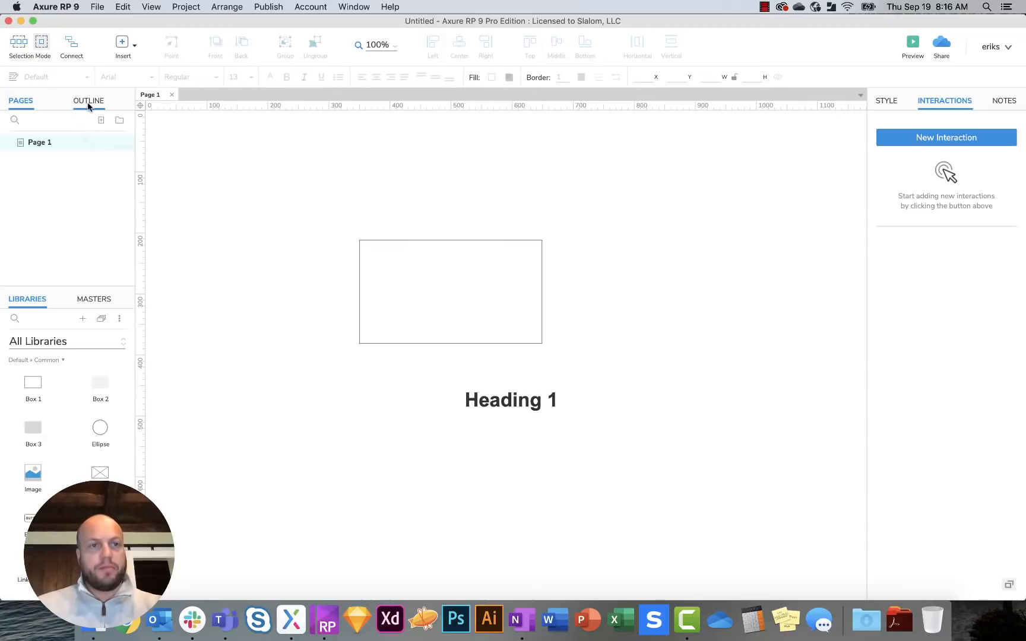
left_click(88, 101)
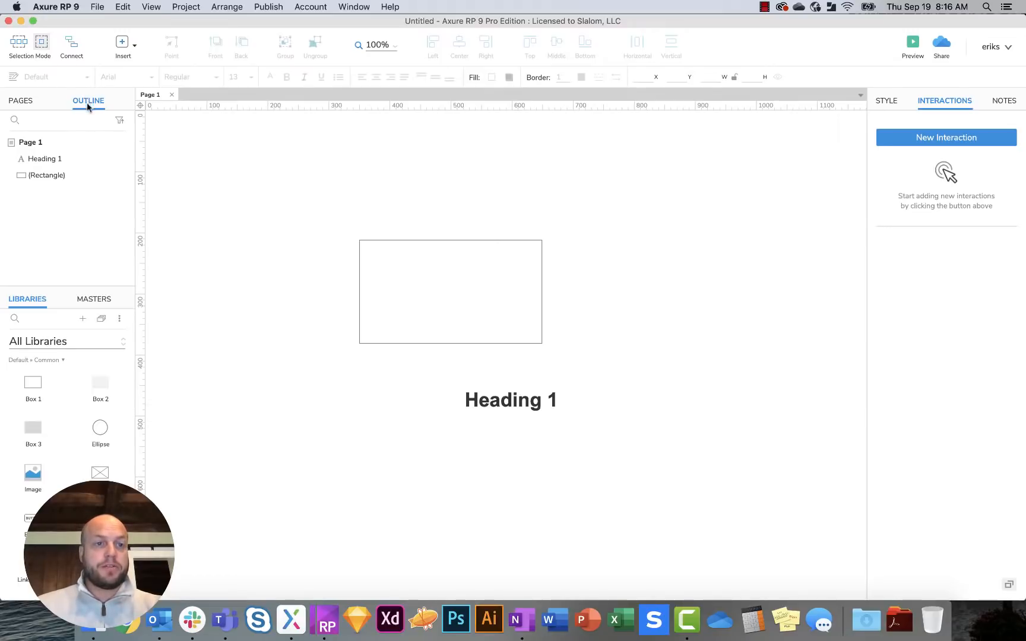
left_click(20, 101)
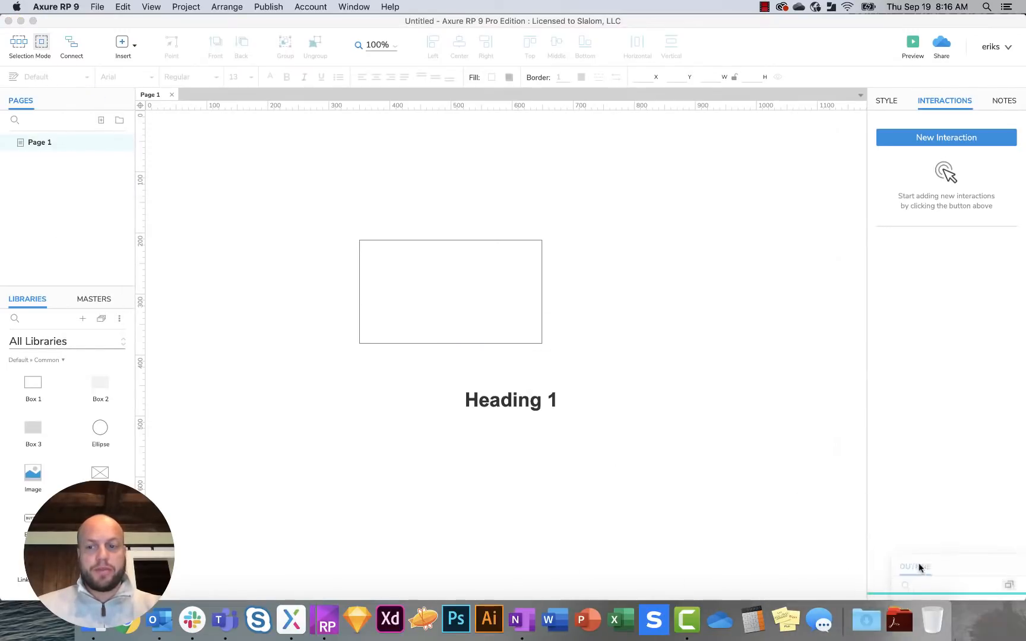
left_click(915, 567)
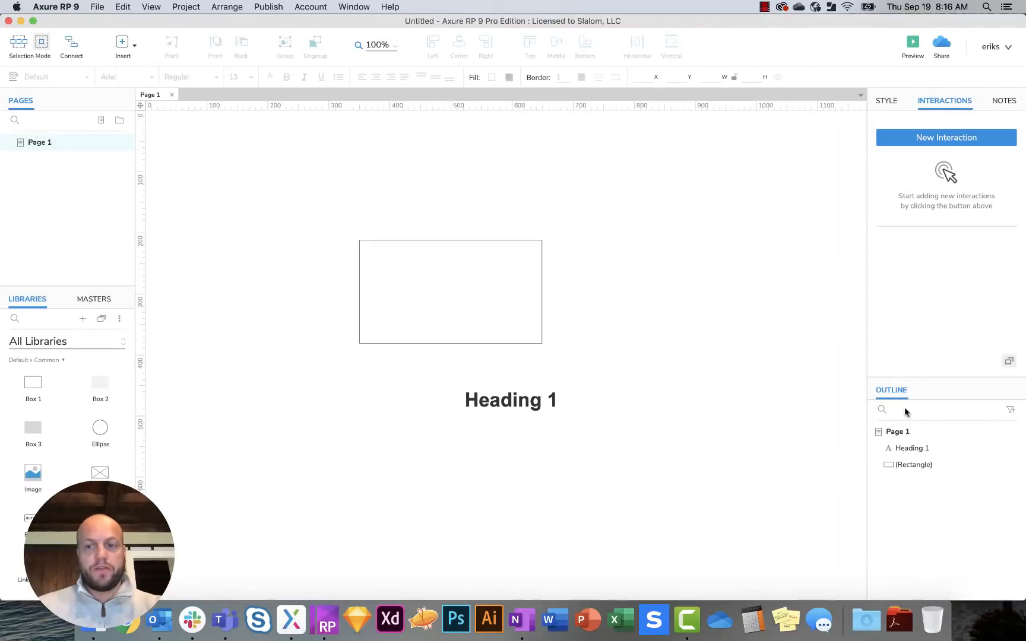
mouse_move(896, 412)
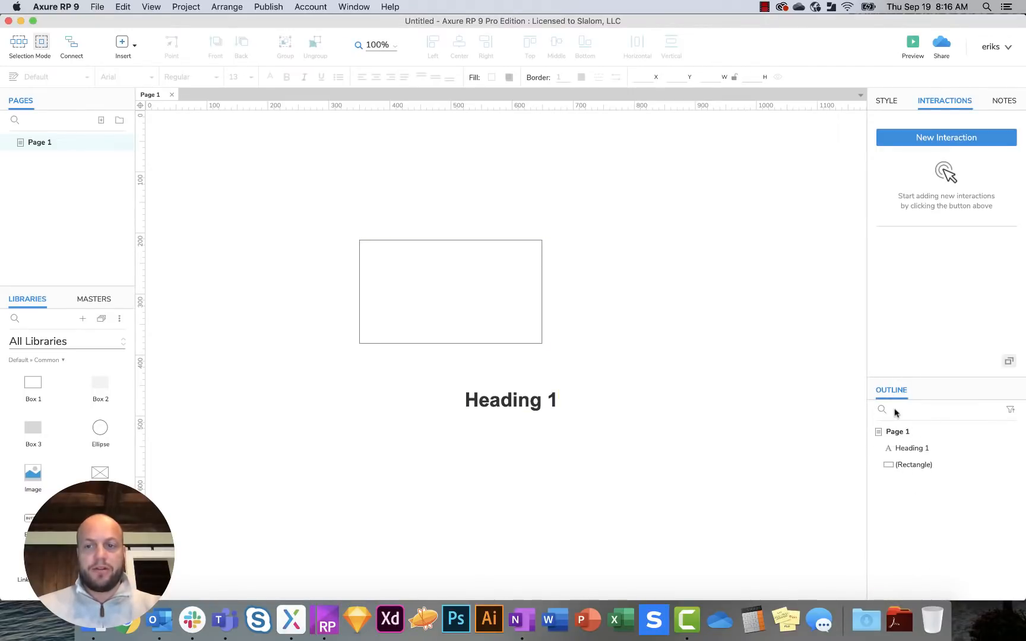
mouse_move(923, 397)
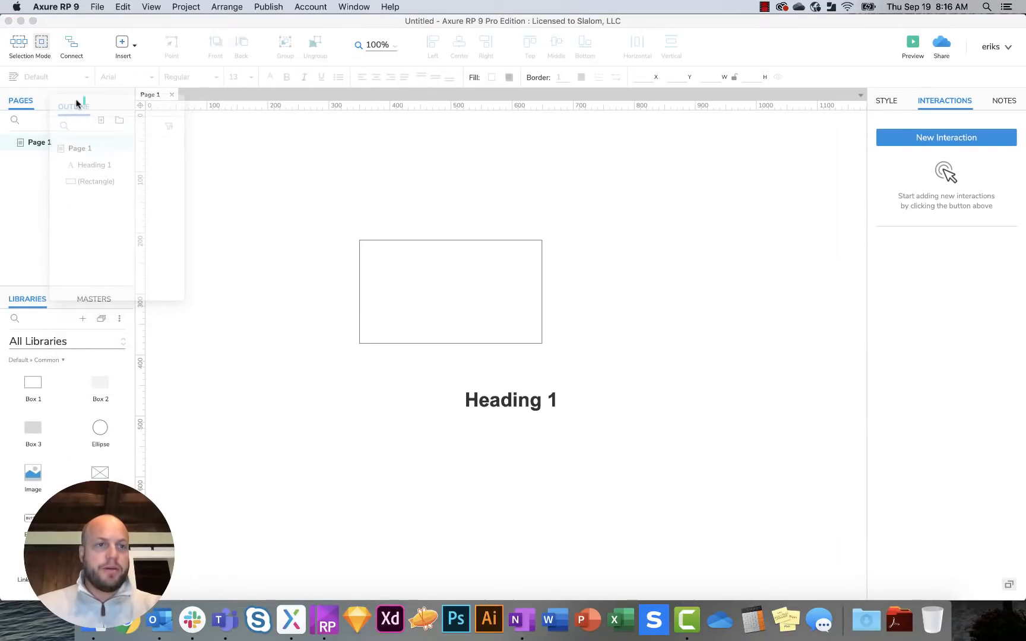
left_click(87, 101)
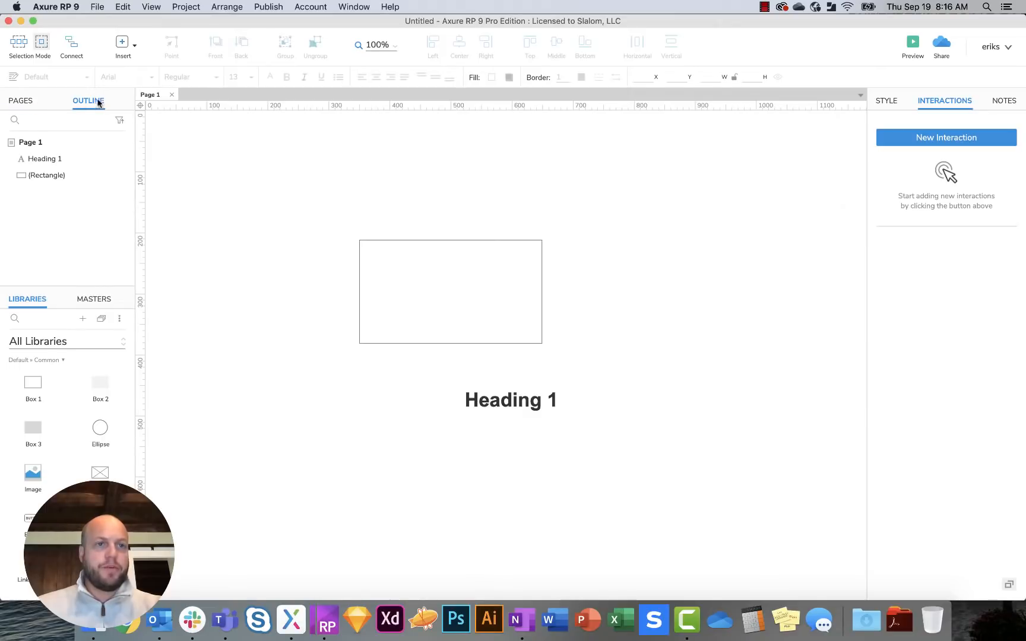
left_click(20, 100)
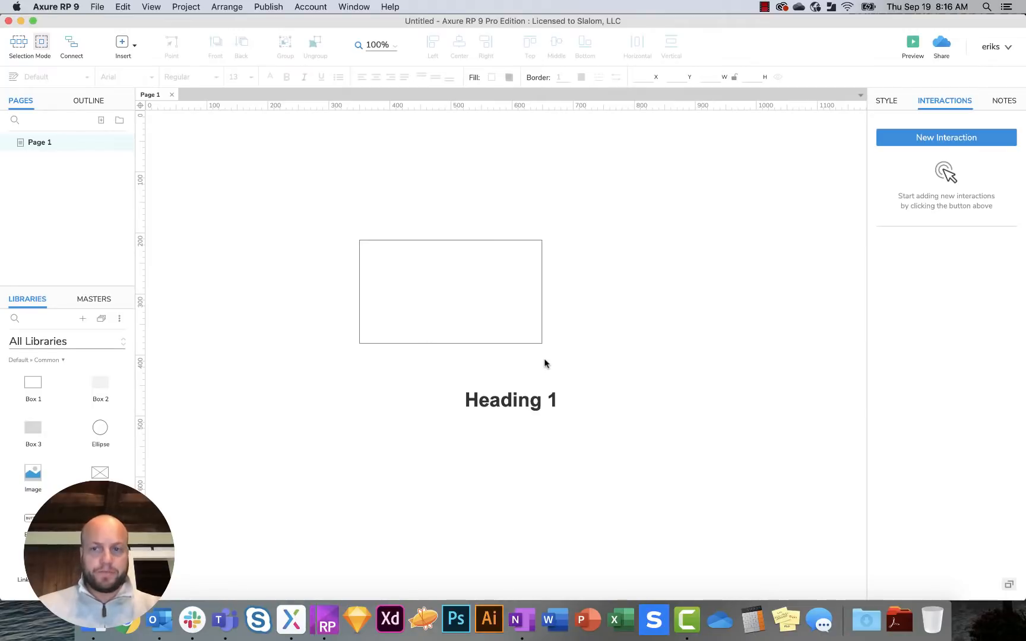
mouse_move(241, 321)
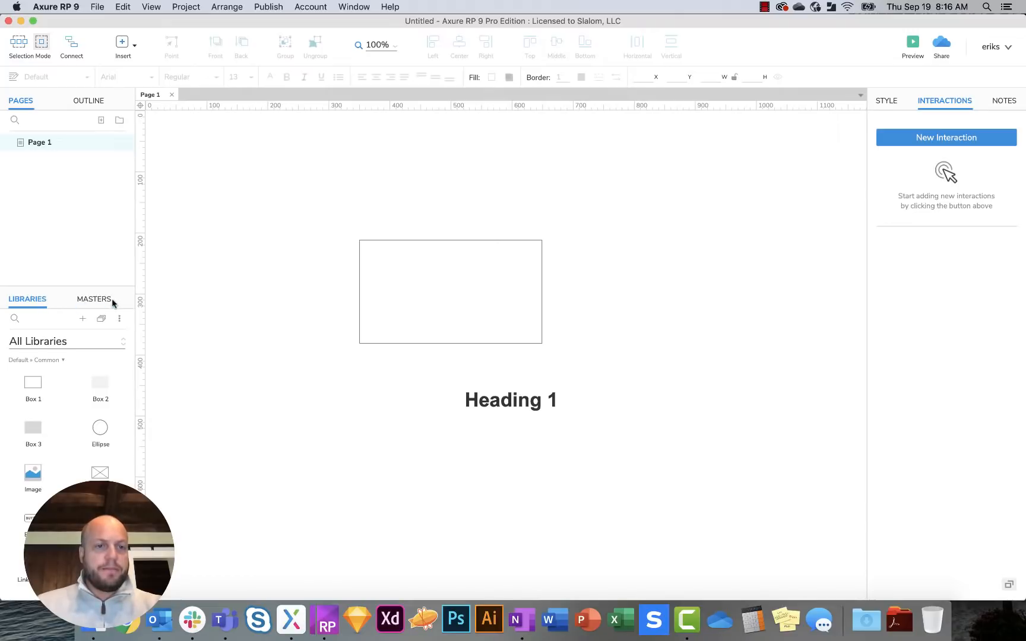
mouse_move(54, 316)
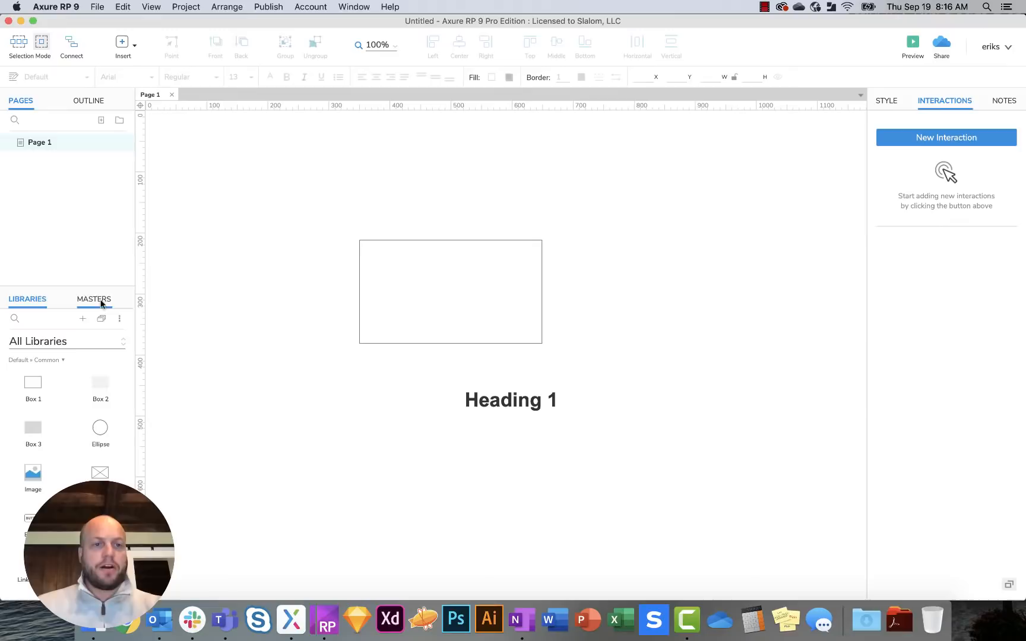
mouse_move(82, 318)
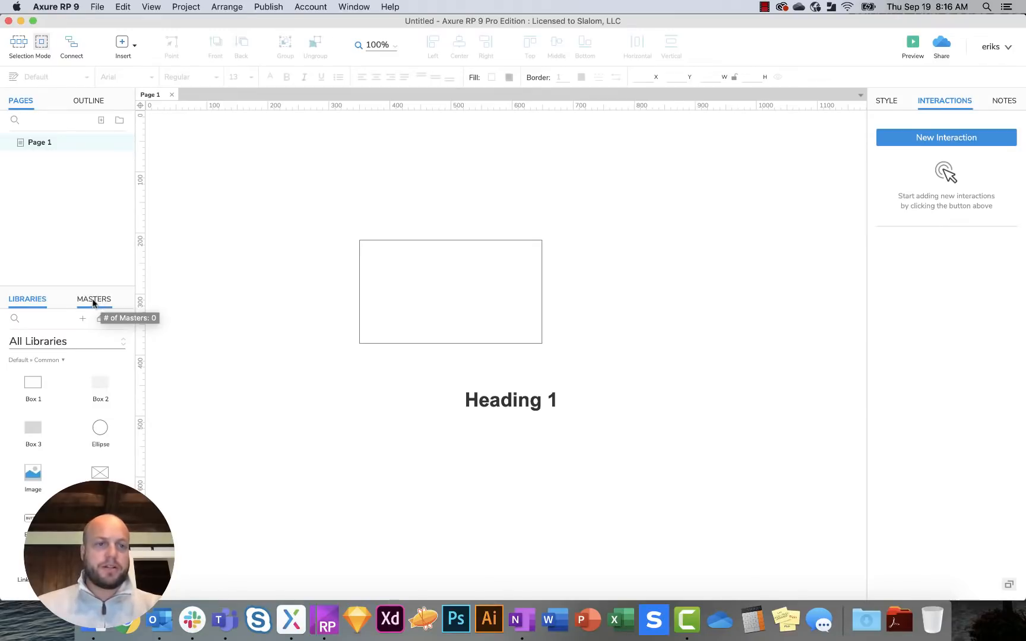
mouse_move(163, 354)
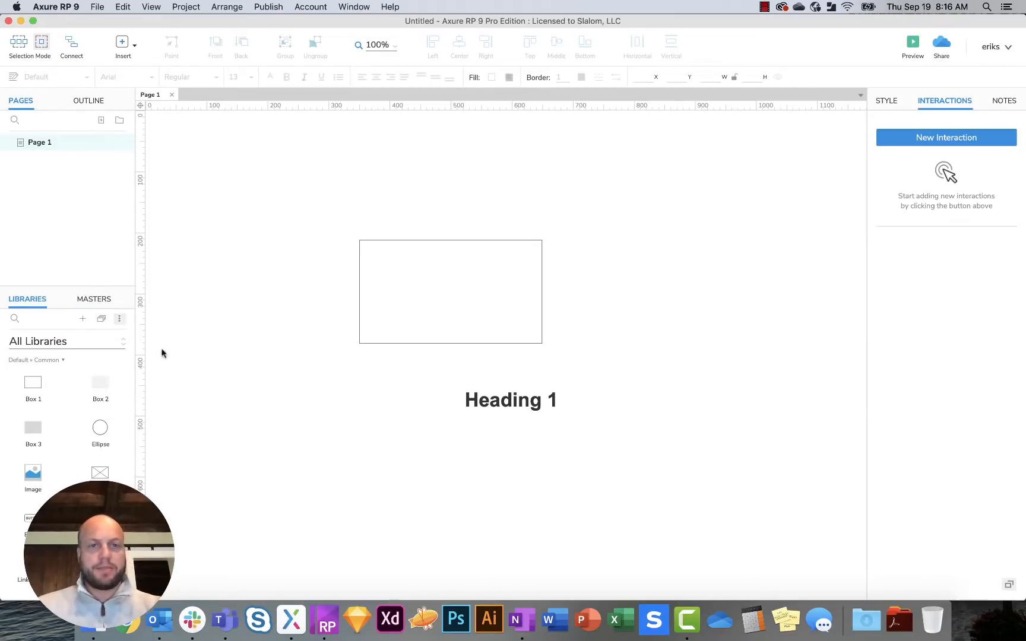
mouse_move(324, 620)
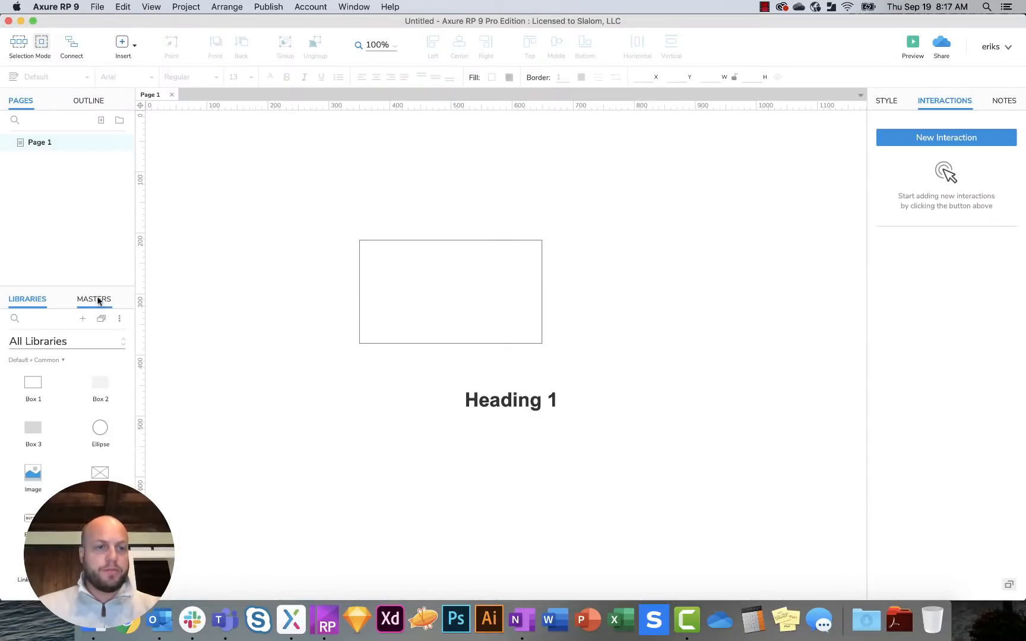
Step: View the empty Masters list, then select the rectangle to reveal its Interactions pane
left_click(94, 299)
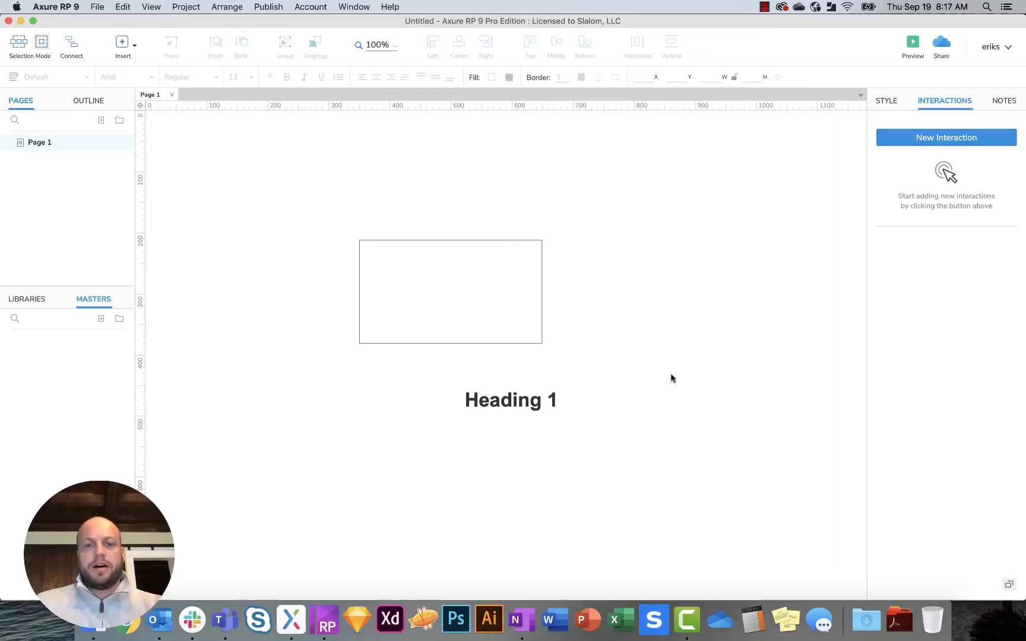
mouse_move(625, 267)
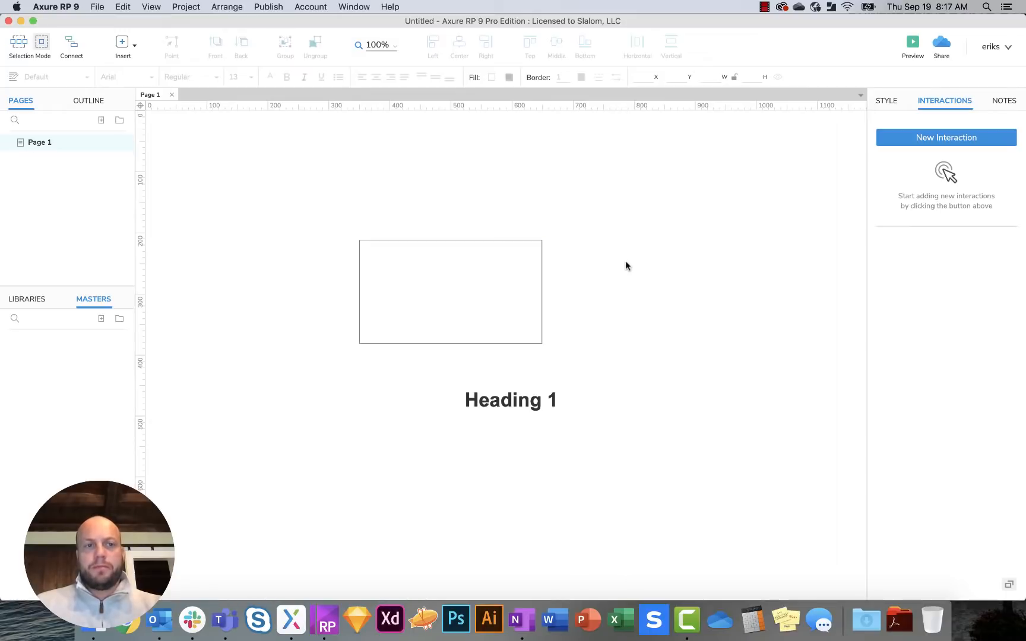
mouse_move(949, 137)
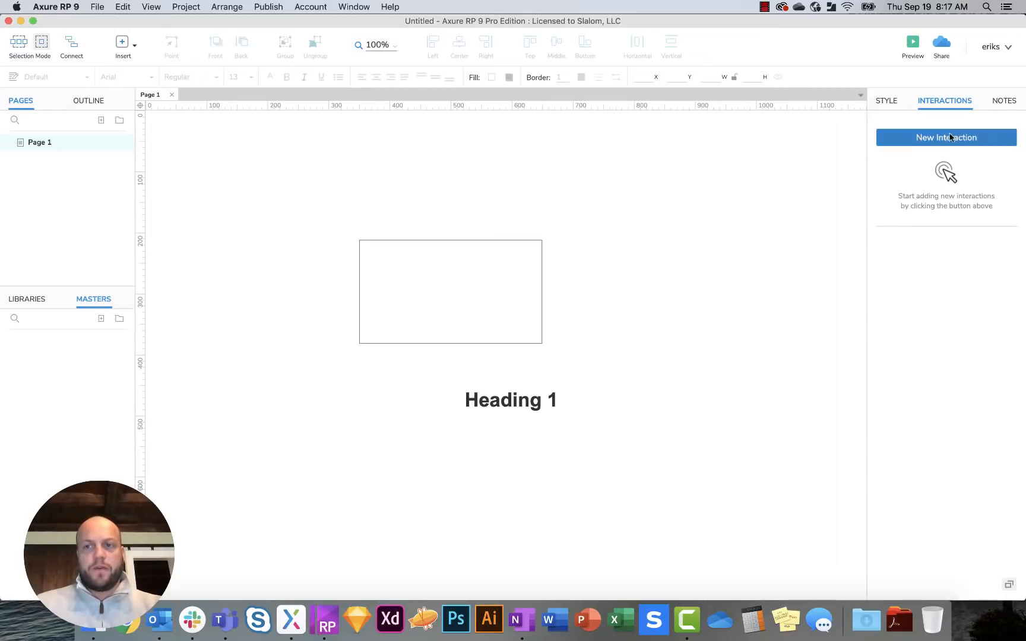
mouse_move(915, 131)
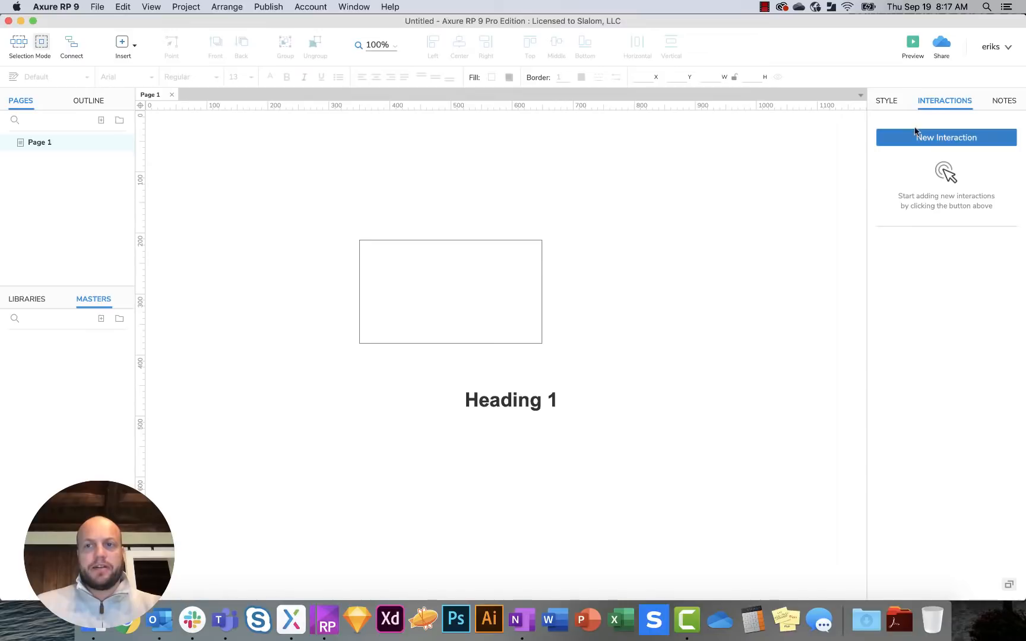
left_click(450, 292)
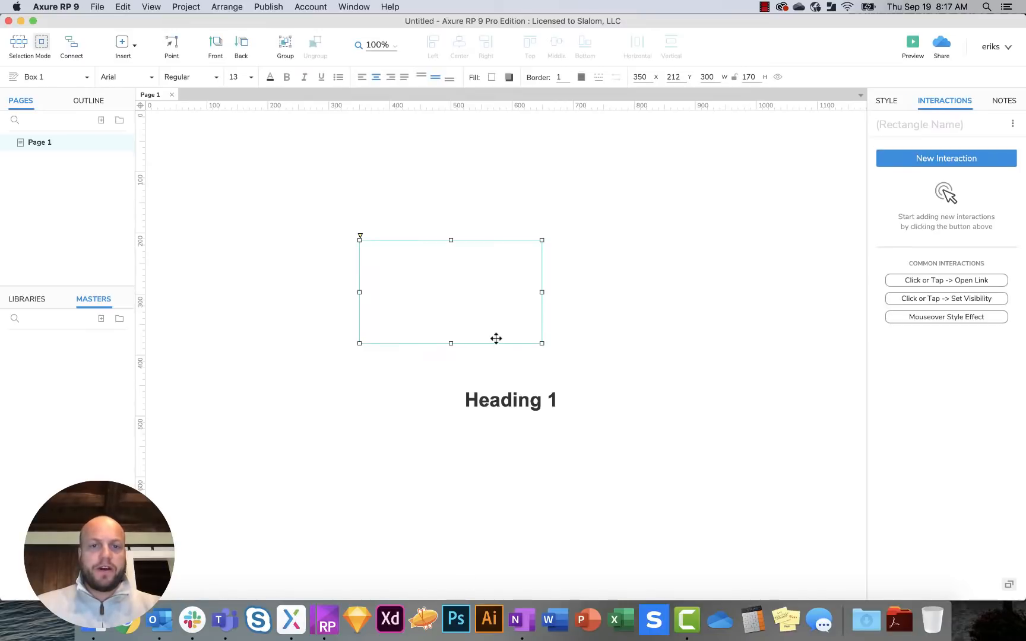
mouse_move(428, 288)
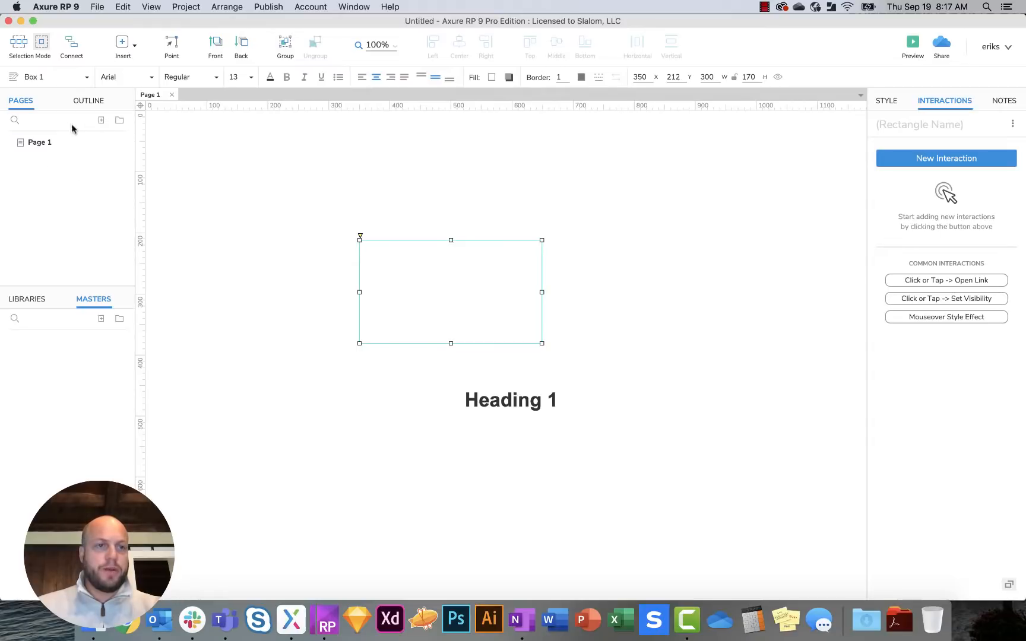
Step: Add a new page, Page 2, beneath Page 1 in the Pages panel
left_click(101, 120)
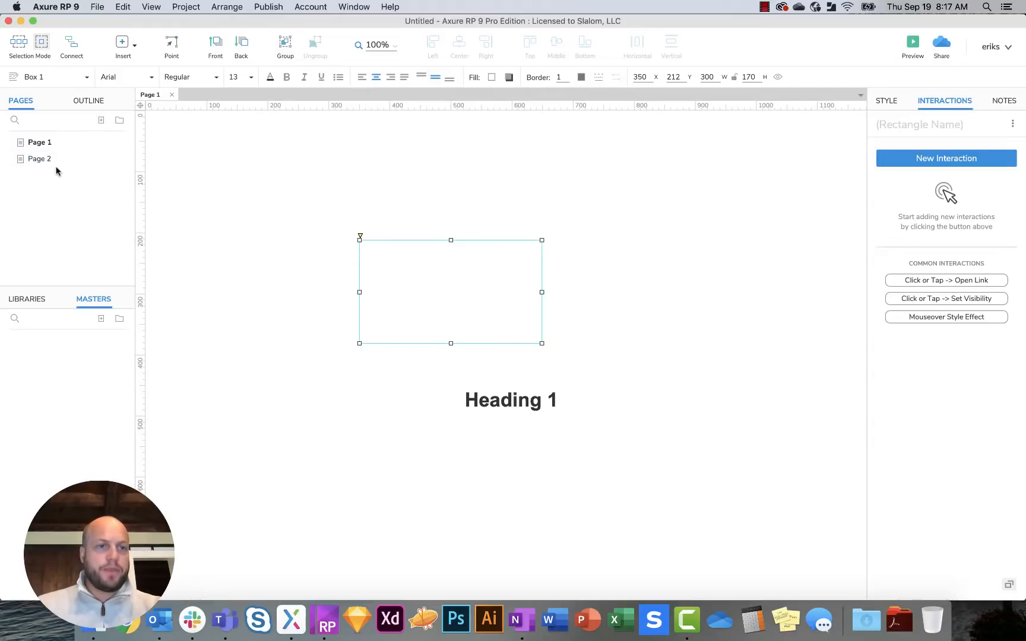
mouse_move(356, 619)
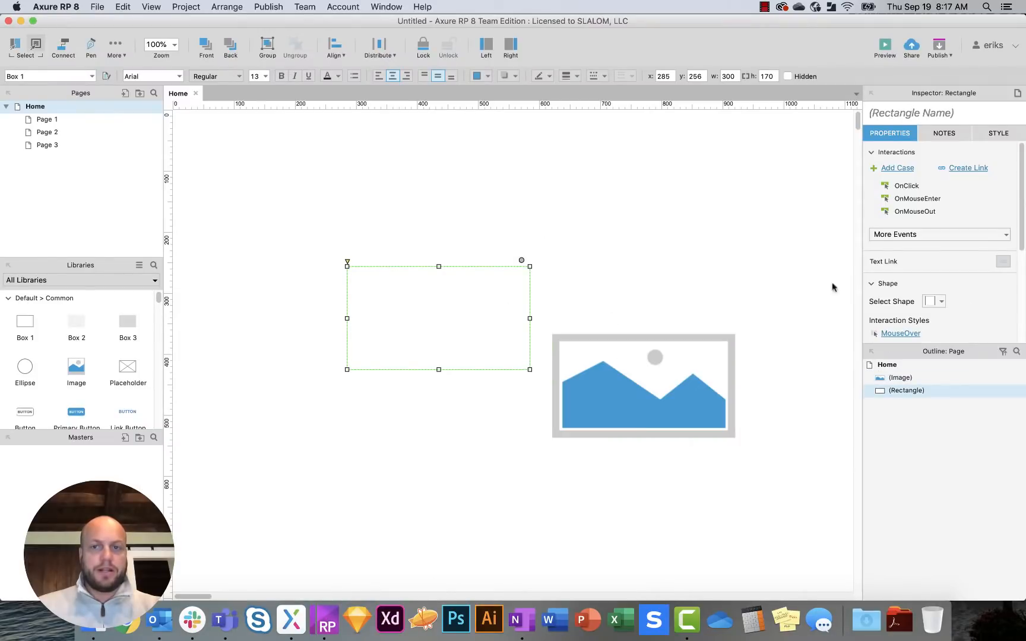
mouse_move(903, 188)
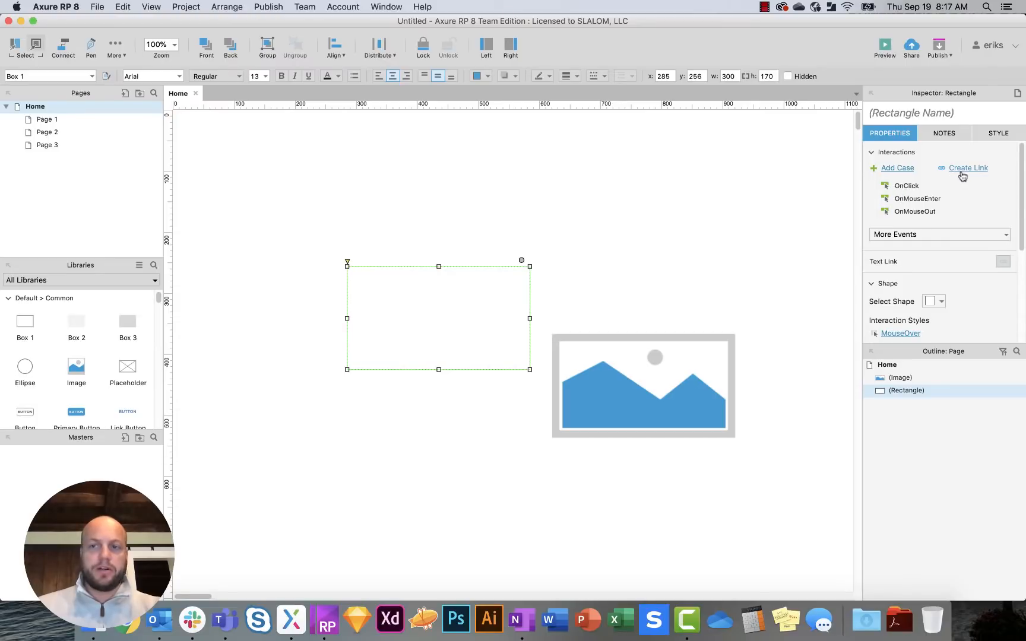
mouse_move(971, 172)
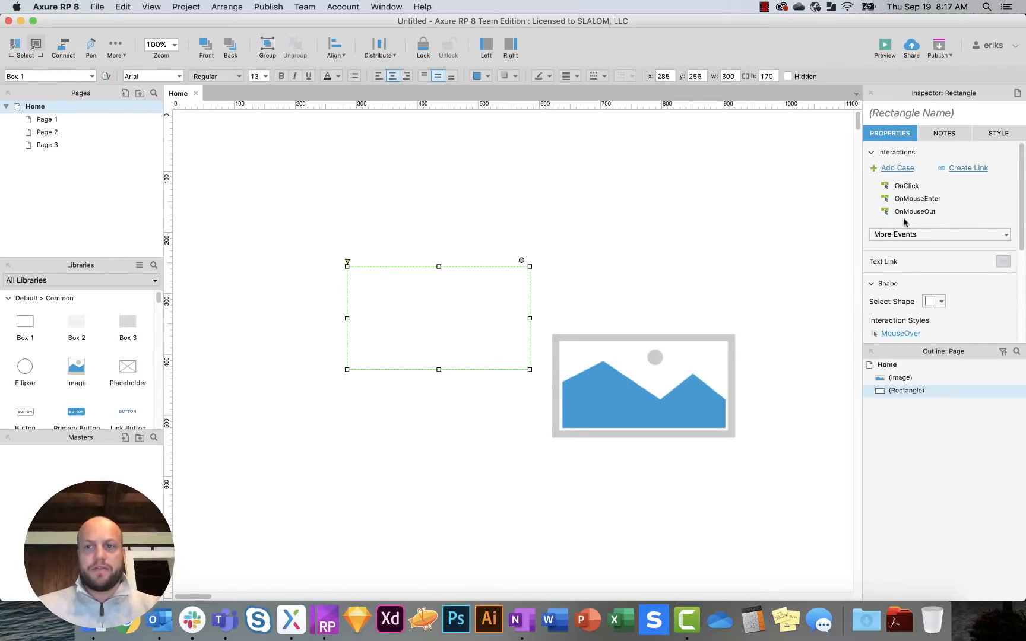
Step: Review the rectangle's interaction events (OnClick, OnMouseEnter, OnMouseOut) in RP 8's Properties
left_click(938, 234)
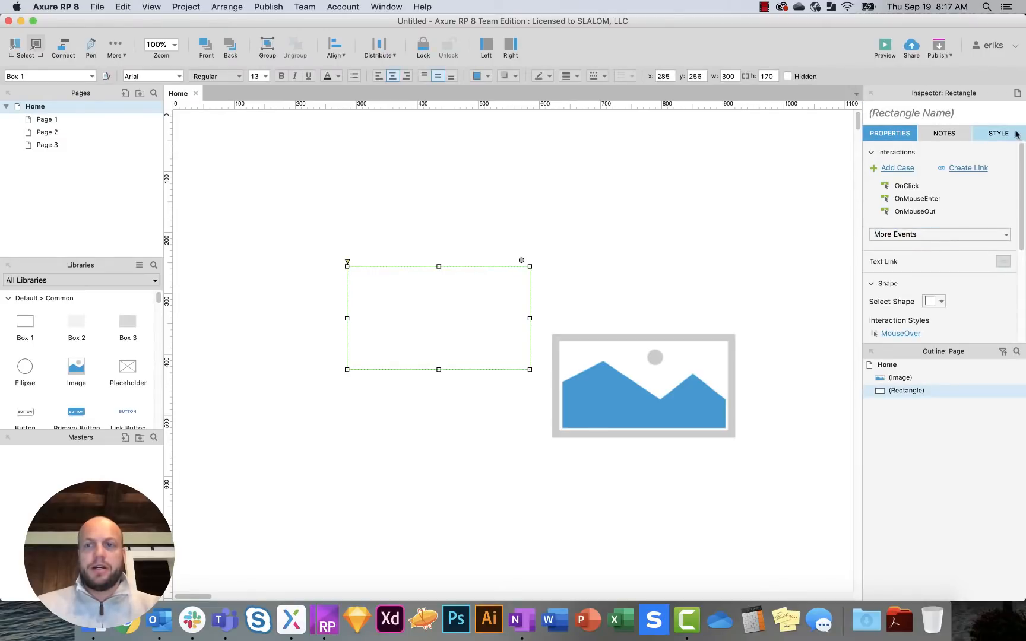
mouse_move(923, 222)
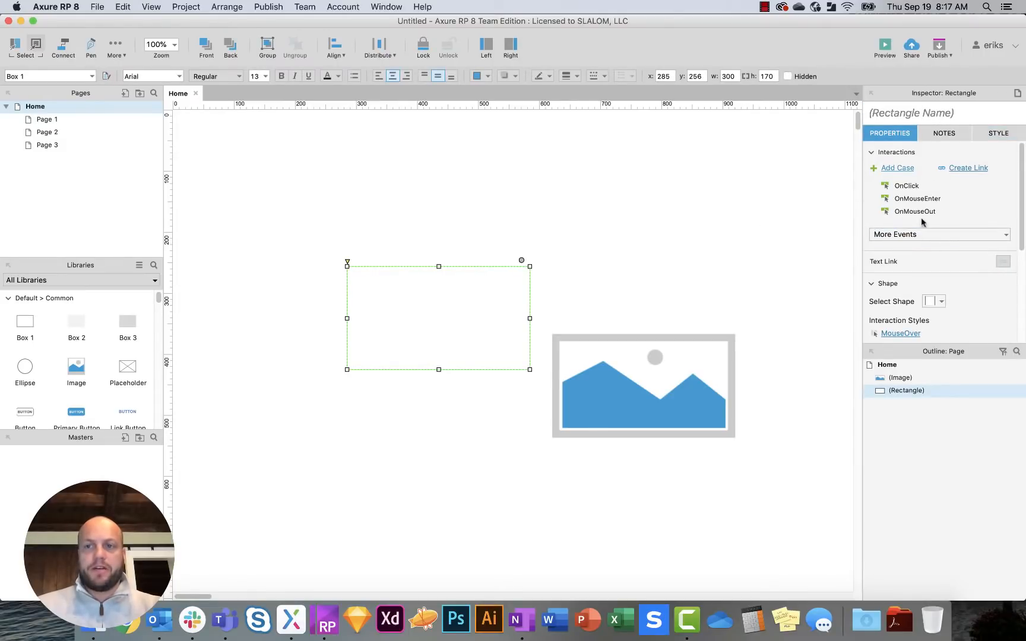
mouse_move(220, 598)
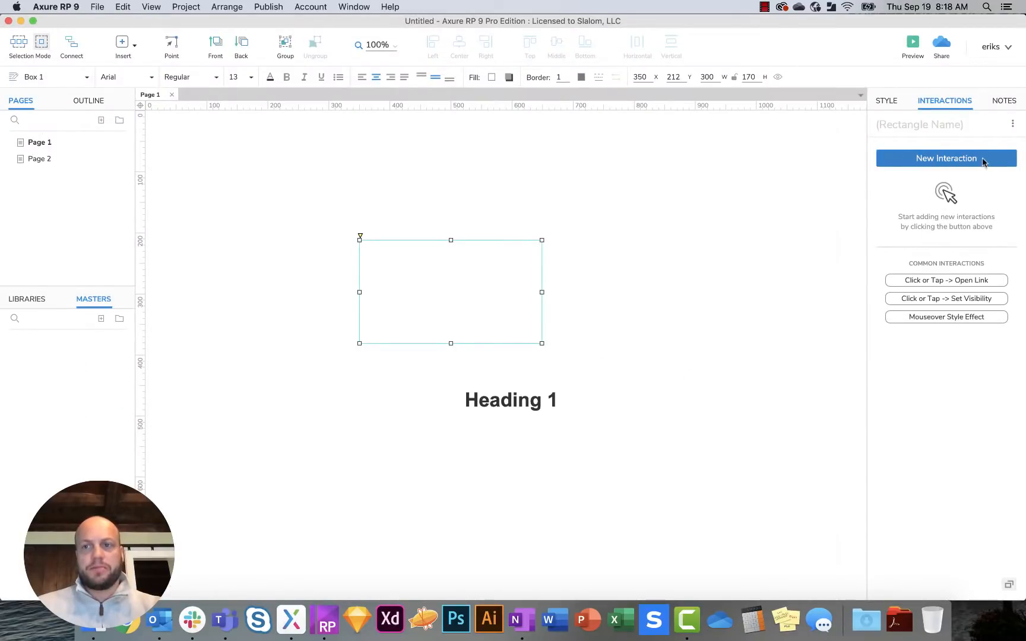
mouse_move(723, 248)
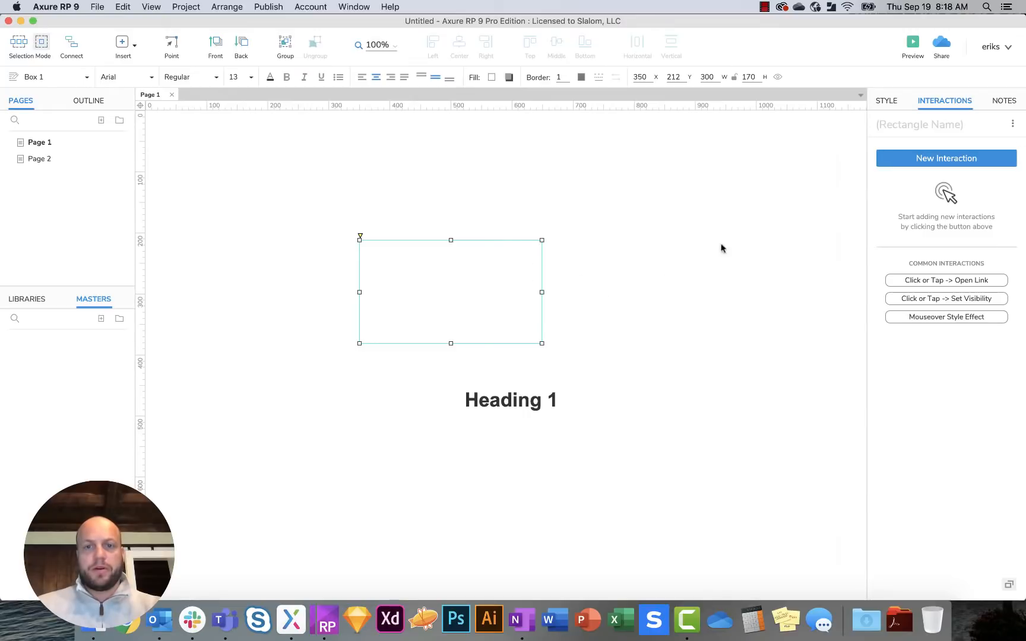
Step: Give the rectangle a Click or Tap interaction whose Open Link action goes to Page 2
left_click(945, 158)
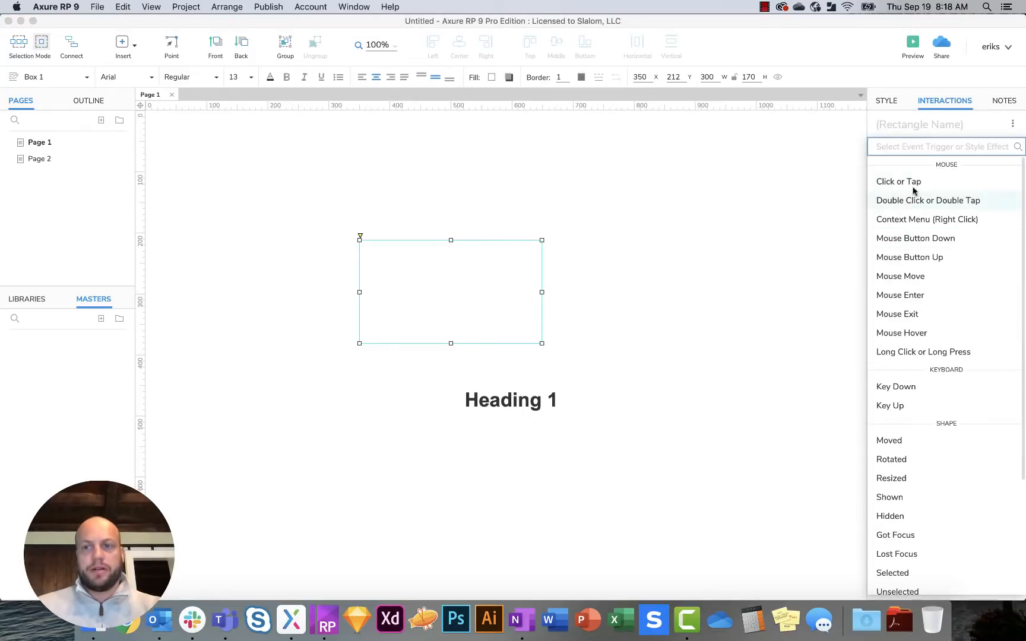
scroll("down", 3)
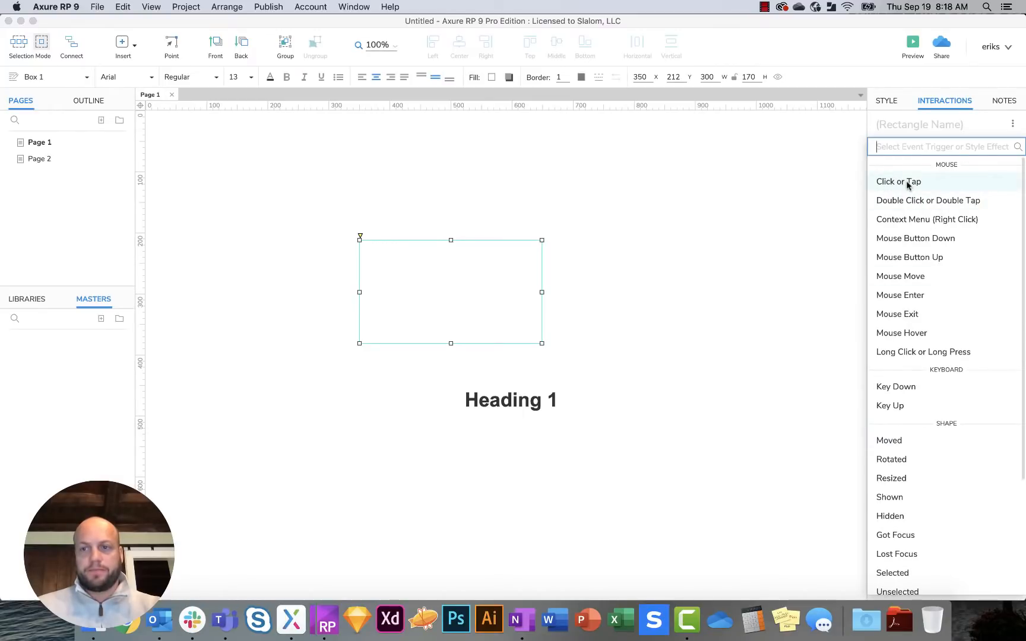
left_click(898, 182)
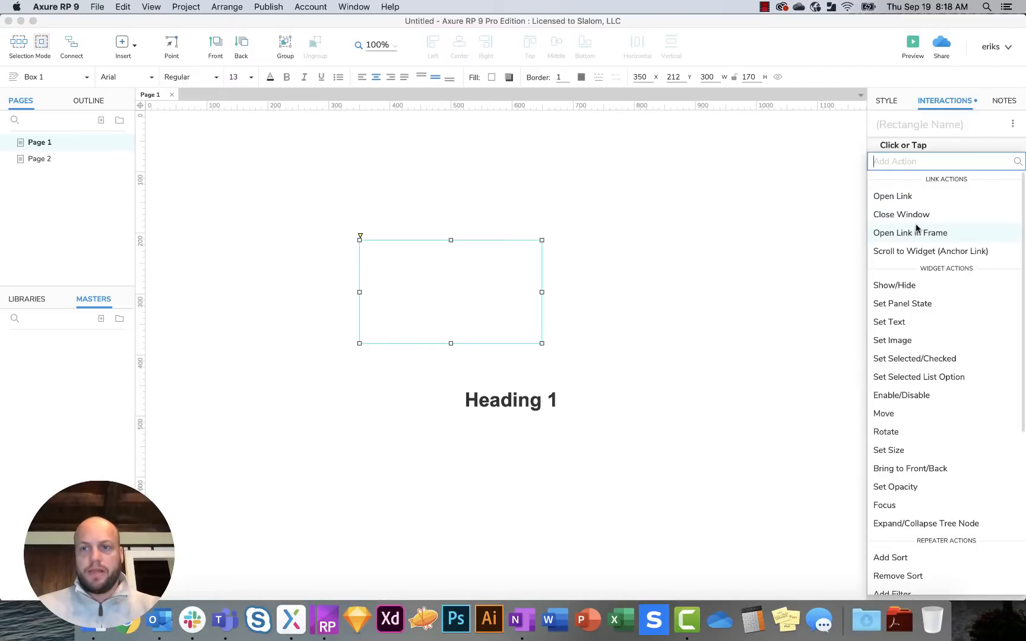
left_click(892, 196)
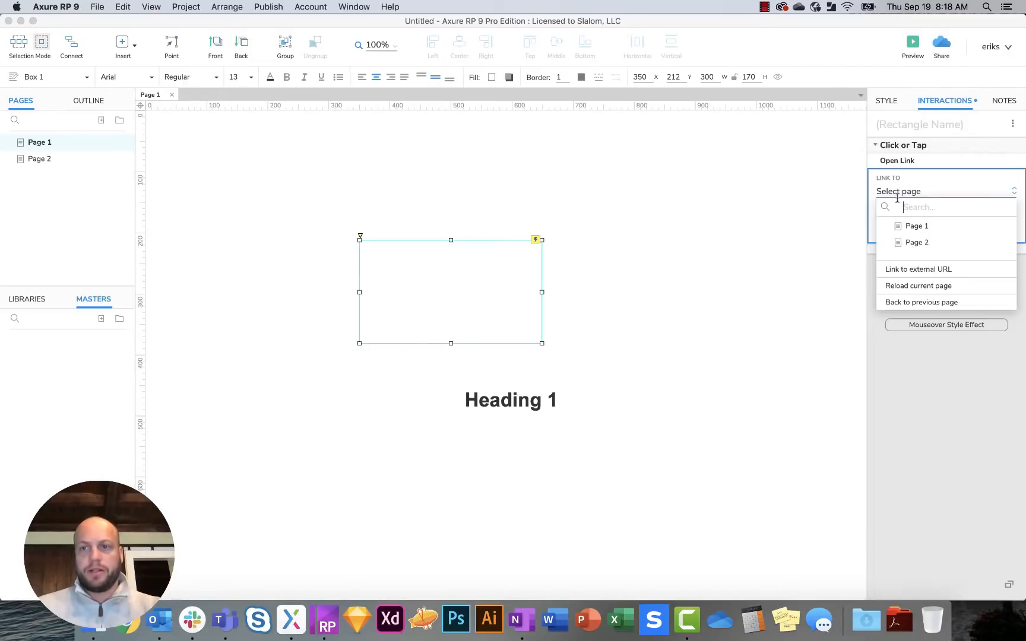
left_click(917, 242)
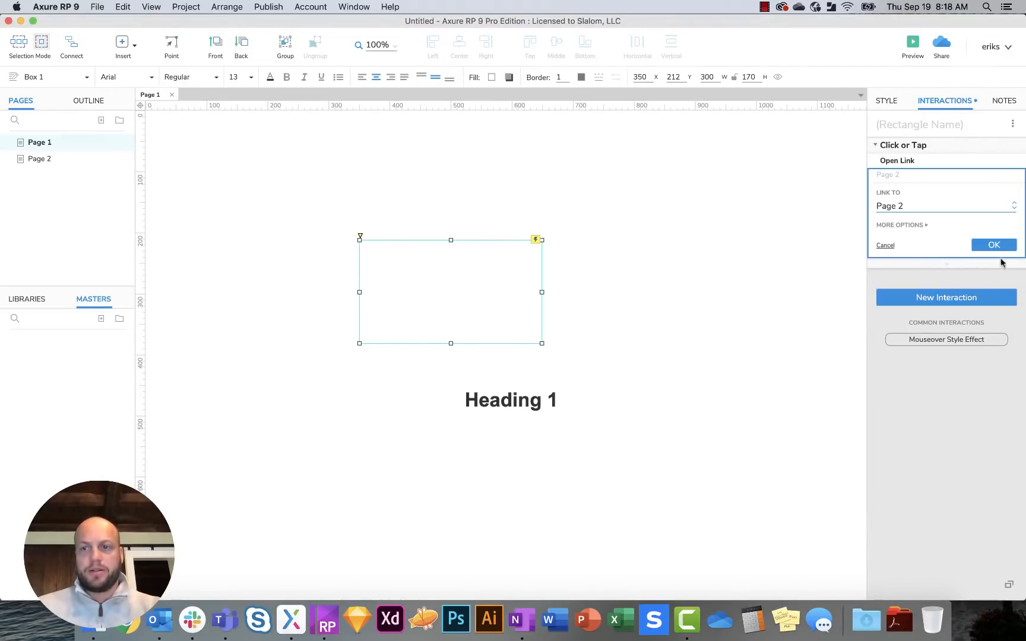
left_click(993, 245)
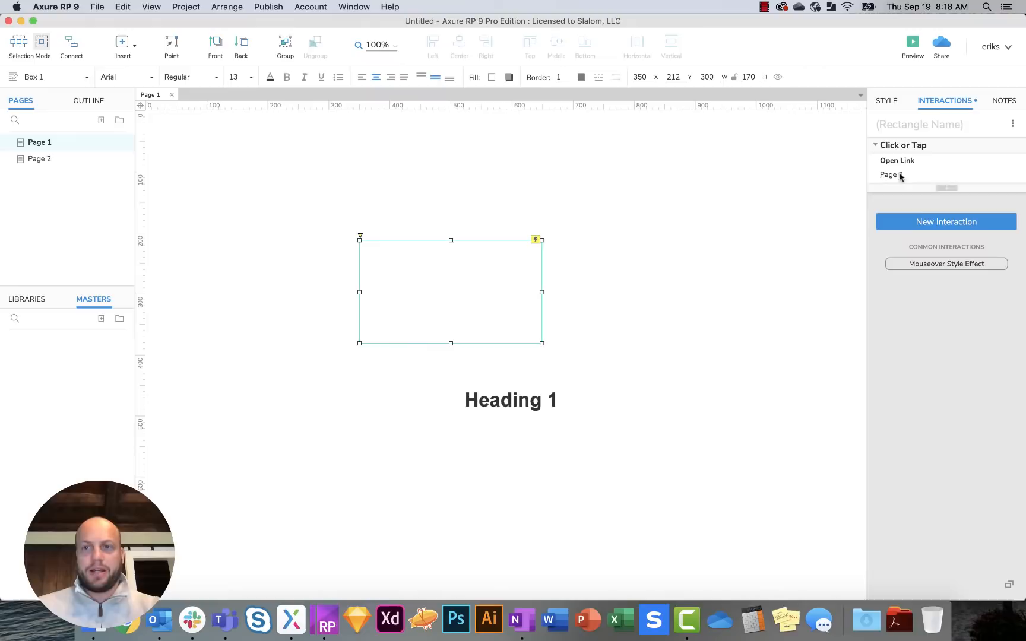
mouse_move(945, 190)
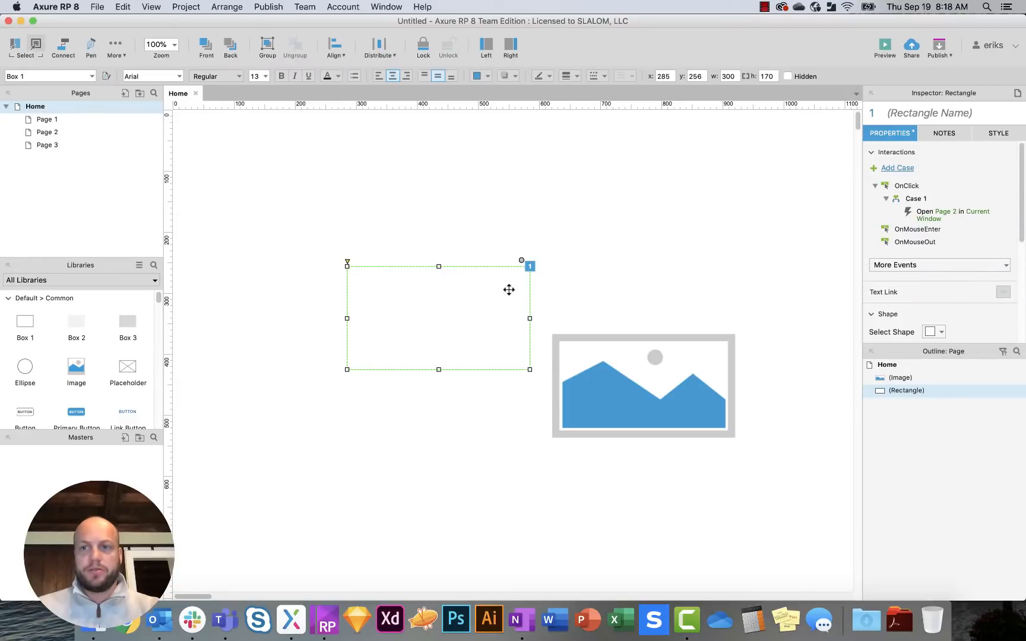
mouse_move(952, 220)
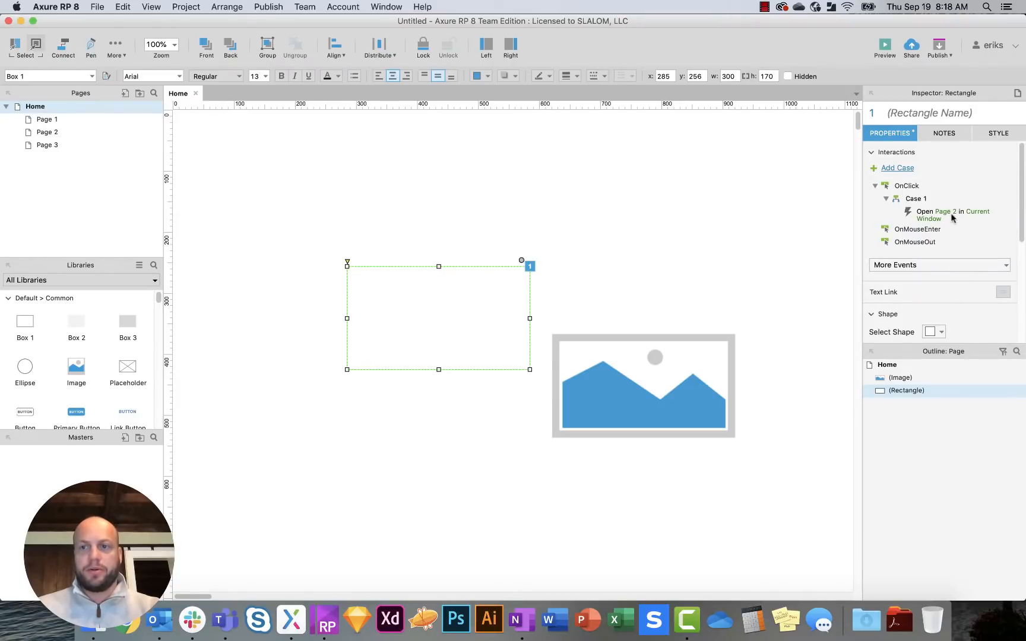
Step: Add Case 2 to the rectangle's OnClick event, opening Page 3 in the current window
left_click(906, 185)
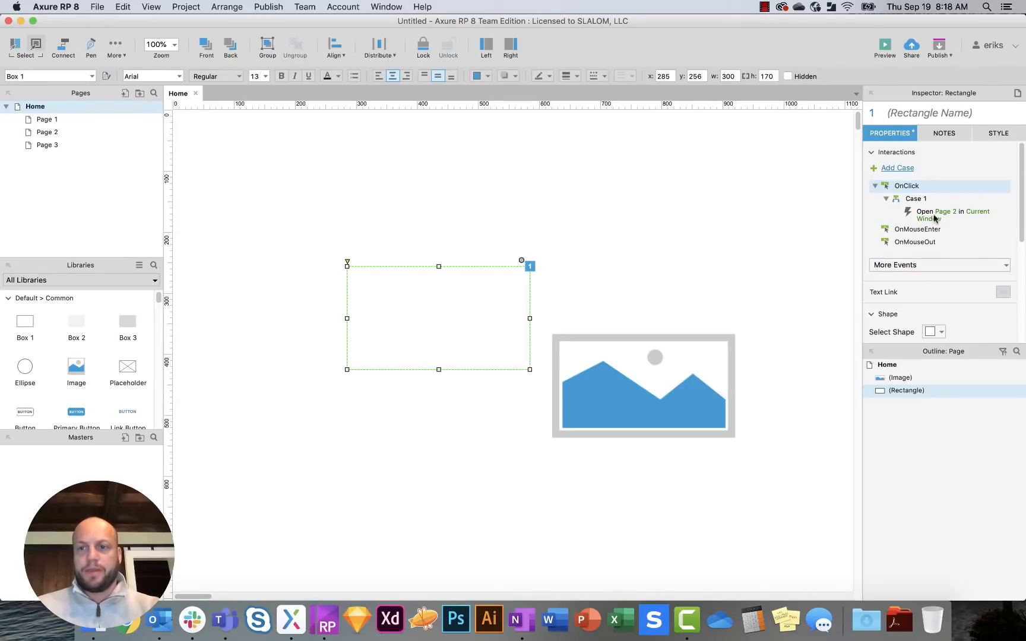
left_click(938, 264)
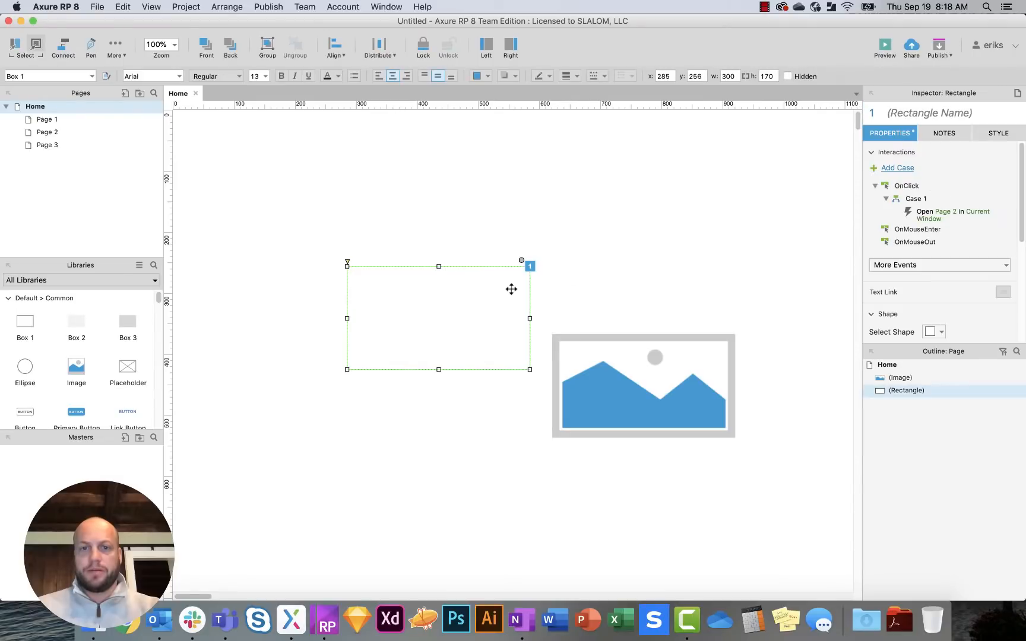
right_click(907, 186)
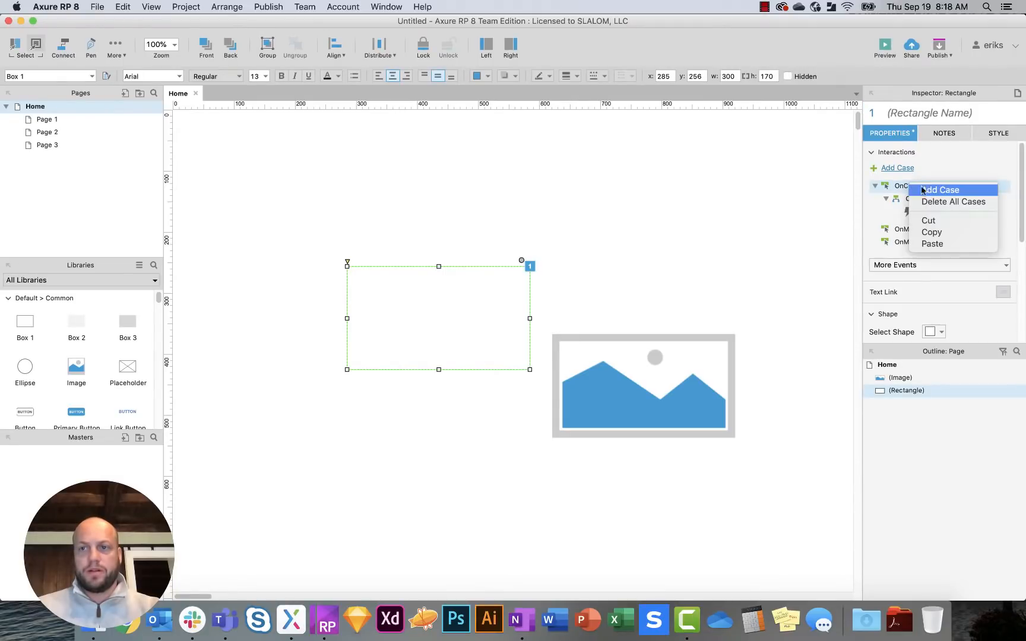
left_click(939, 190)
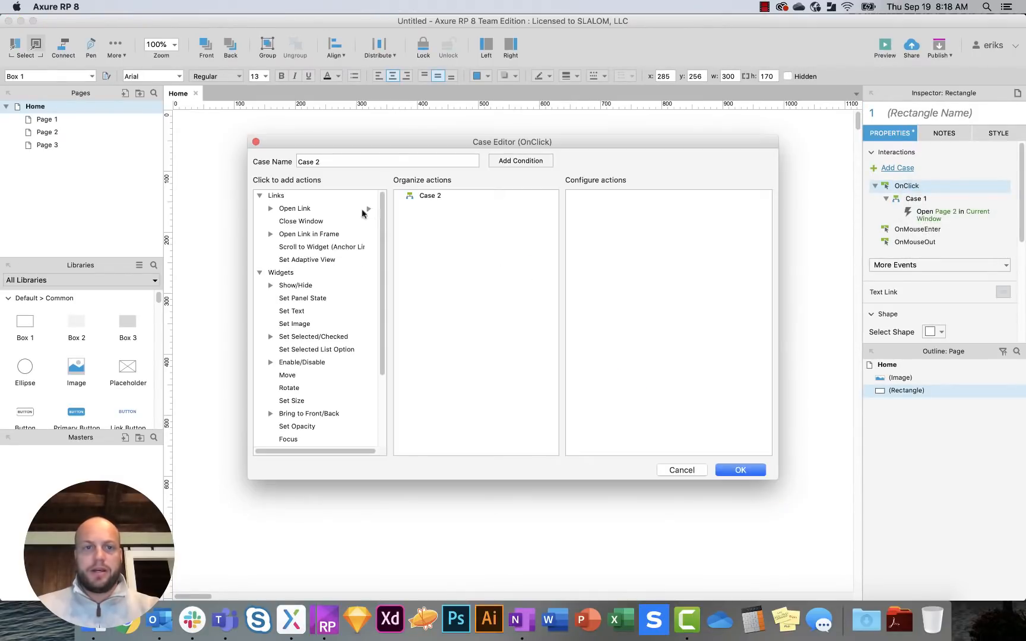
left_click(293, 208)
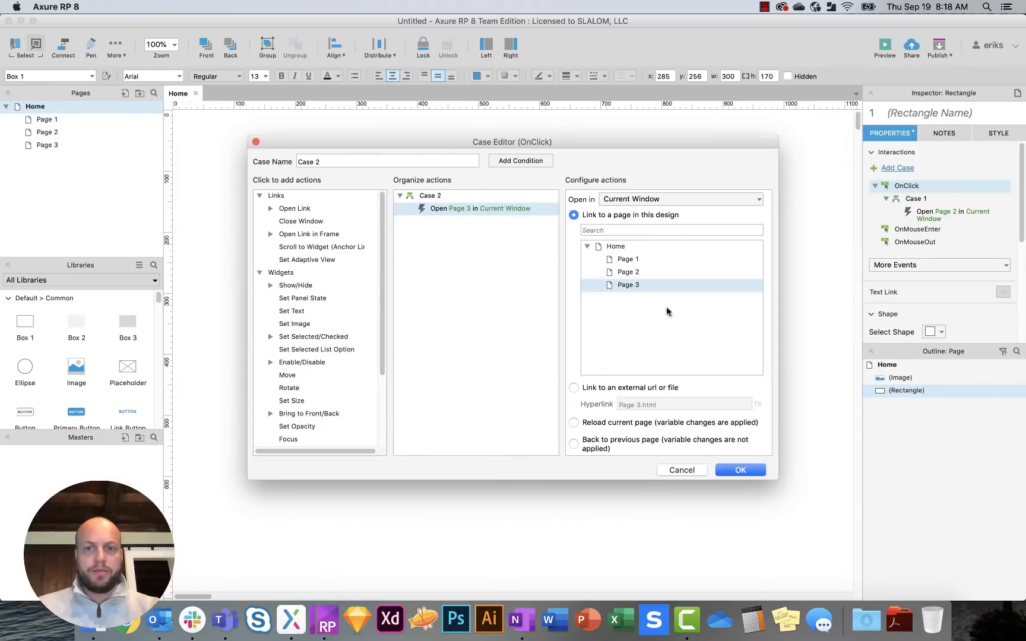
left_click(740, 470)
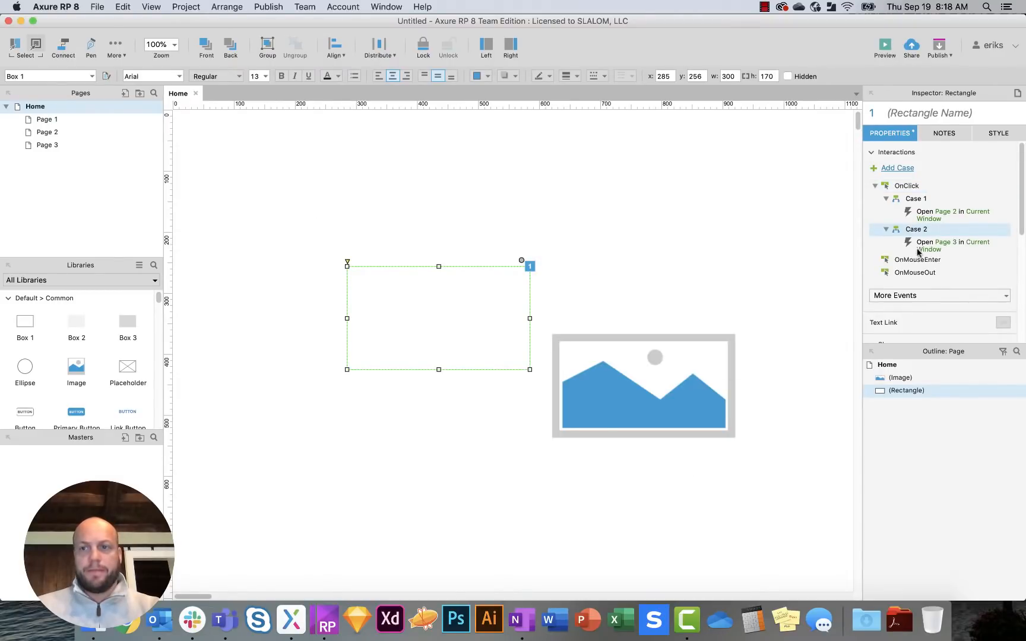
mouse_move(575, 245)
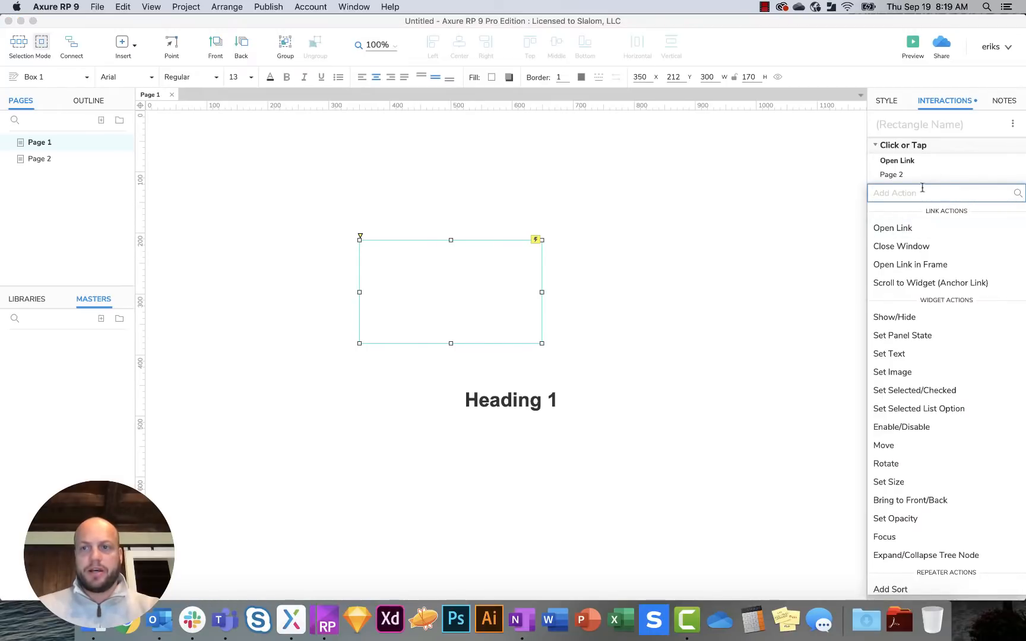
Step: Add a second Open Link action to Page 2 under the Click or Tap interaction
left_click(893, 228)
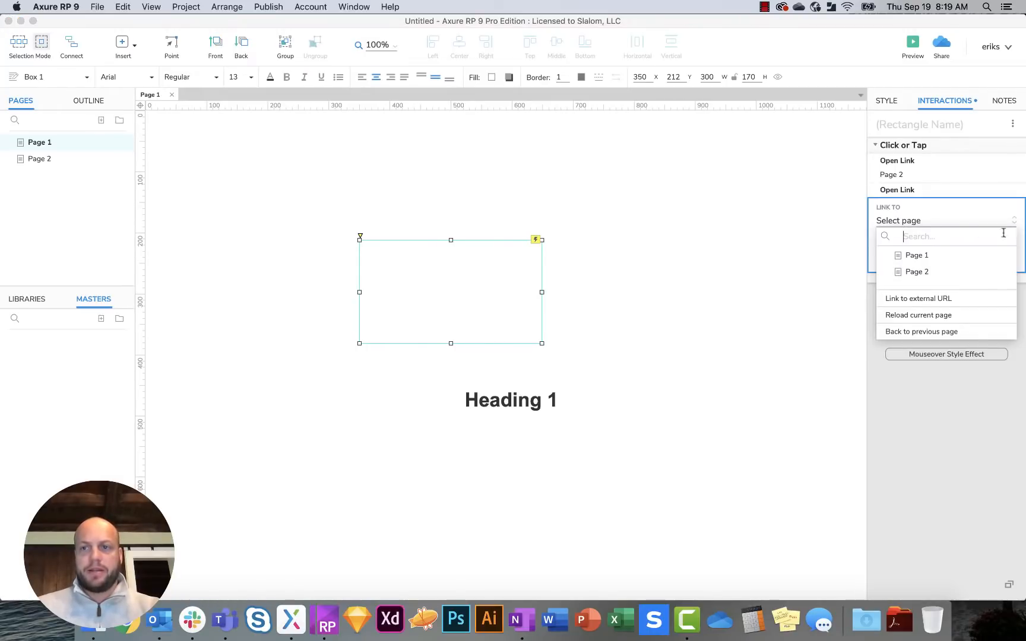
left_click(917, 272)
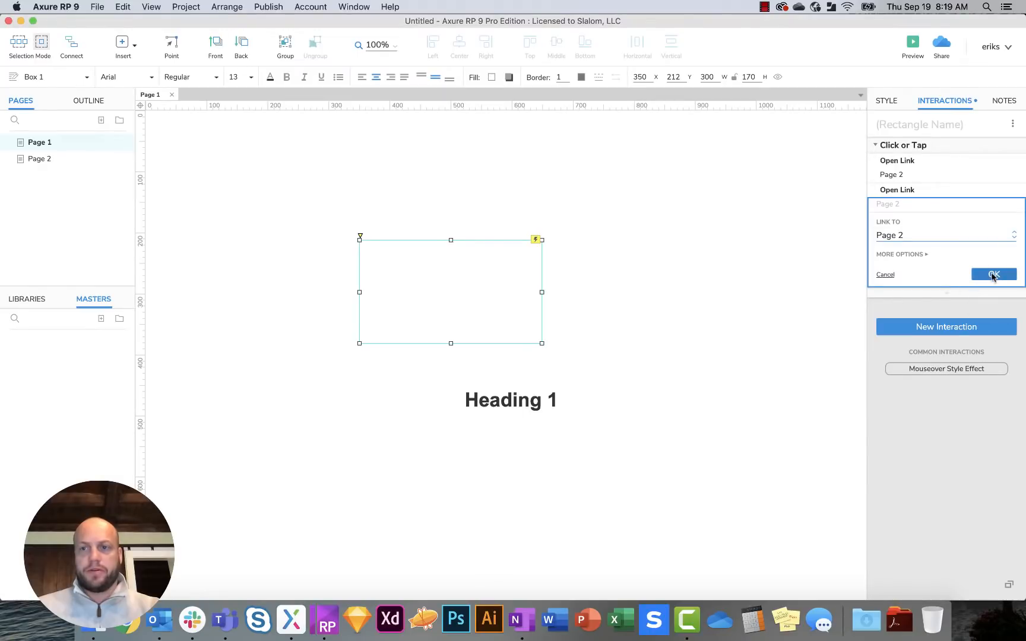
left_click(993, 274)
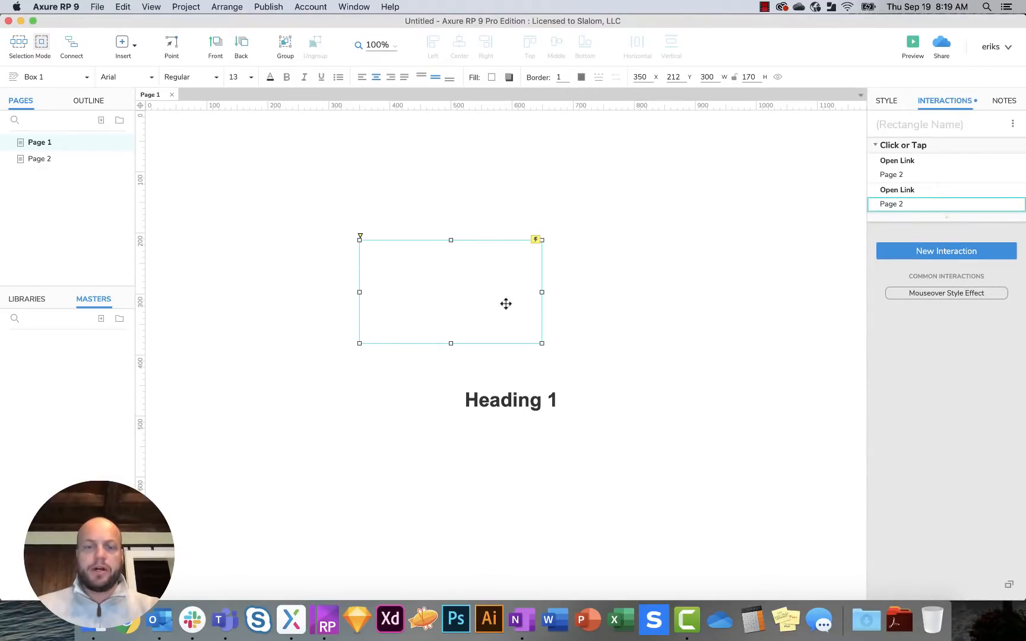
mouse_move(981, 236)
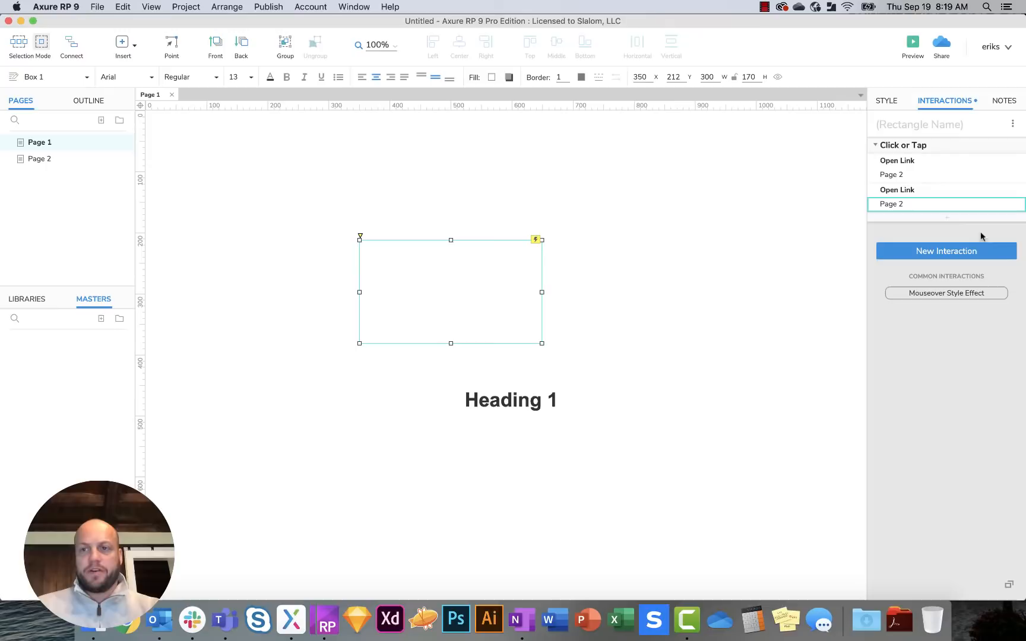
mouse_move(948, 217)
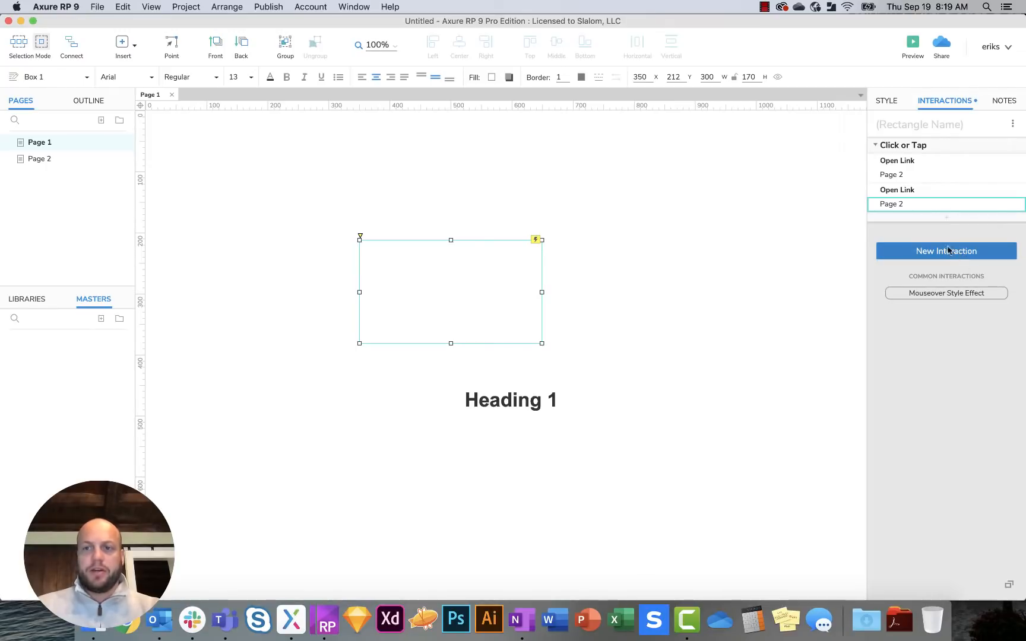
mouse_move(946, 218)
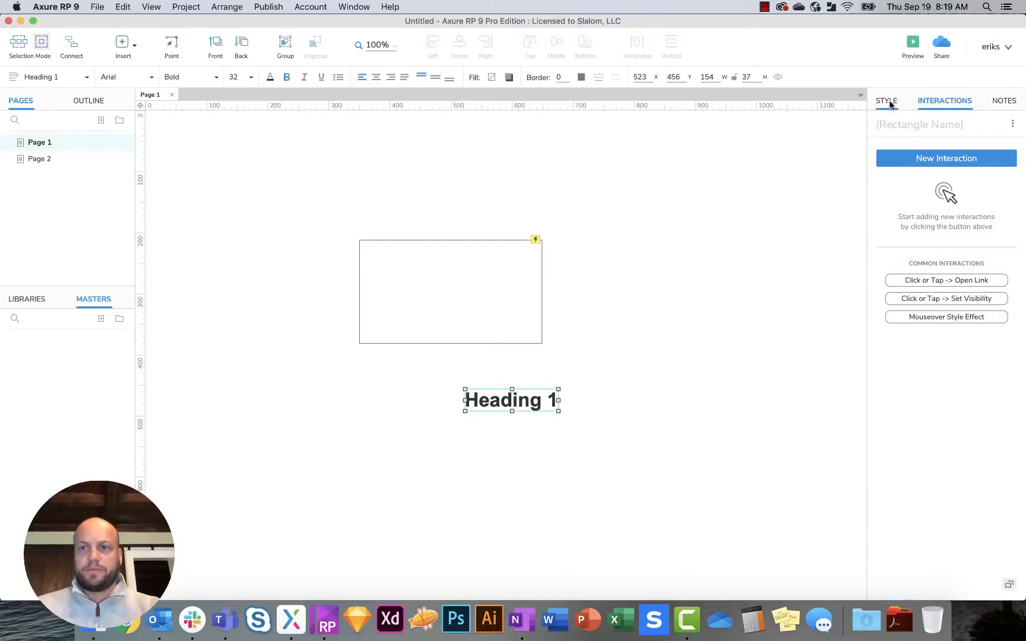
Step: Check the heading's Notes and more options, deselect everything, then show the widget Libraries
left_click(1004, 99)
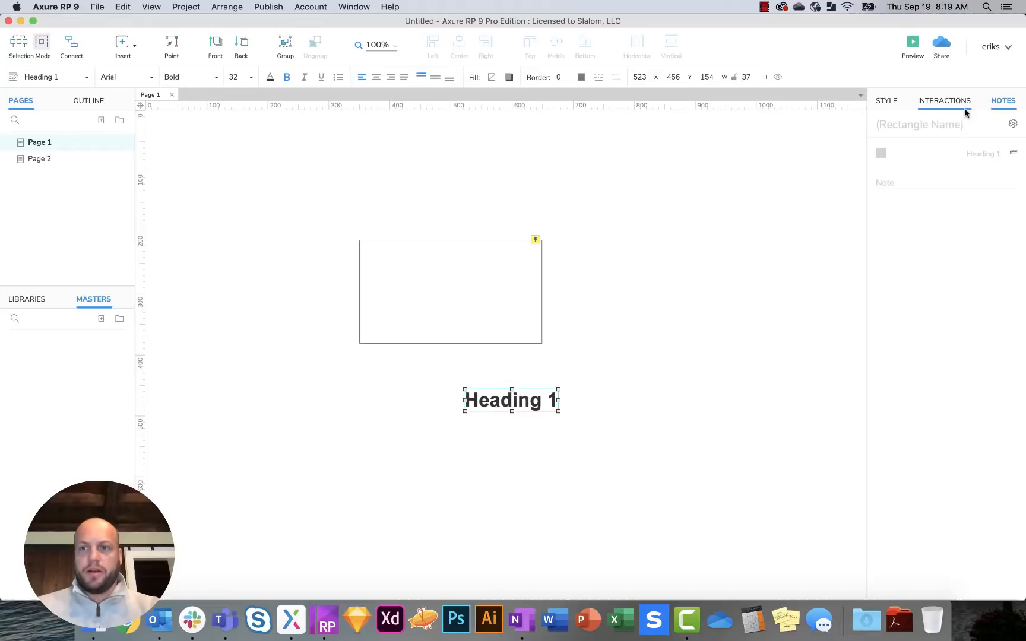
left_click(1013, 124)
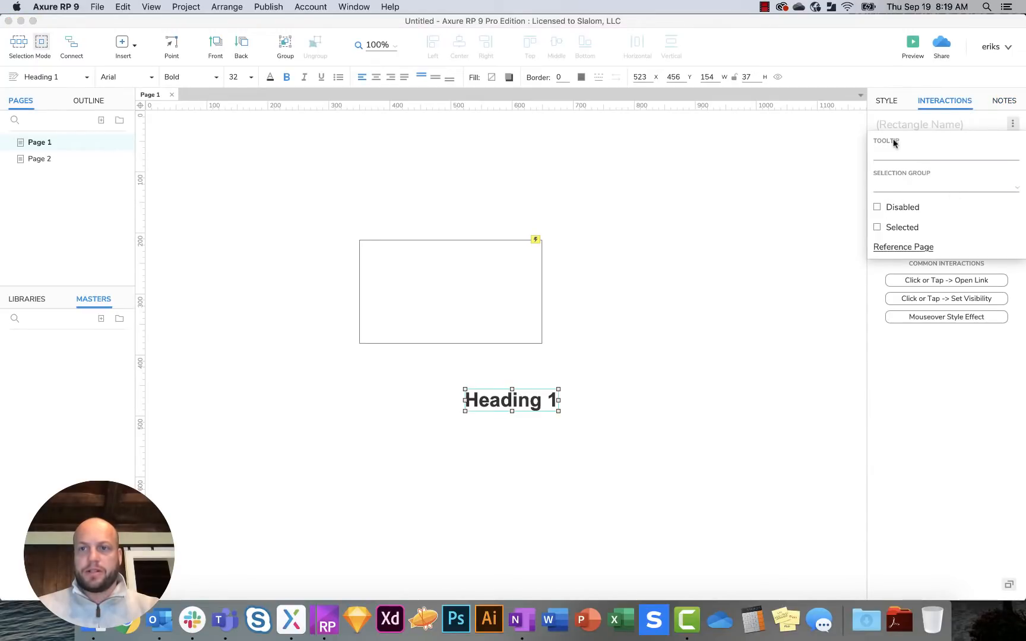
left_click(945, 186)
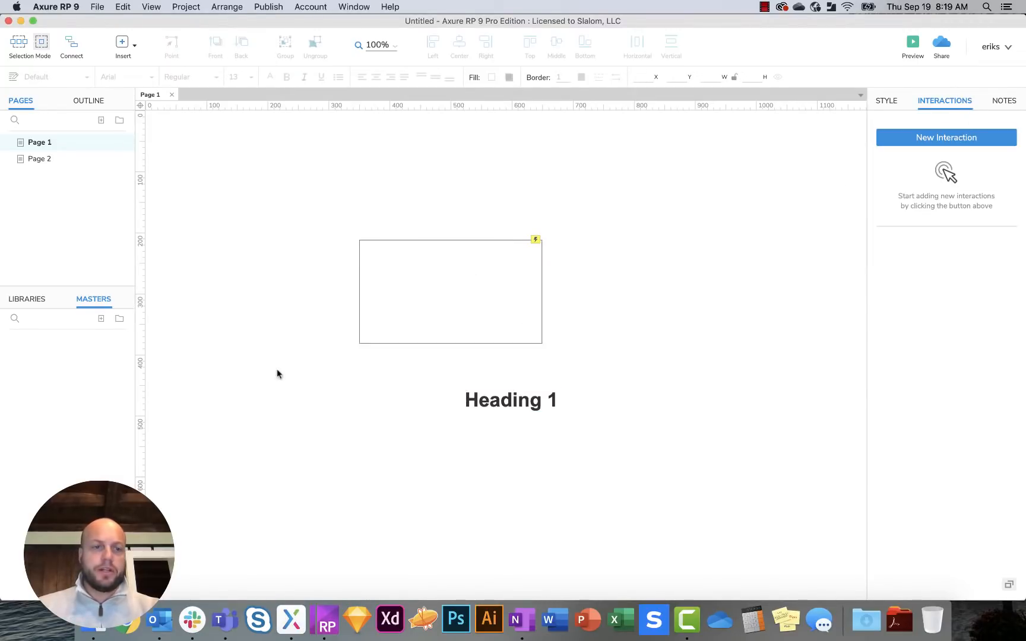
left_click(27, 299)
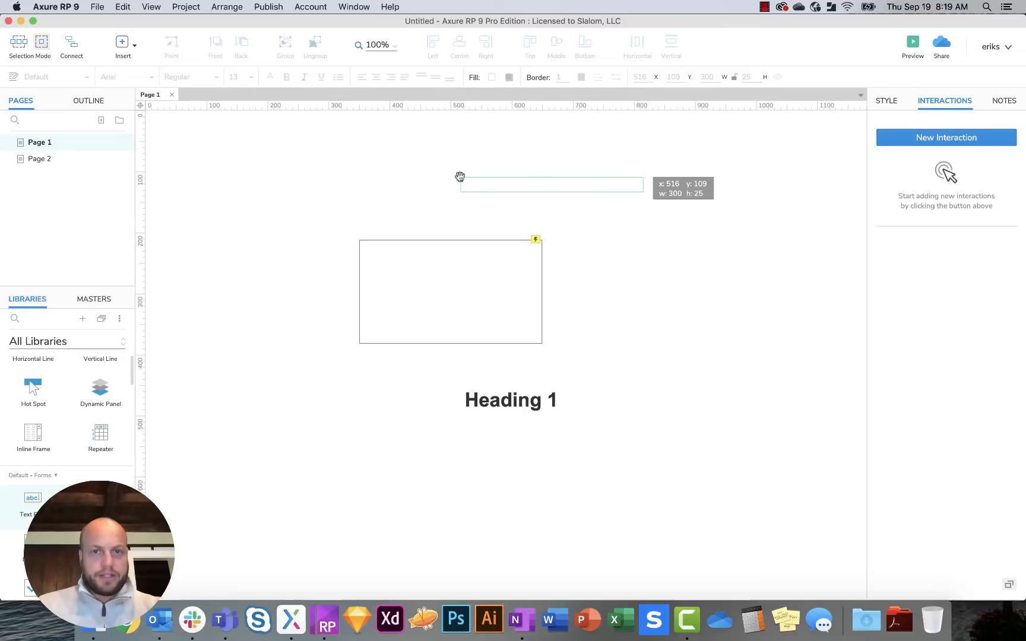
Step: Place a text field above the rectangle and view its interaction states (:disabled, :hint)
left_click(552, 184)
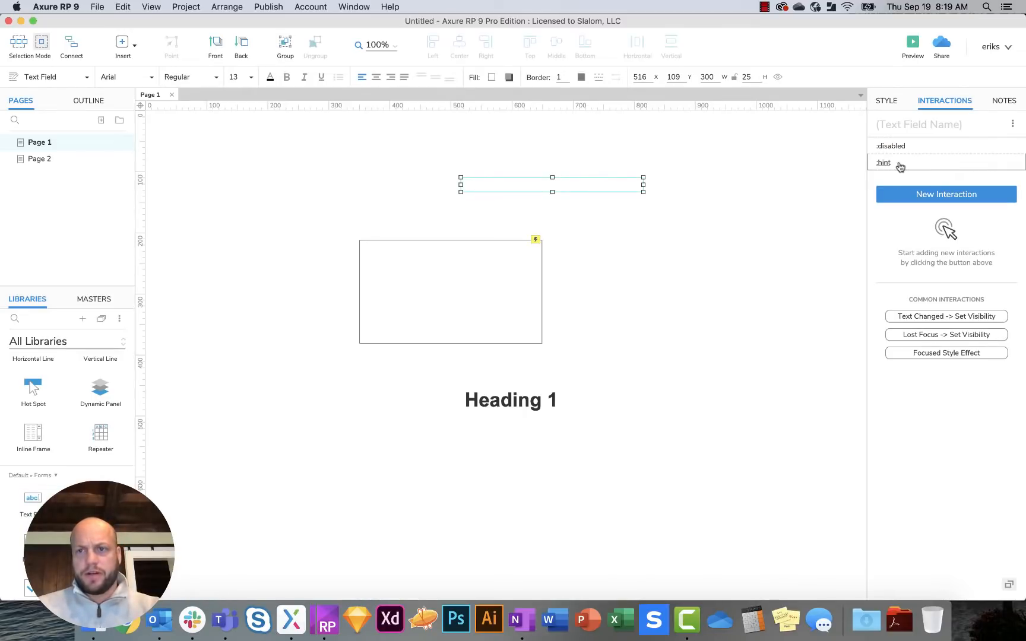
left_click(882, 163)
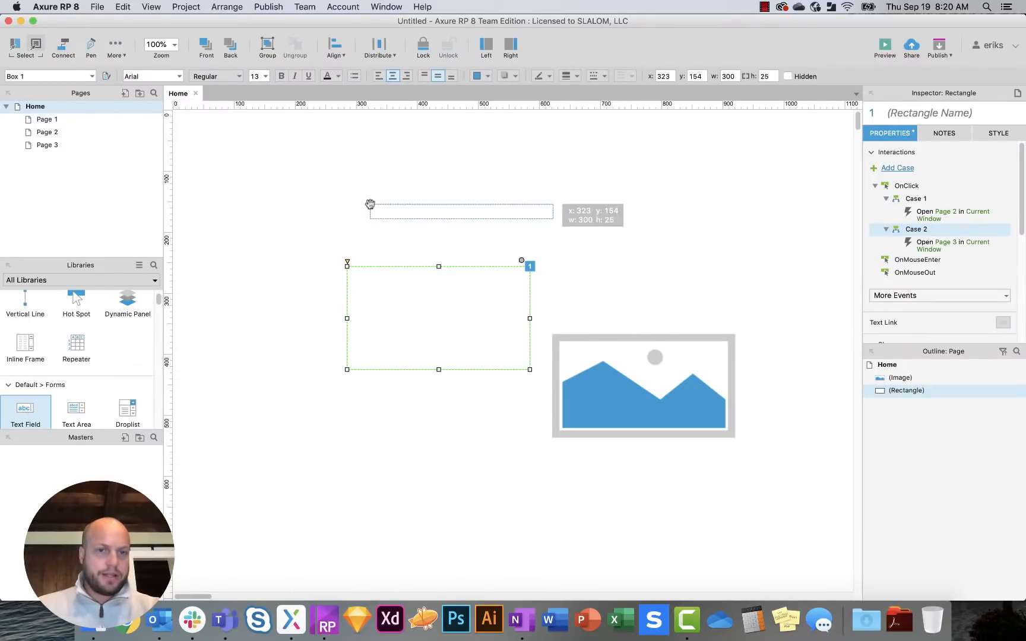
Step: Review the text field's Hint, Max Length and Hide Border properties in RP 8, then return to RP 9
left_click(460, 210)
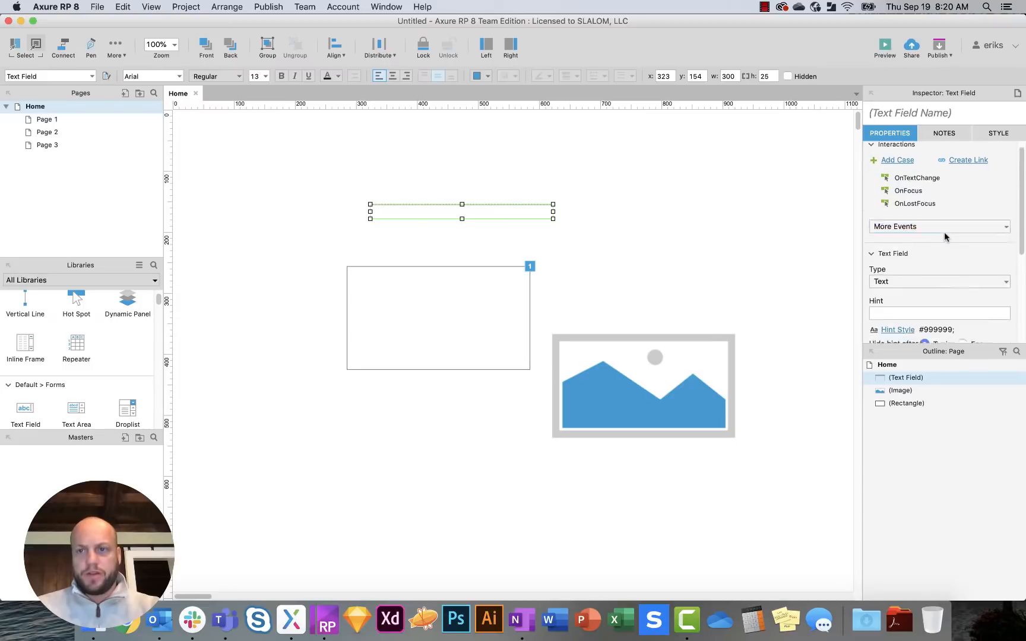
scroll("down", 3)
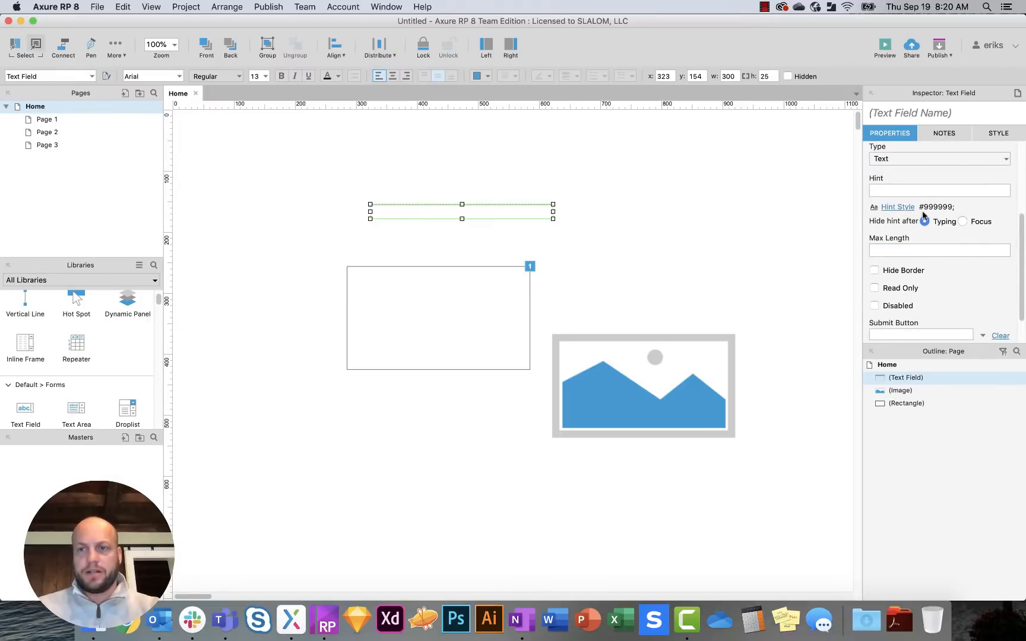
left_click(923, 222)
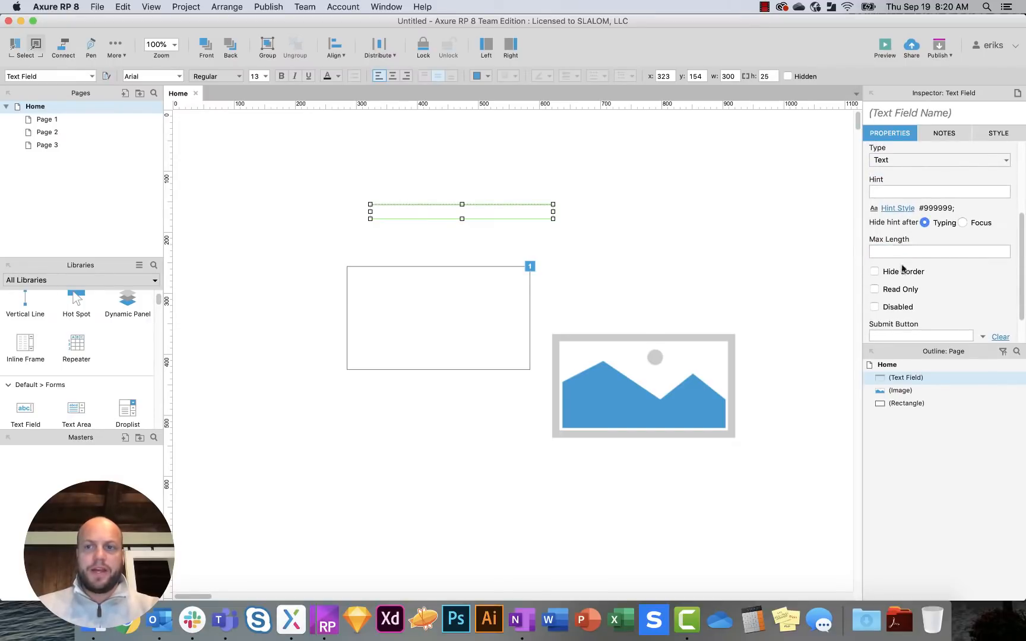
mouse_move(291, 619)
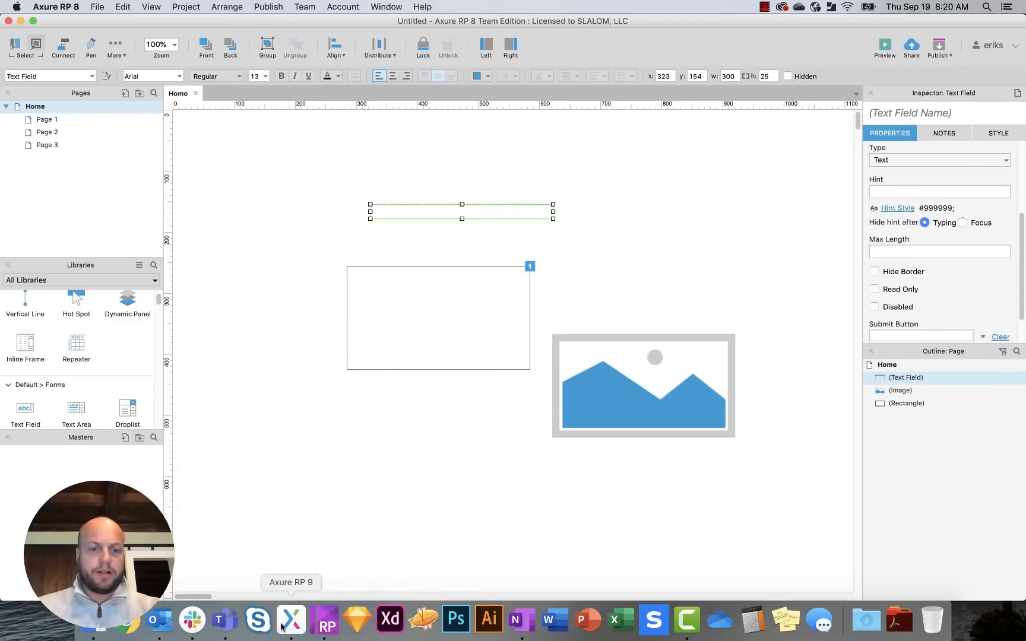
left_click(291, 618)
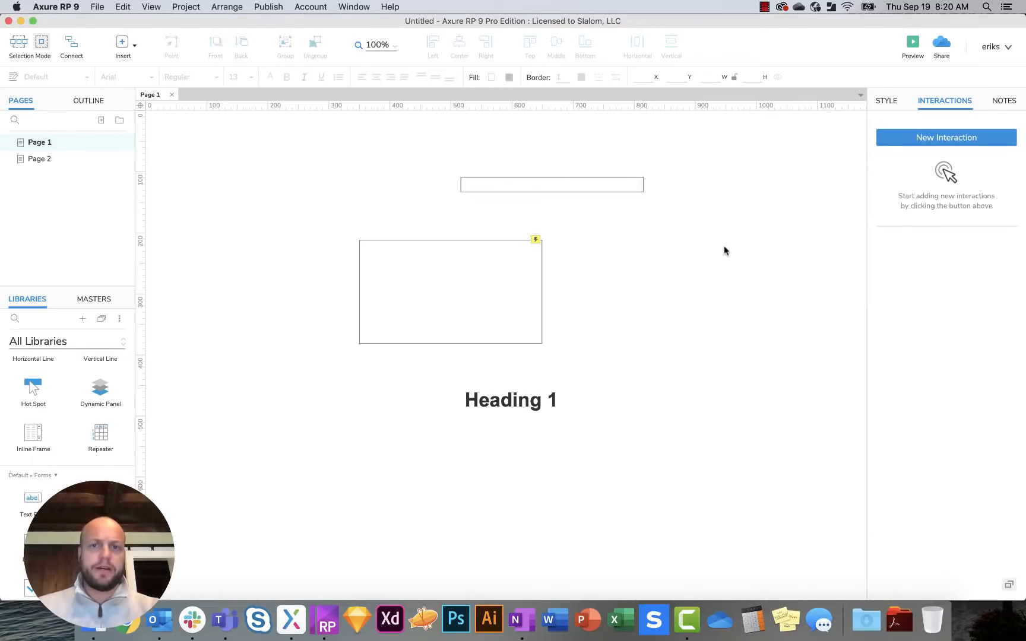
mouse_move(710, 261)
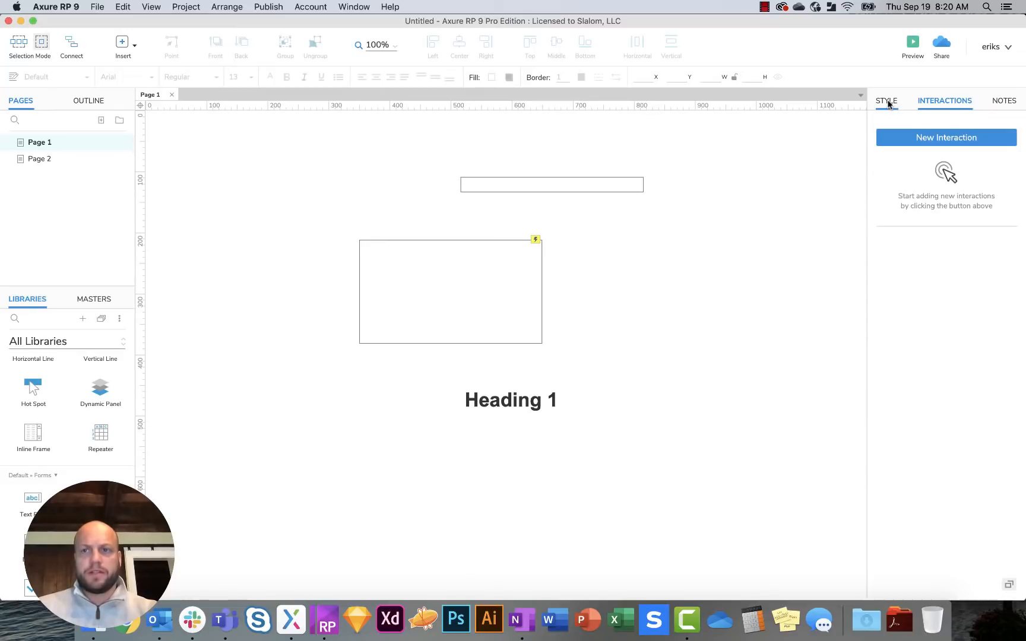
Step: Show Page 1's style settings with Page Dimensions set to Auto
left_click(886, 101)
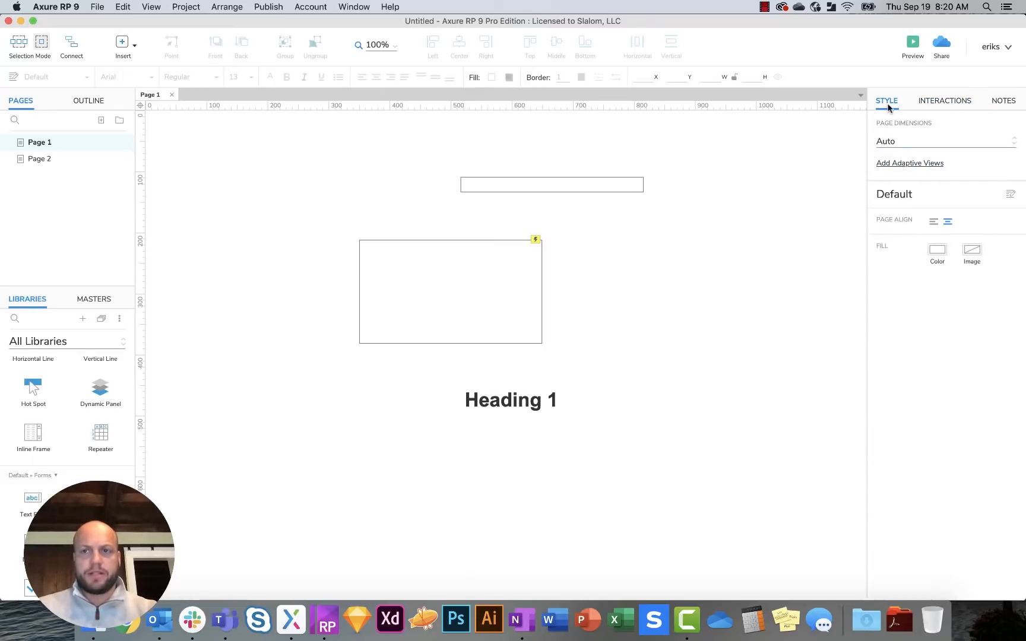
mouse_move(965, 222)
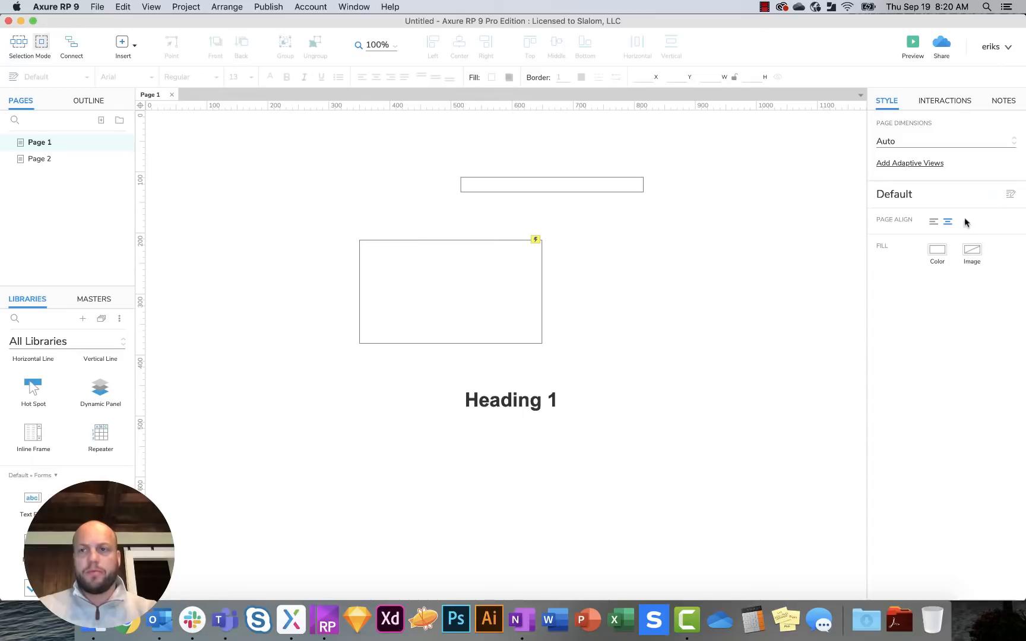
mouse_move(888, 223)
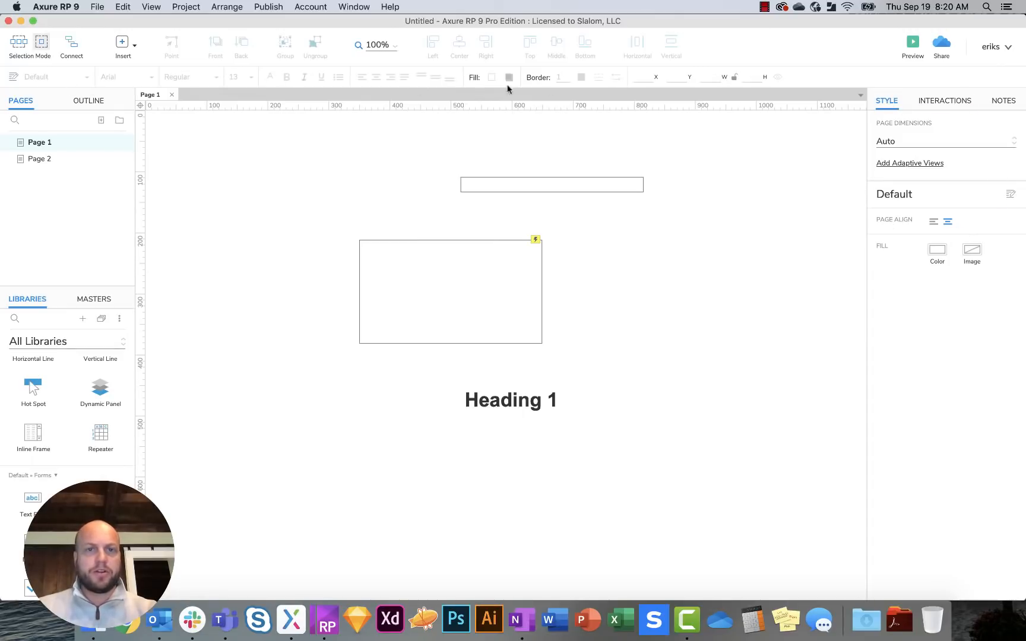
mouse_move(356, 619)
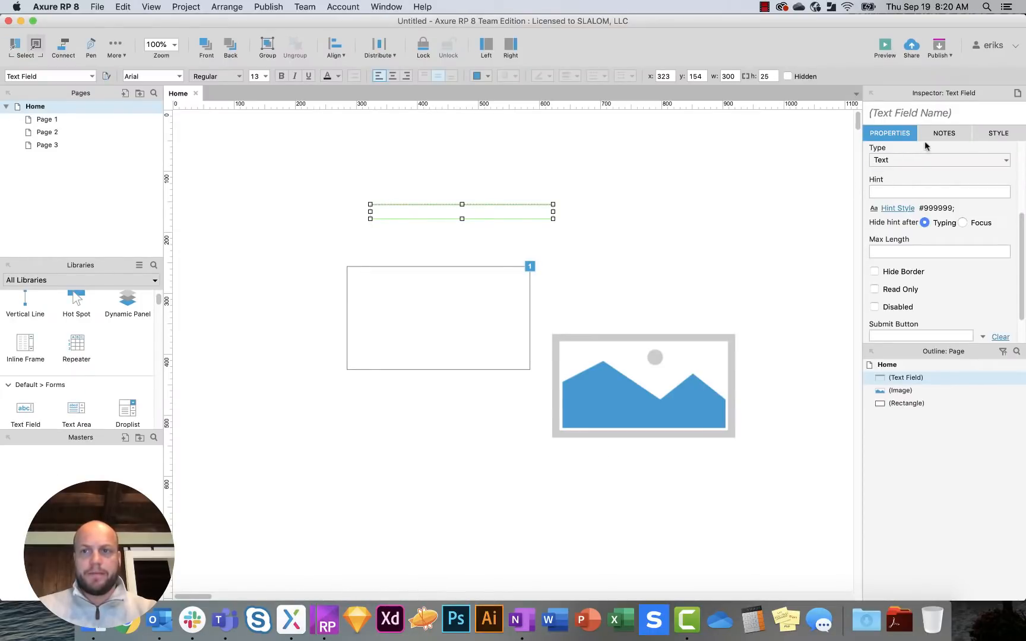
Step: Select the rectangle, add a Heading 1 below it and review its Font styling
left_click(996, 134)
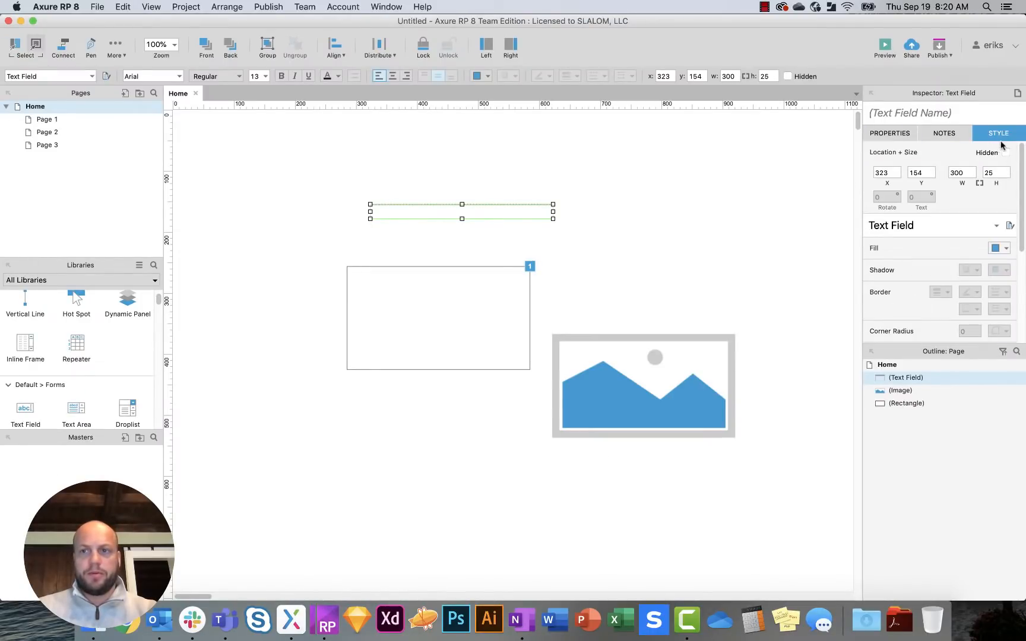
left_click(439, 317)
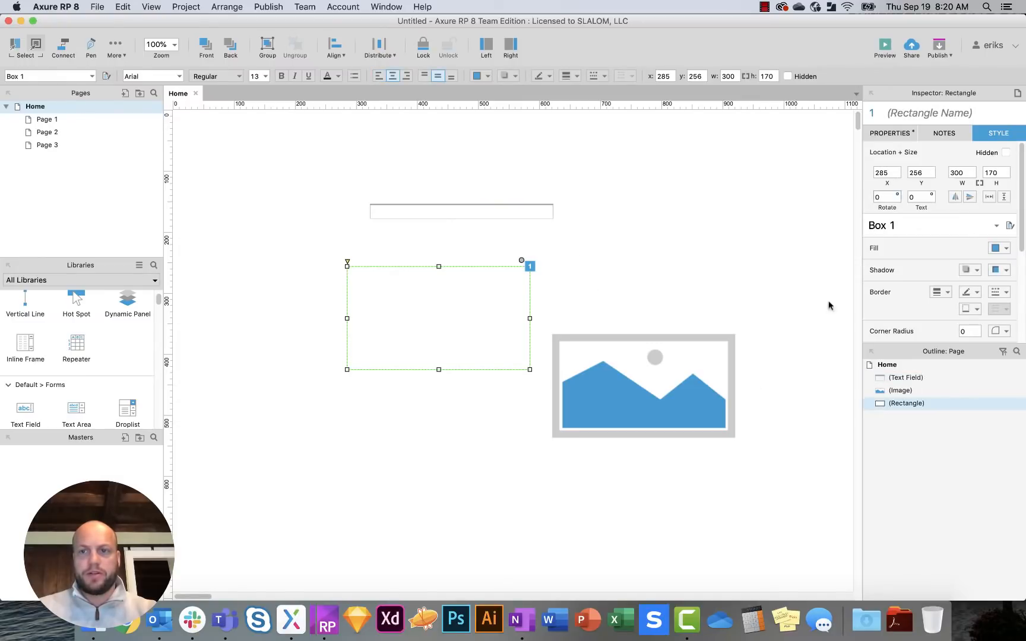
scroll("down", 3)
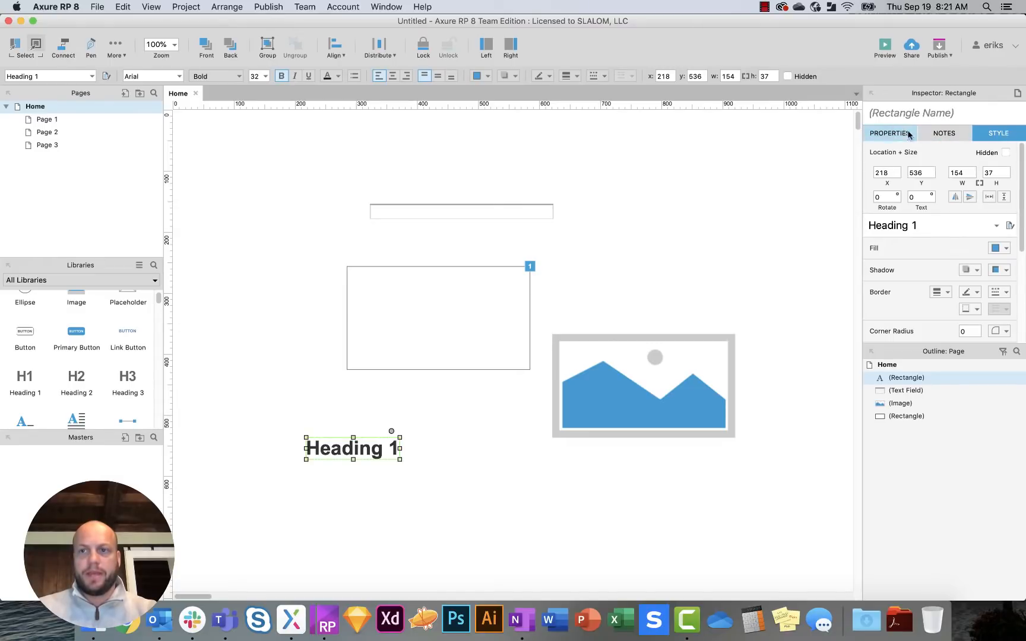
left_click(998, 133)
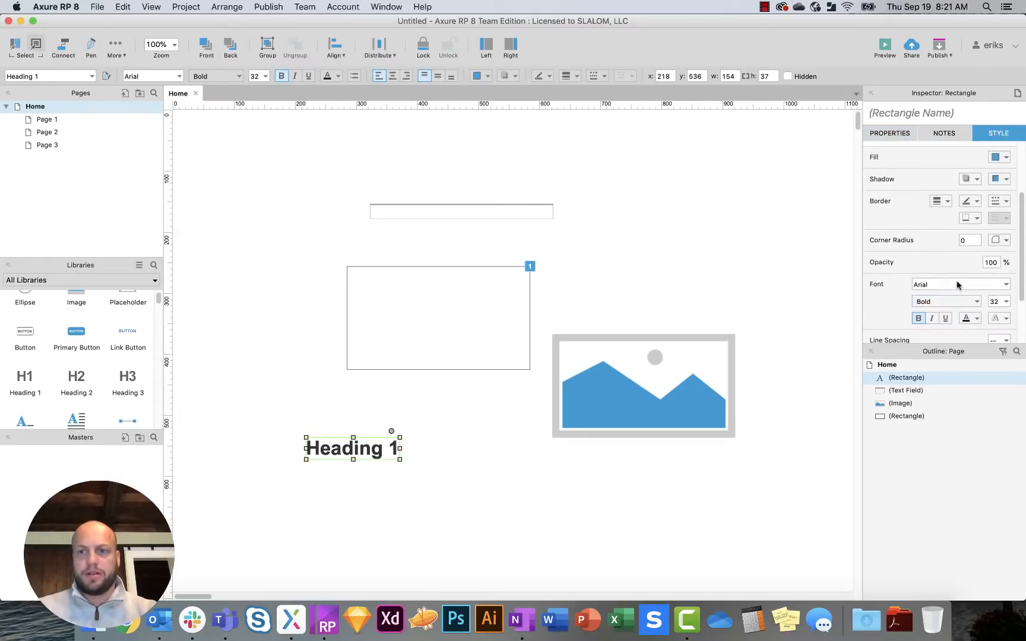
scroll("down", 3)
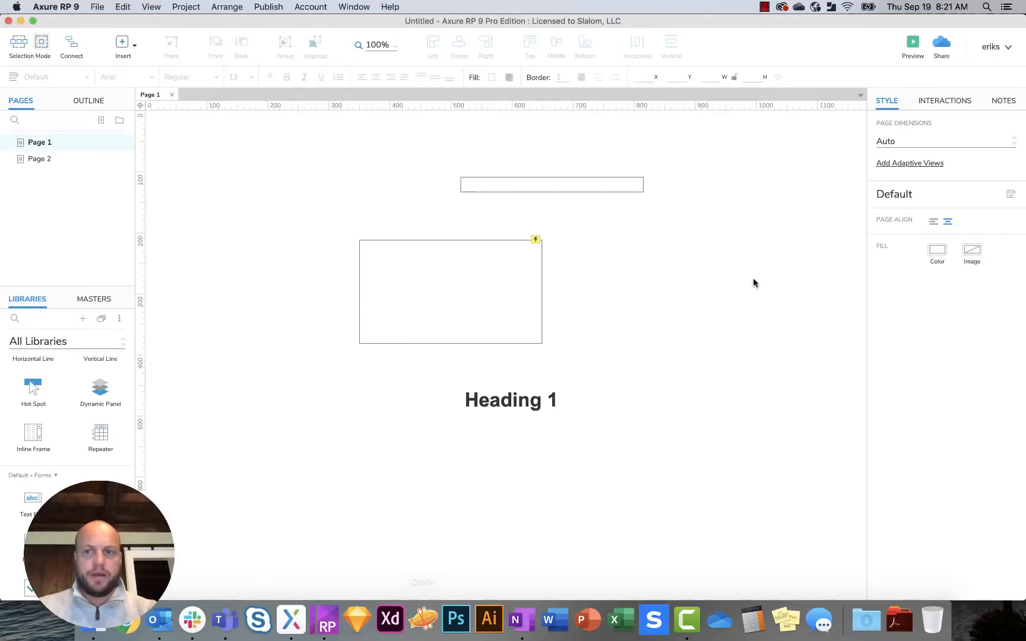
left_click(511, 400)
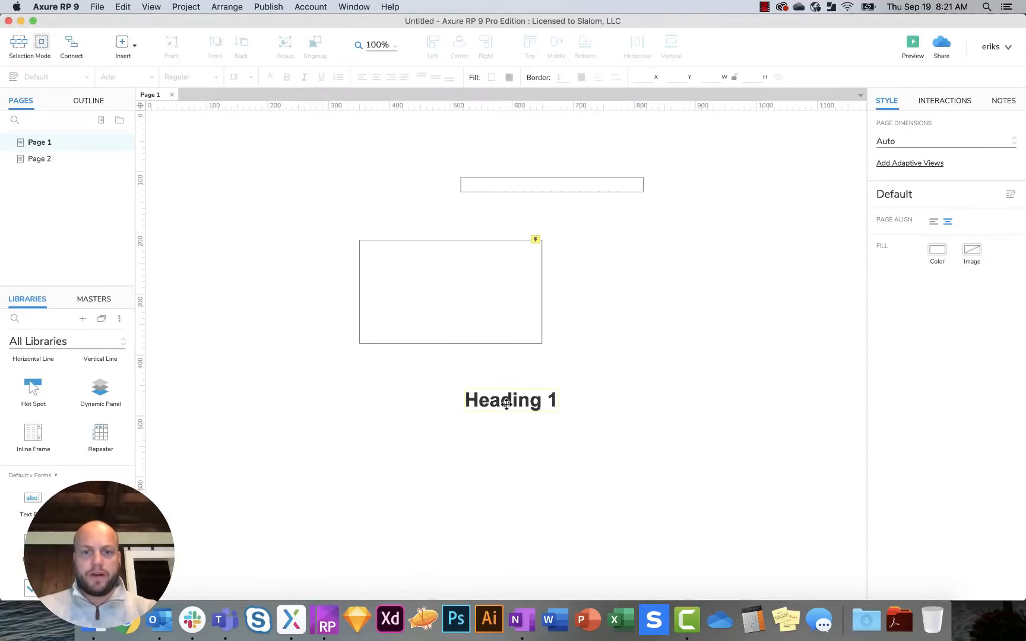
left_click(510, 400)
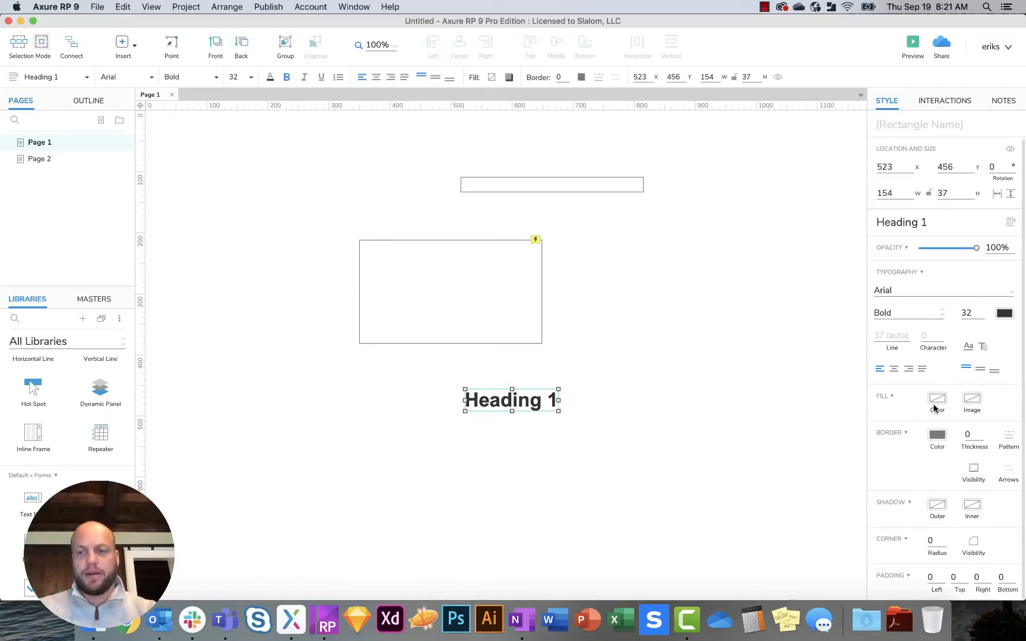
left_click(736, 371)
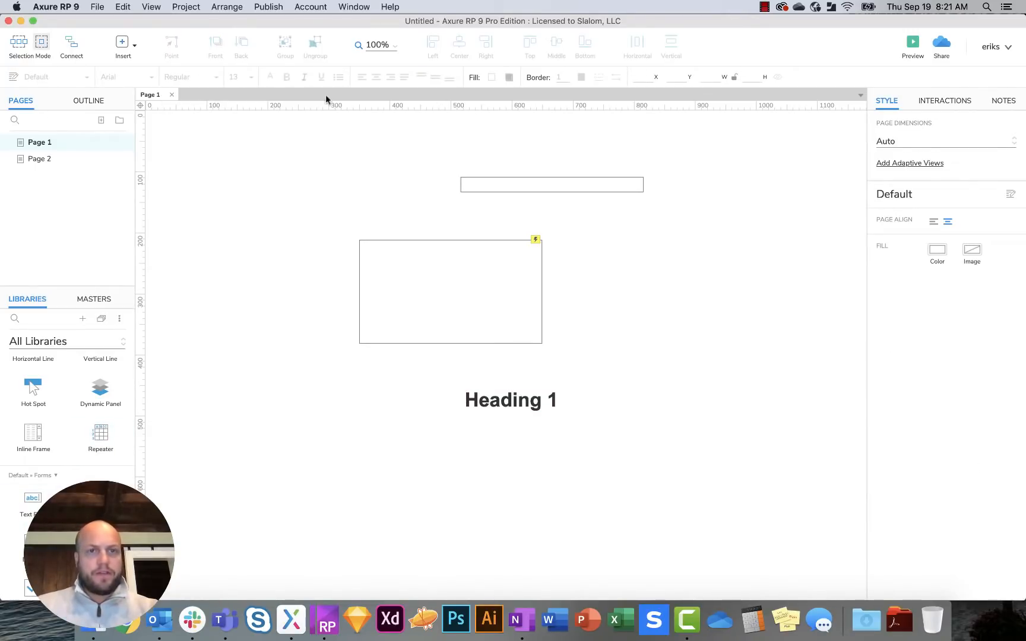
mouse_move(291, 290)
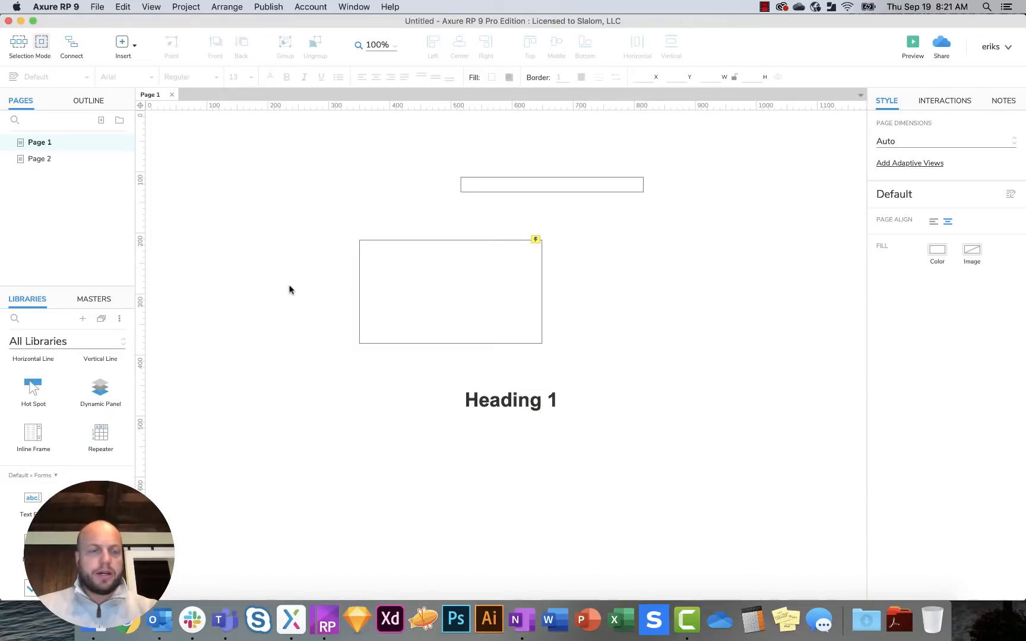
mouse_move(184, 400)
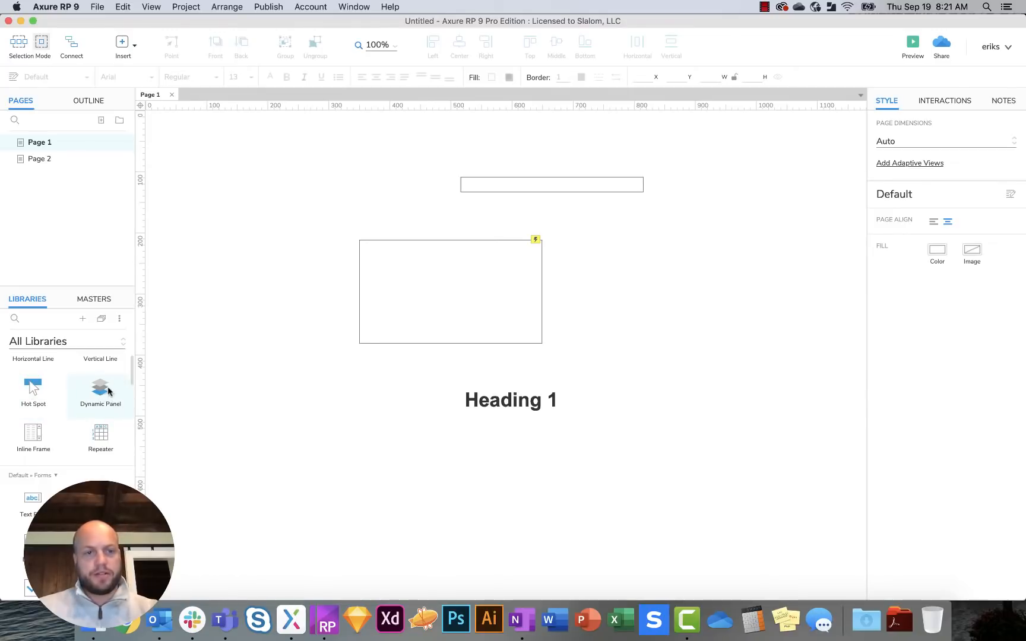
Step: Place a Dynamic Panel on the page and bring up the rectangle's context menu with master/dynamic panel options
left_click_drag(100, 388, 363, 378)
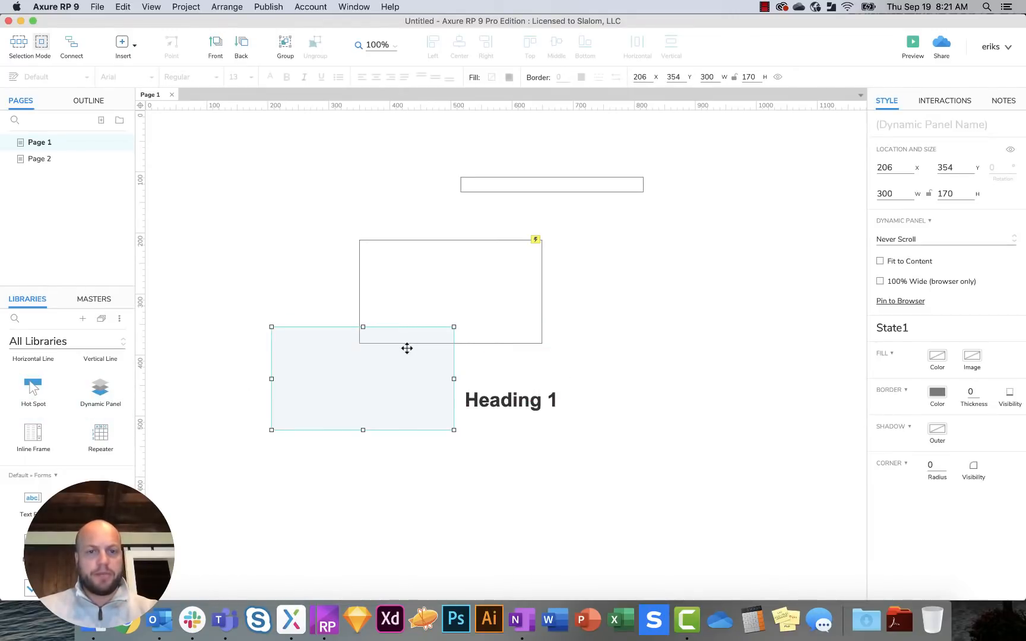
right_click(406, 348)
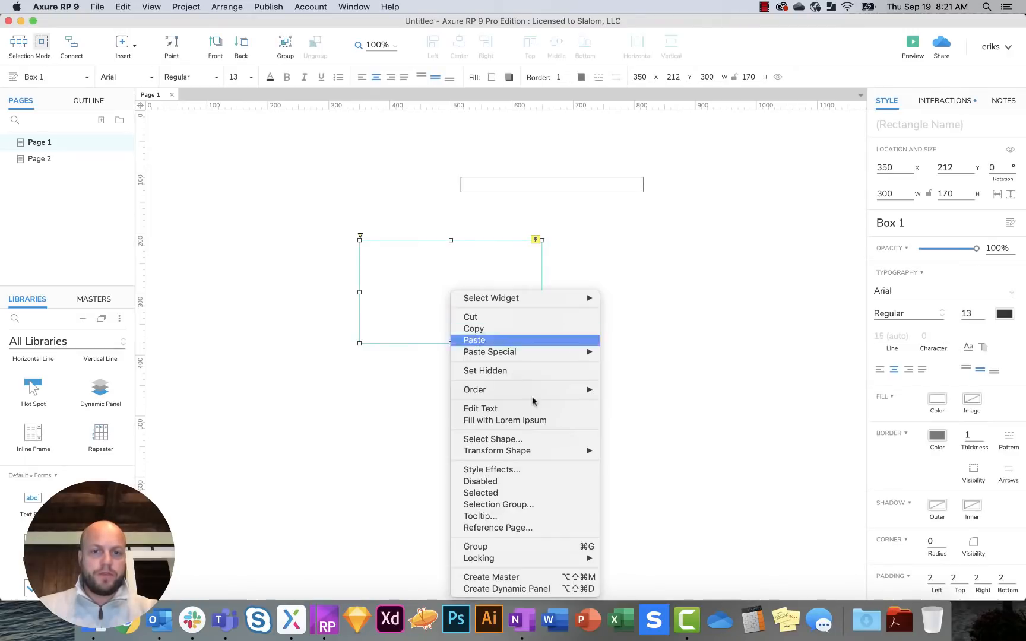
mouse_move(353, 315)
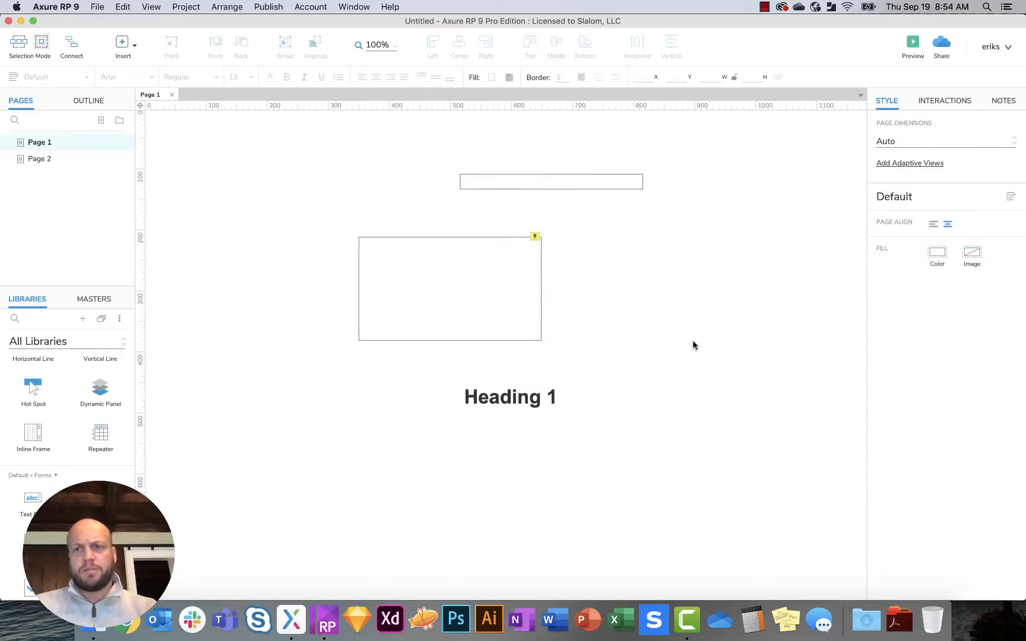
mouse_move(671, 362)
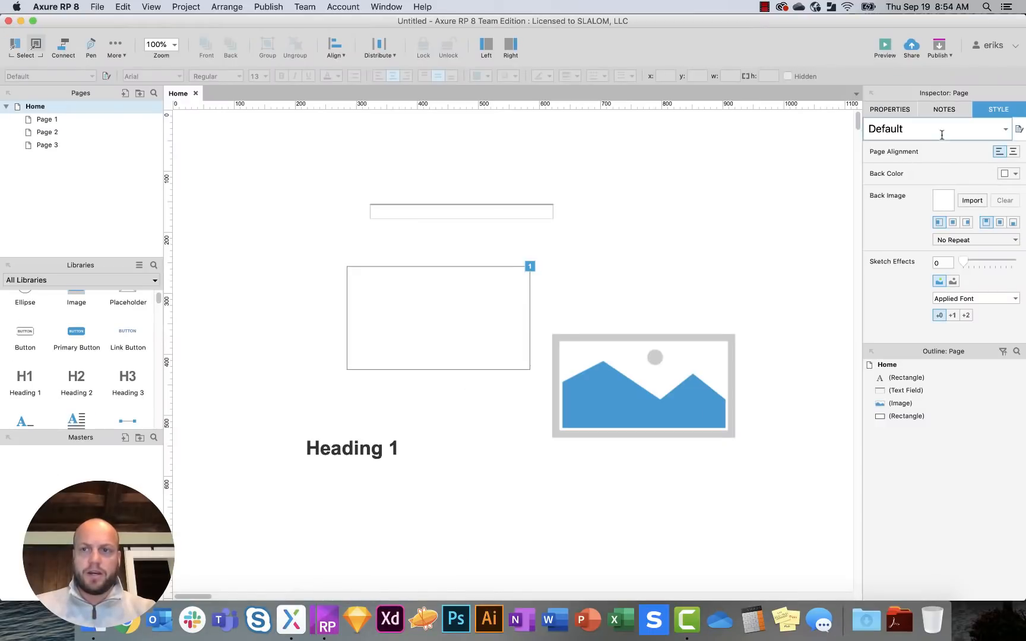
Step: Show the Home page's style settings and zoom the canvas out to 65%
left_click(889, 110)
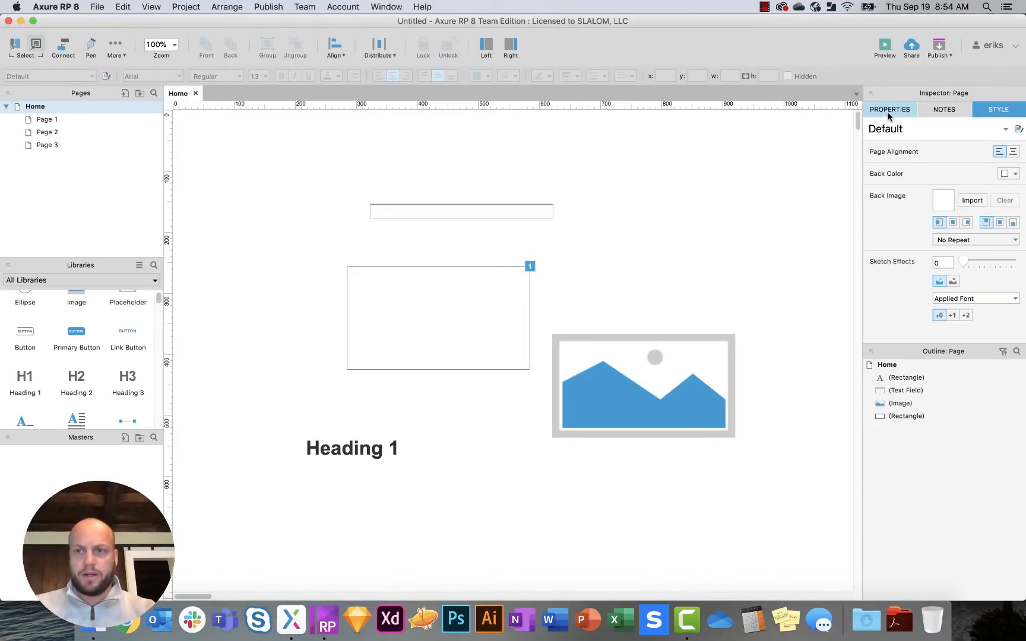
left_click(998, 110)
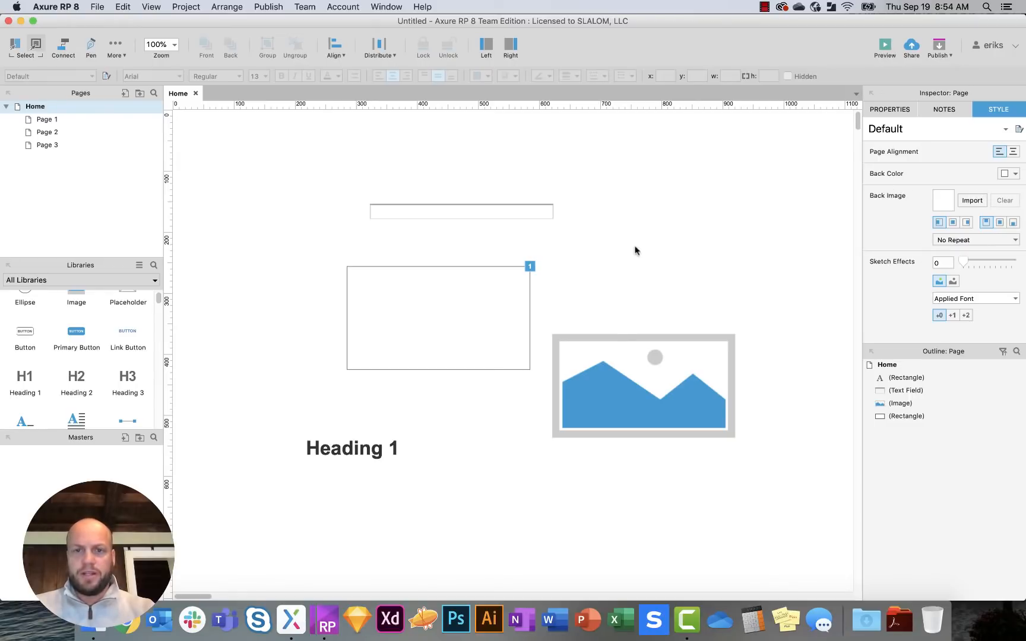
mouse_move(653, 225)
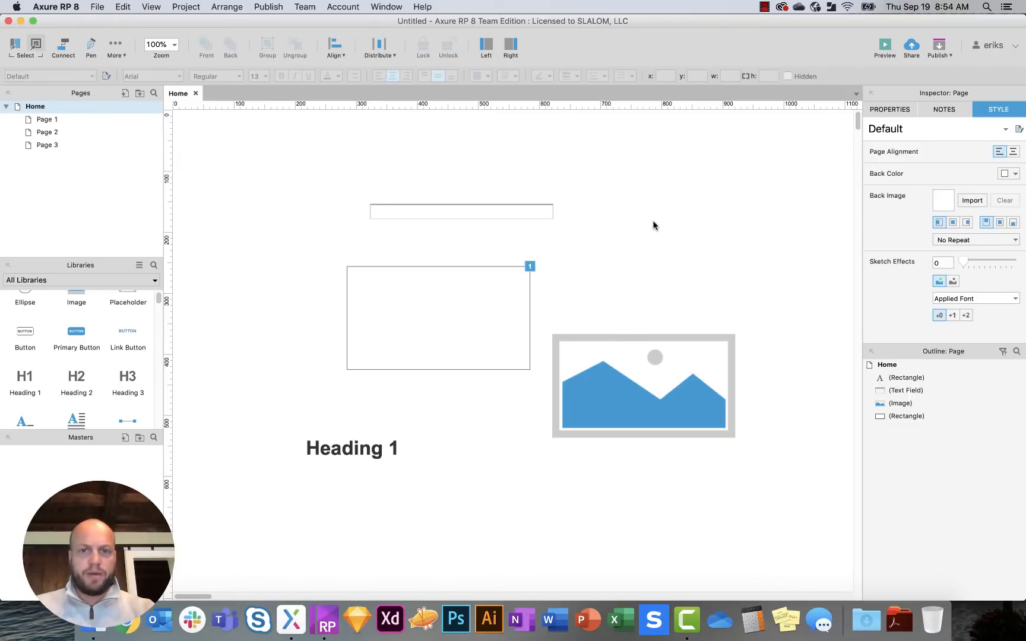
left_click(160, 44)
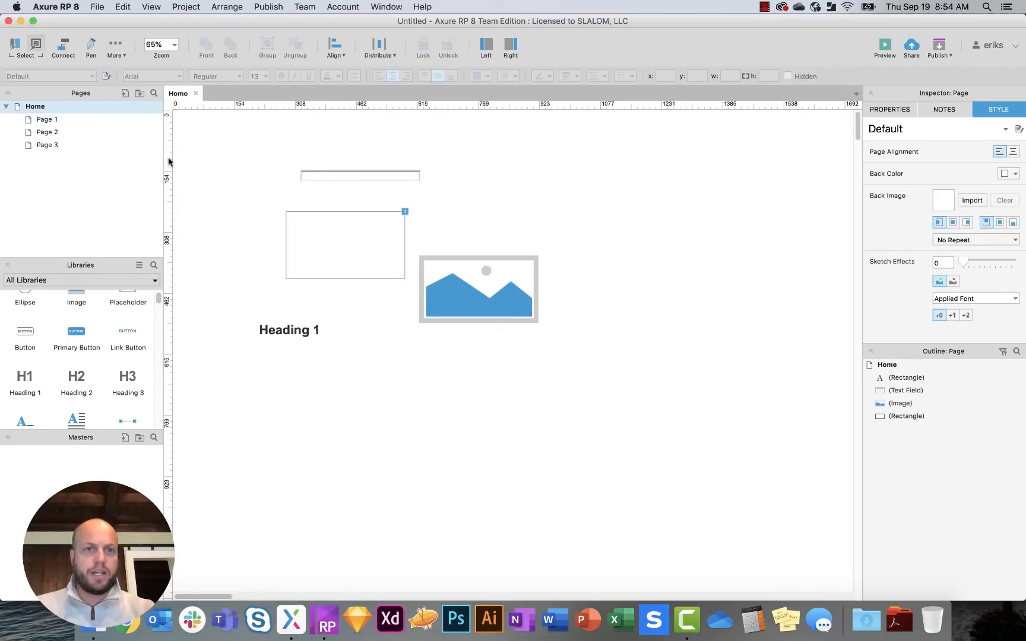
mouse_move(127, 301)
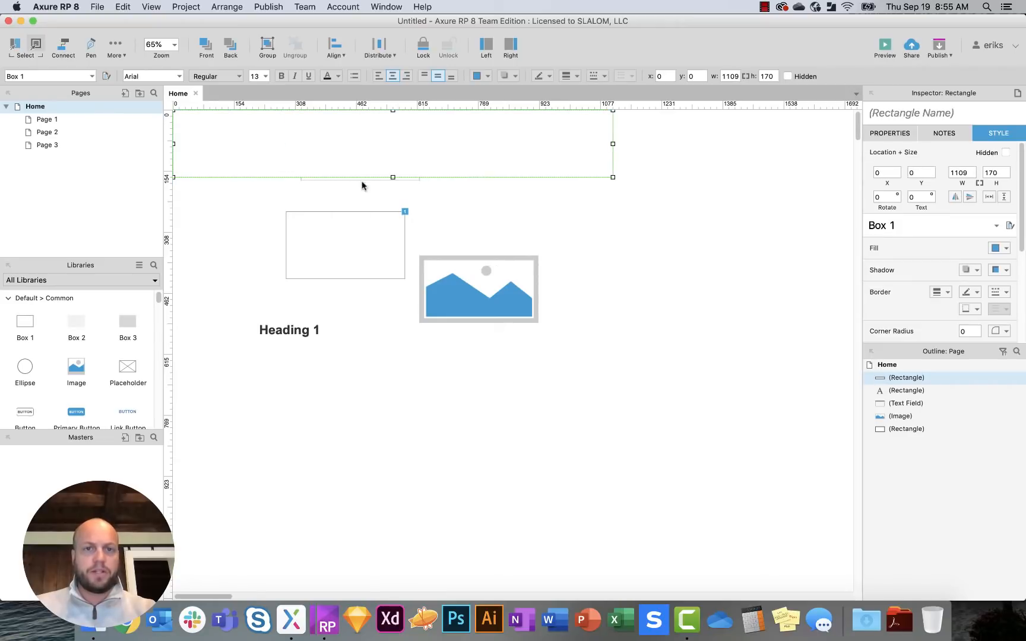
Step: Stretch the top box taller and set its width to 1280
left_click_drag(393, 177, 393, 272)
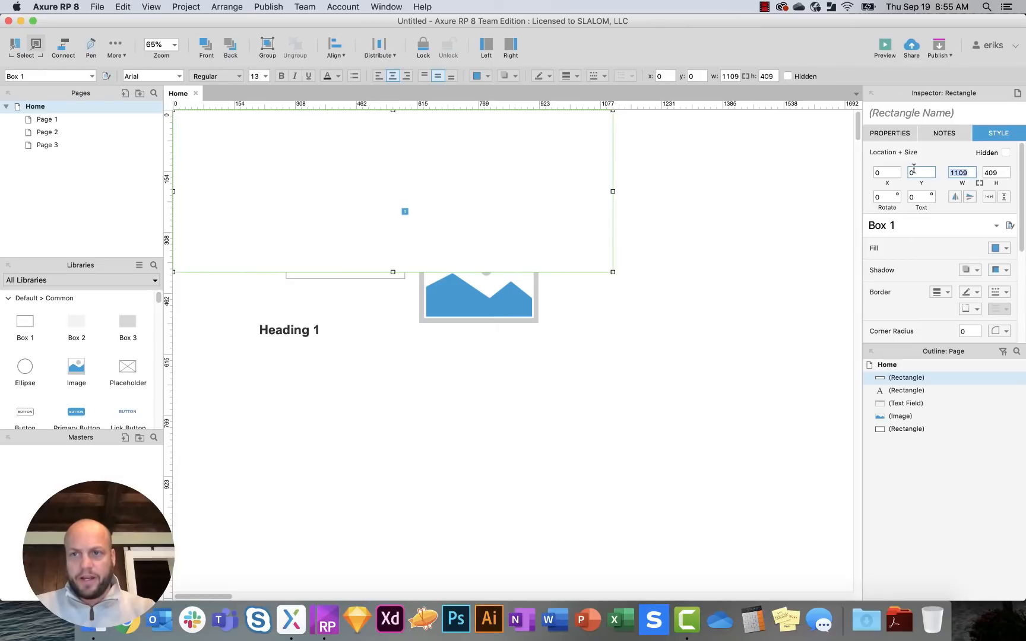
type("1280")
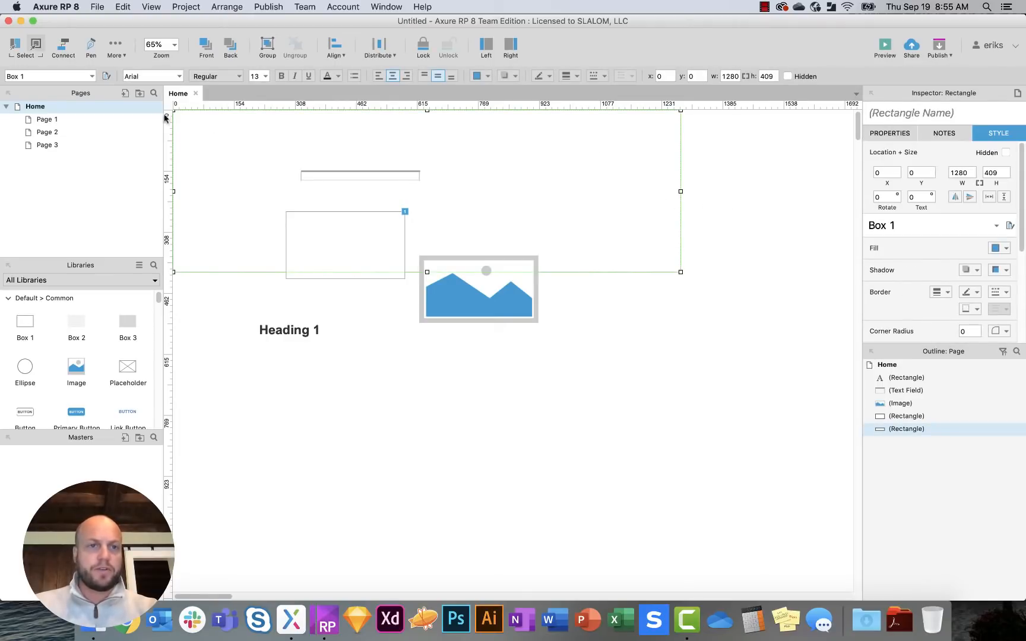
mouse_move(209, 140)
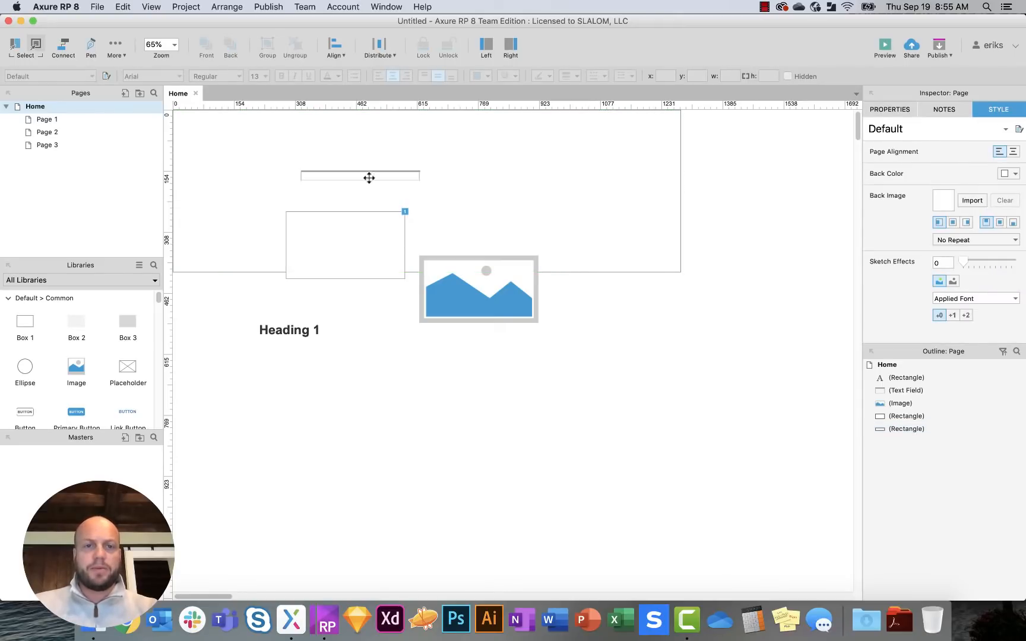
mouse_move(191, 279)
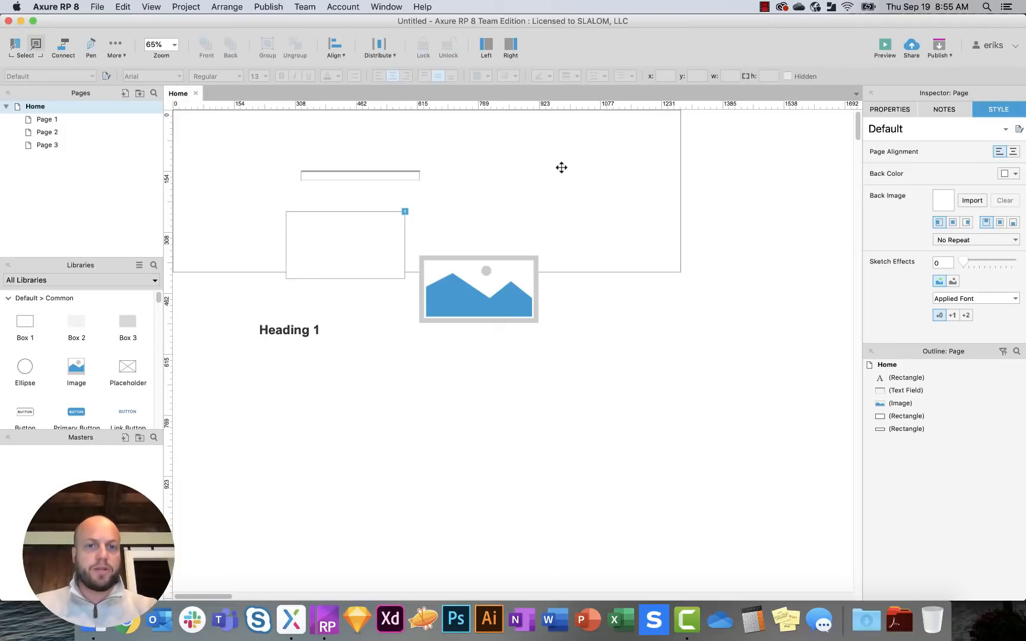
mouse_move(702, 253)
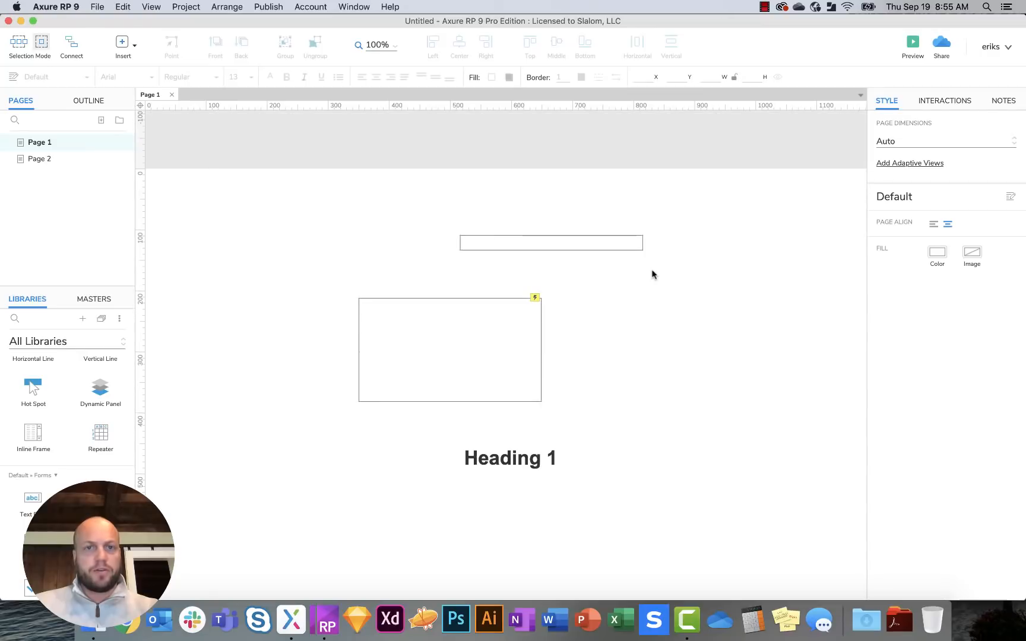
Step: Set Page 1's dimensions to the Web preset at 1280 wide
scroll("right", 3)
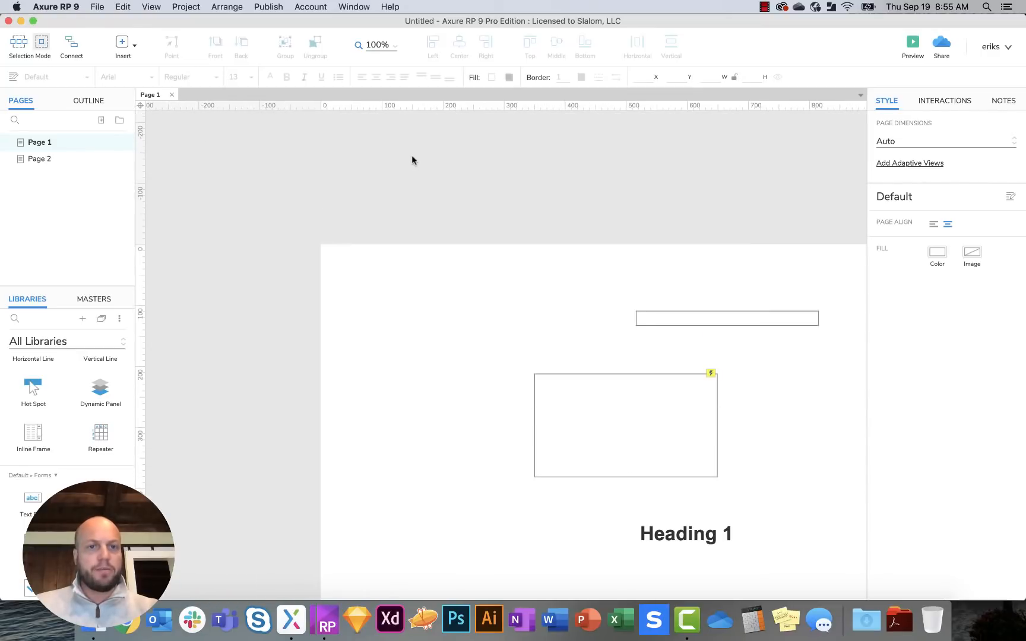
mouse_move(309, 181)
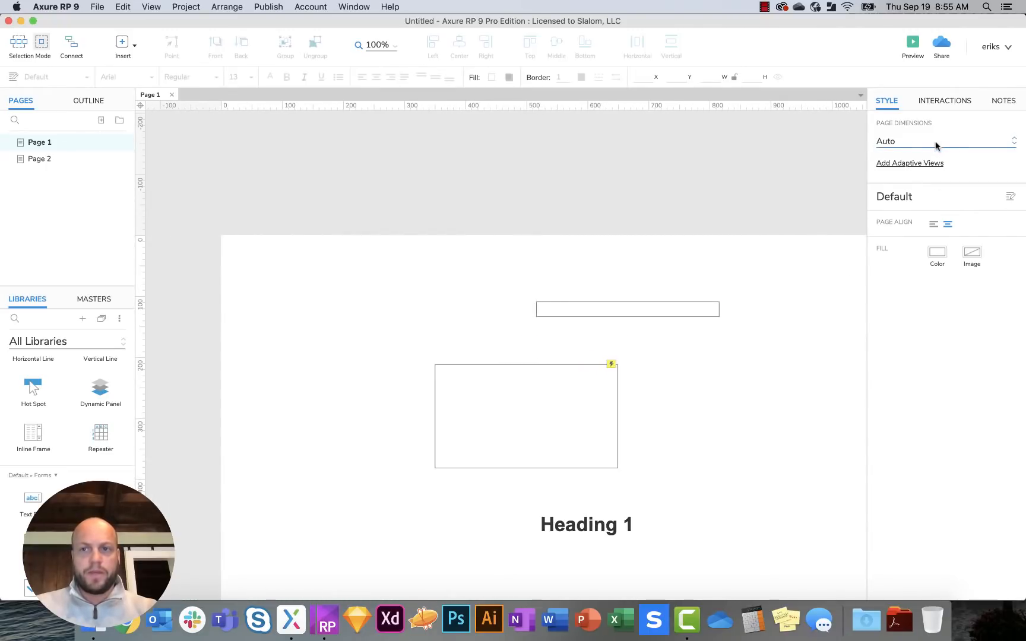
left_click(944, 140)
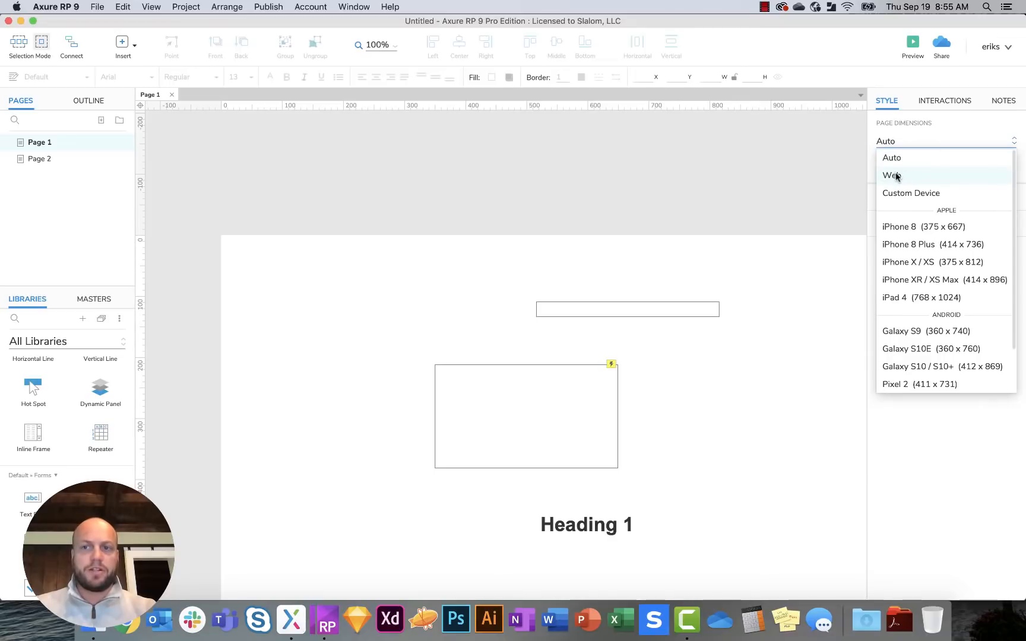
left_click(891, 176)
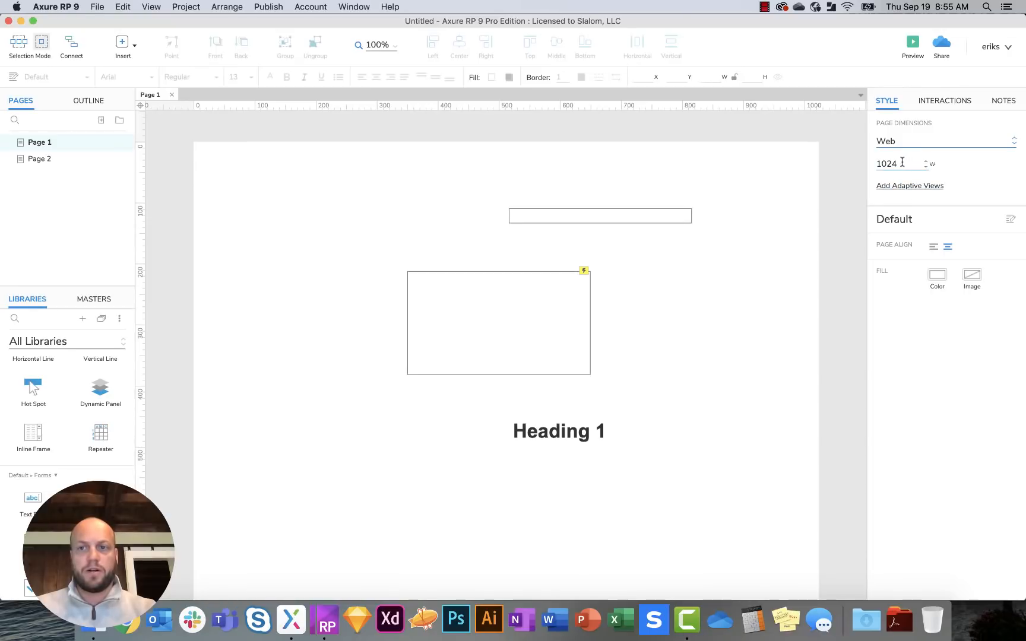
type("128")
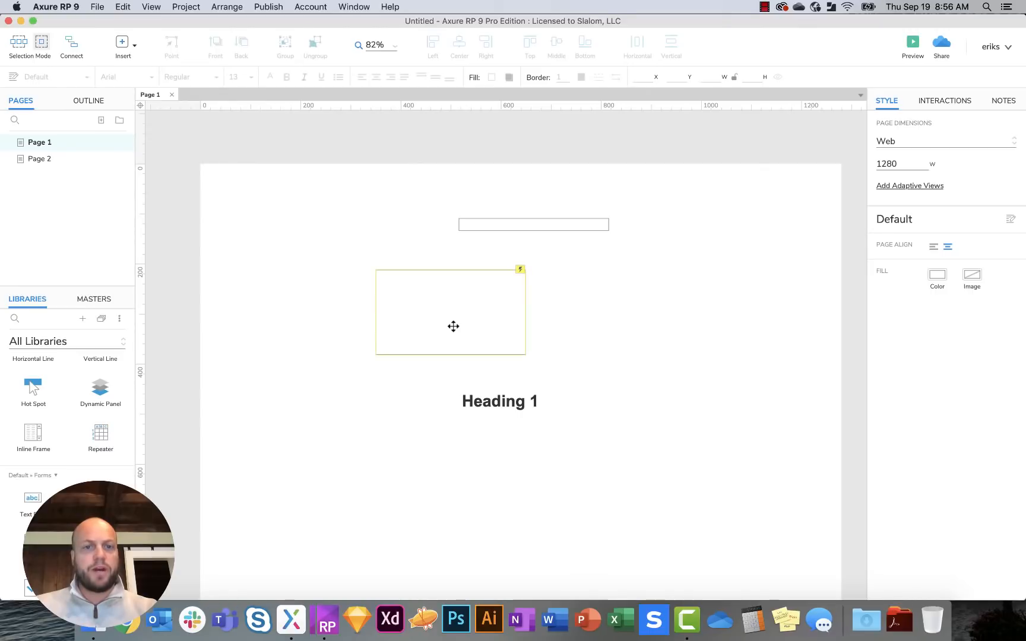
Step: Move the rectangle up toward the page top and reset the canvas zoom
left_click_drag(453, 327, 274, 207)
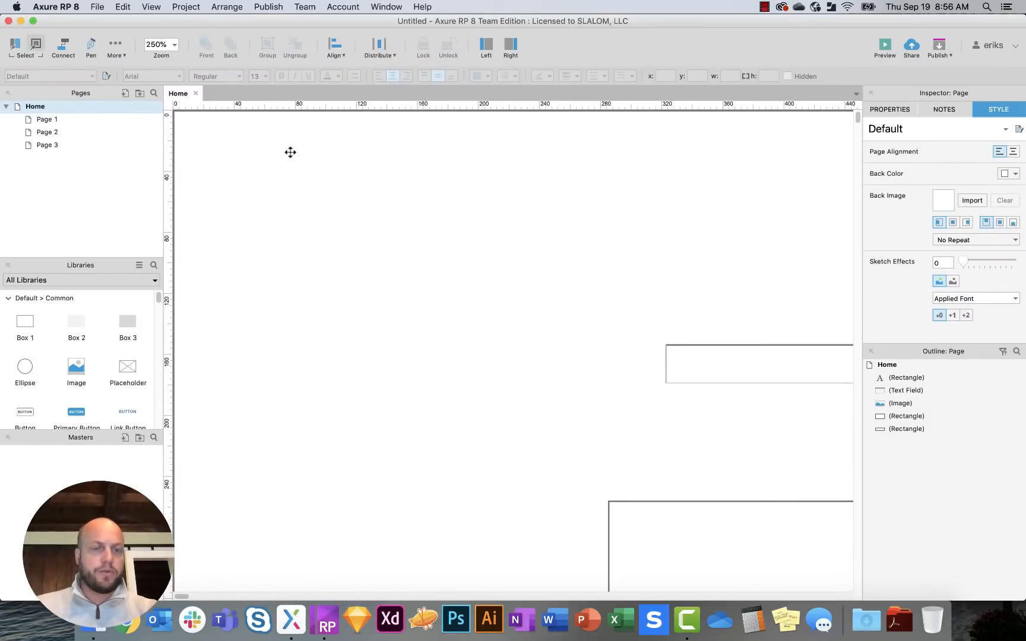
left_click(159, 44)
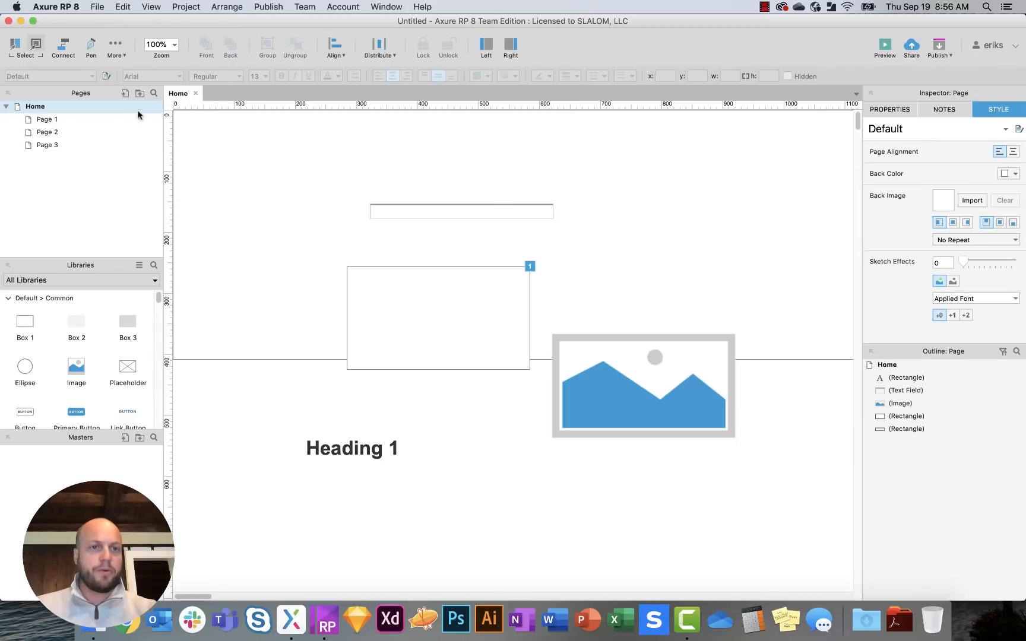
mouse_move(291, 619)
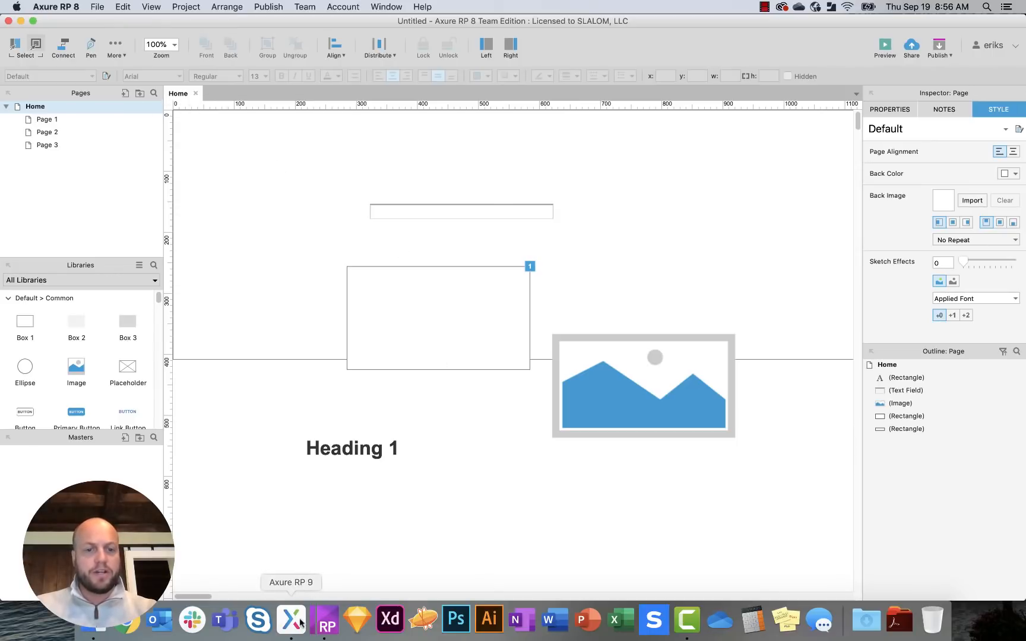
Step: In RP 9, switch Page 1's dimensions to the iPhone 8 Plus preset (414 x 736)
left_click(291, 619)
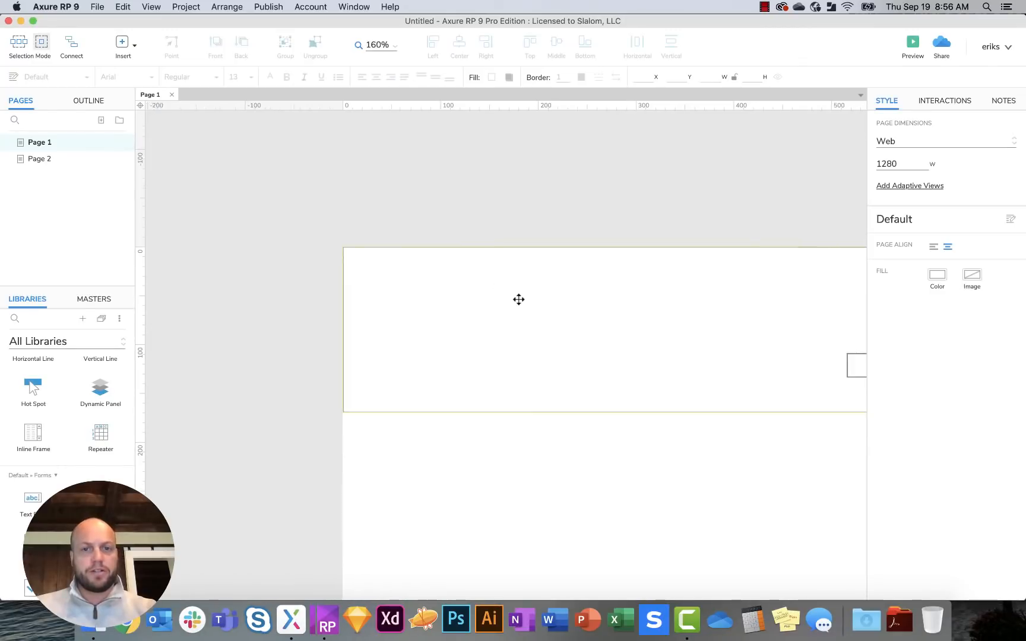
left_click(393, 45)
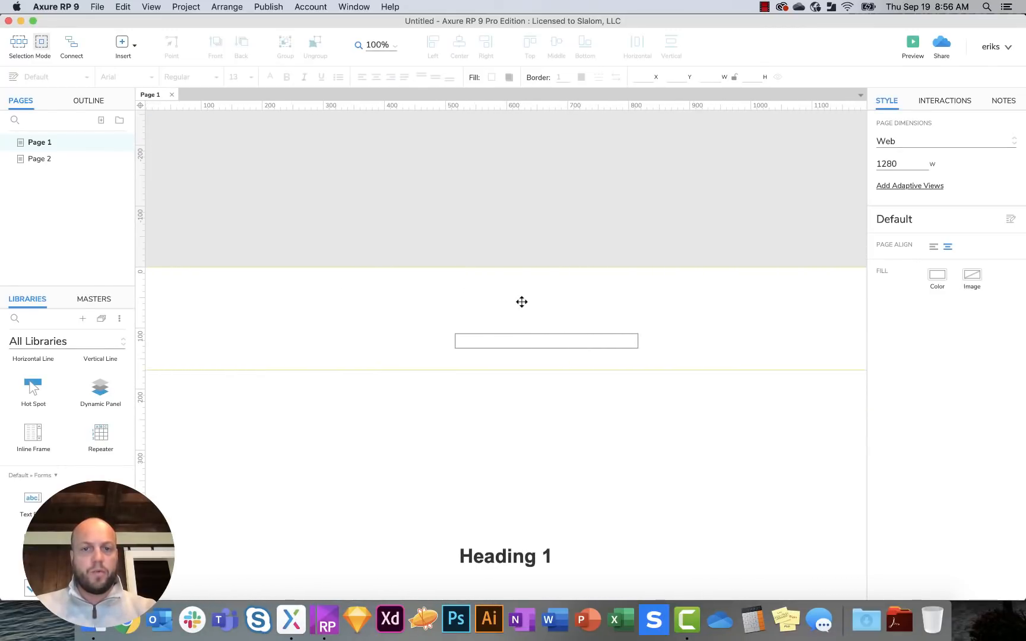
scroll("down", 3)
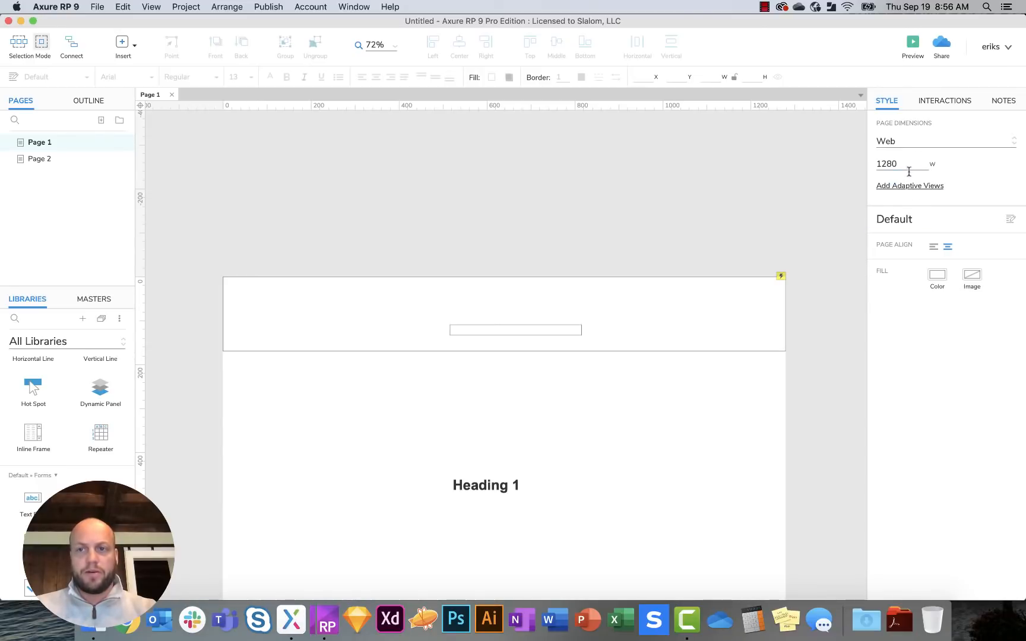
left_click(946, 140)
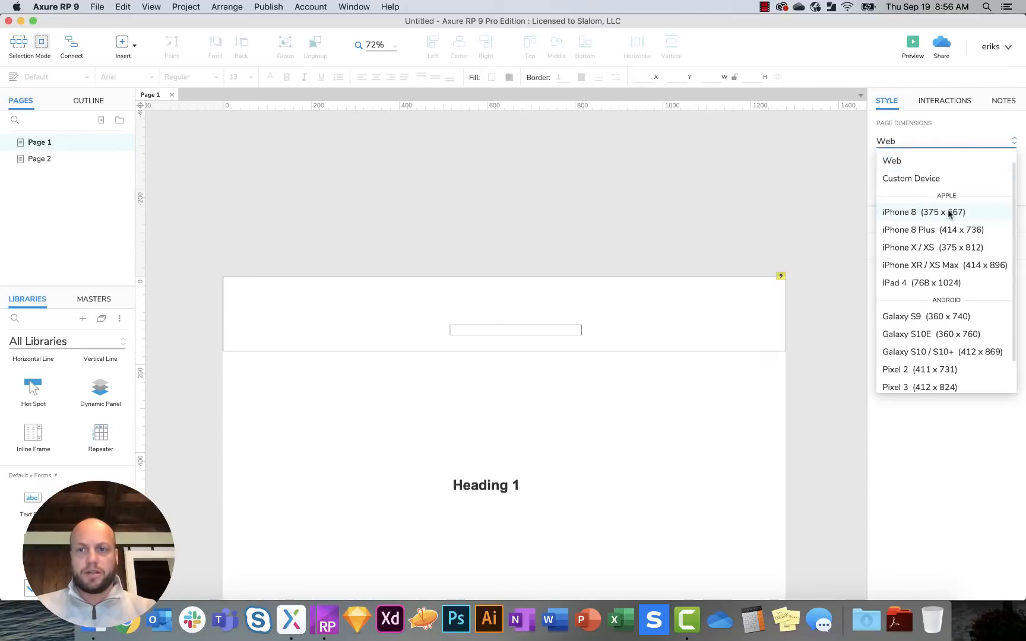
mouse_move(917, 216)
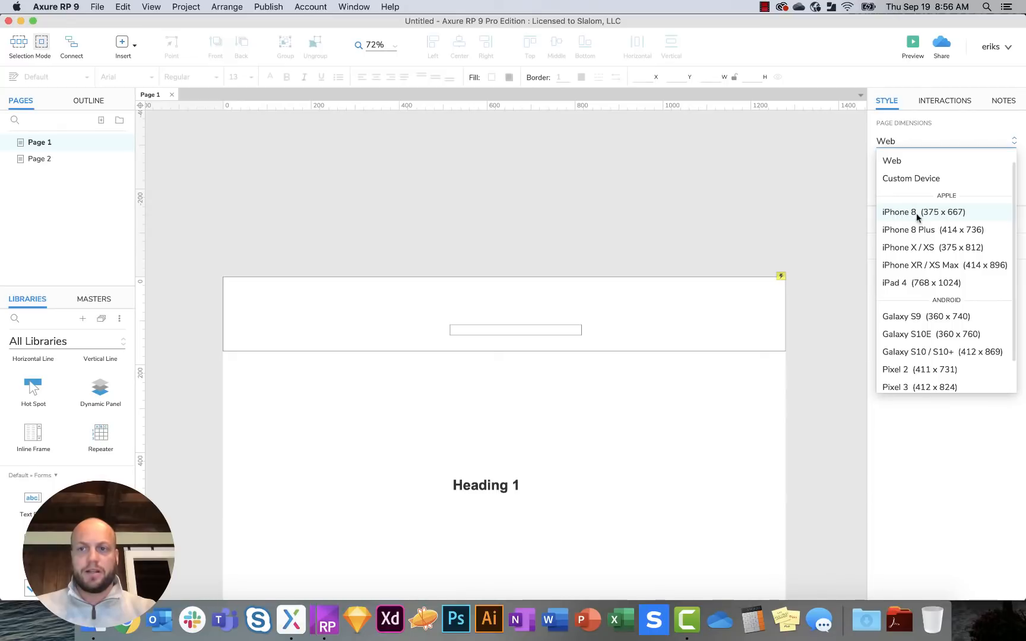
left_click(910, 229)
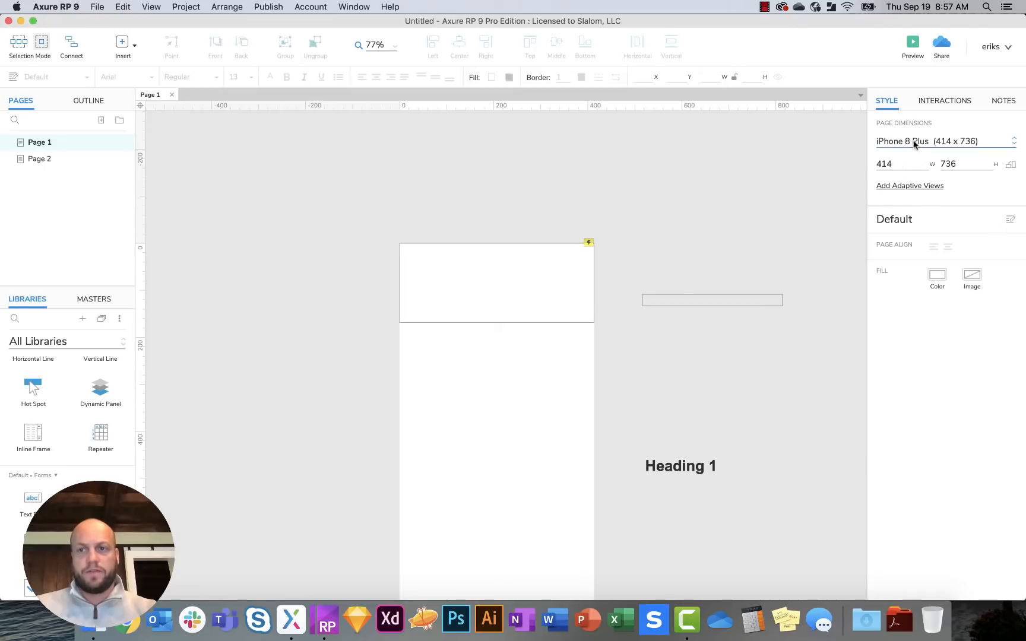
left_click(945, 141)
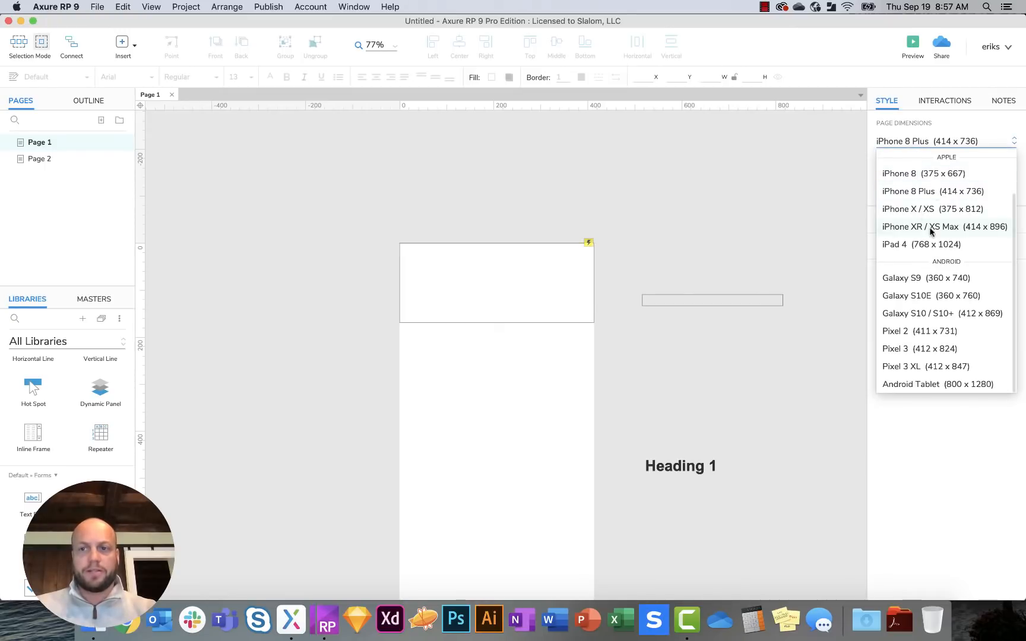